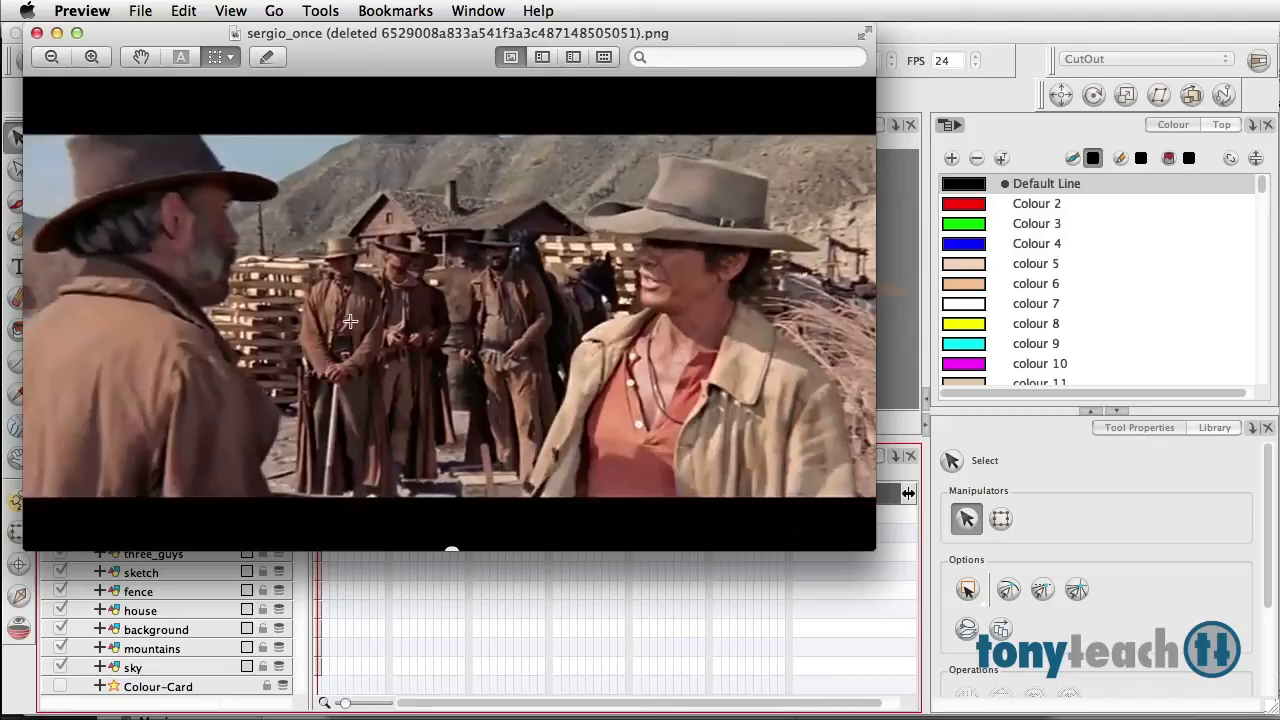
mouse_move(416, 254)
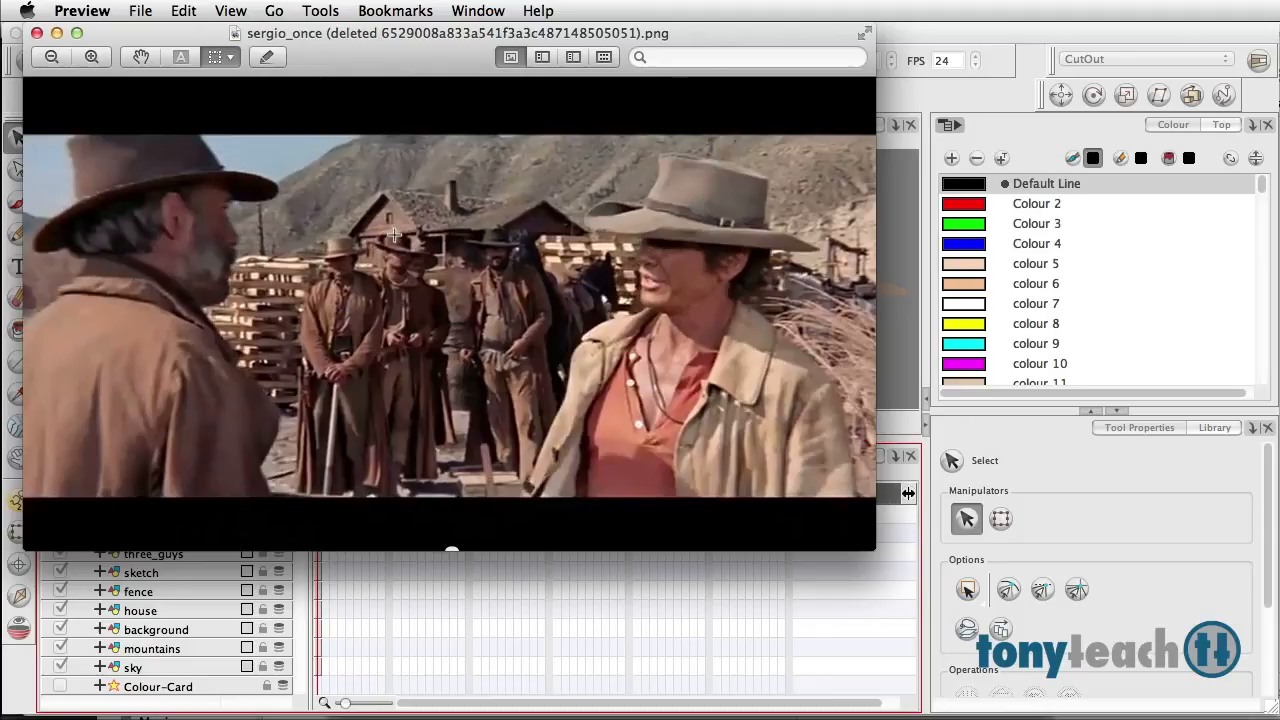
mouse_move(488, 244)
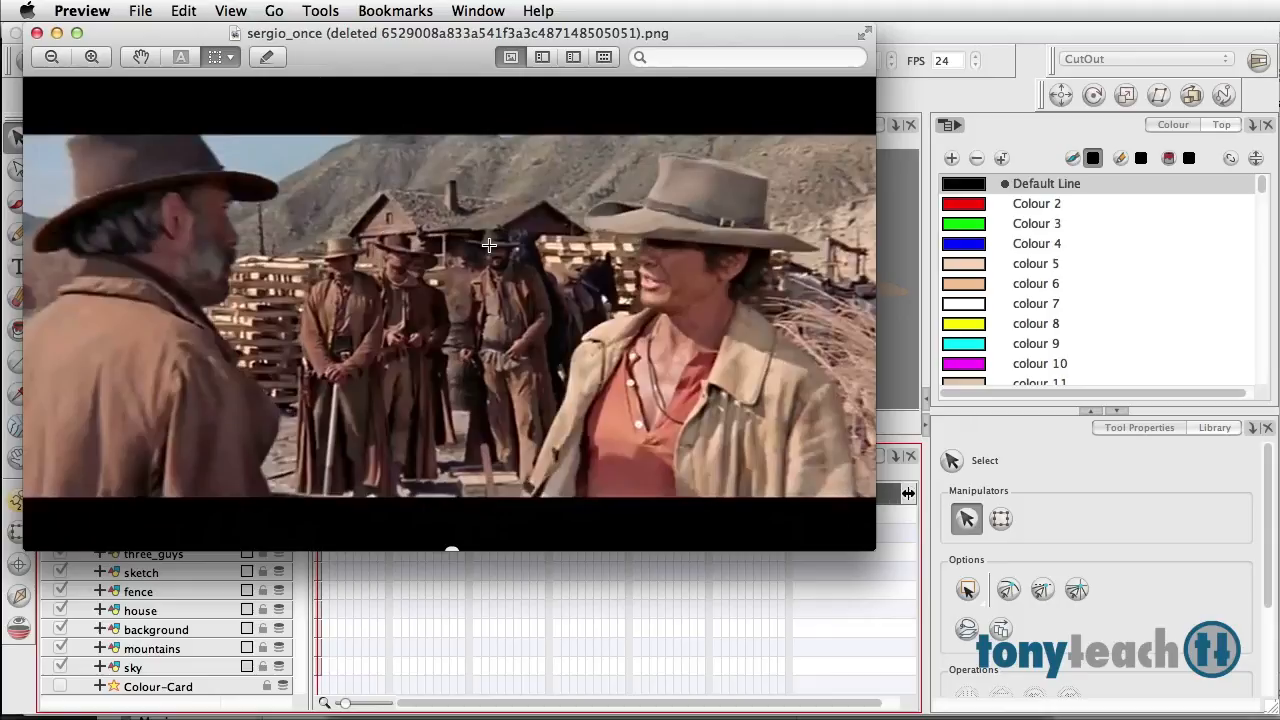
mouse_move(490, 304)
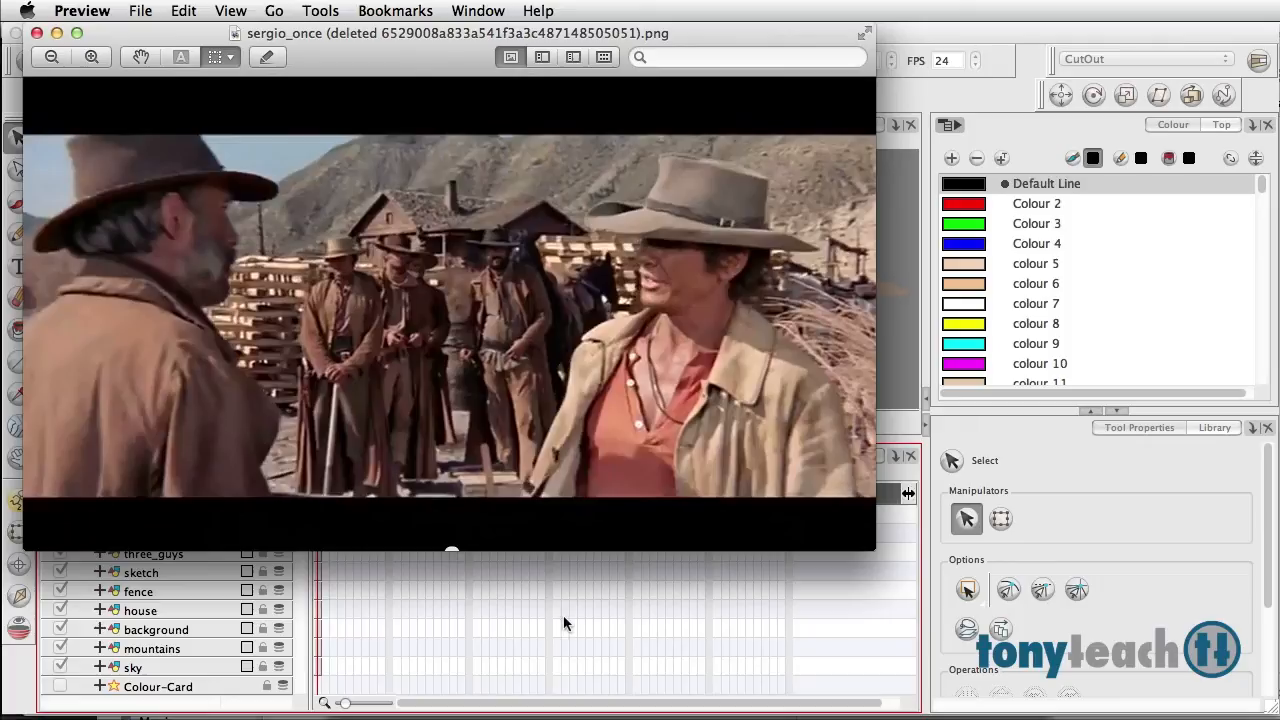
mouse_move(472, 354)
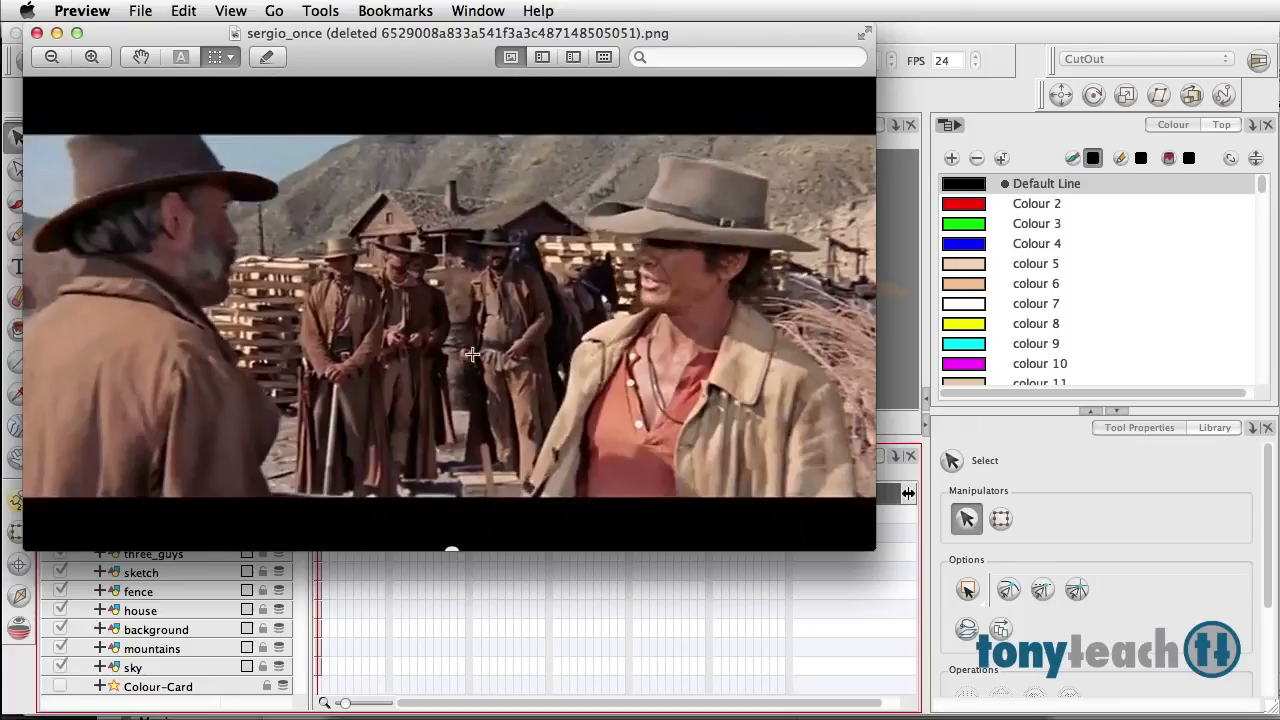
mouse_move(508, 356)
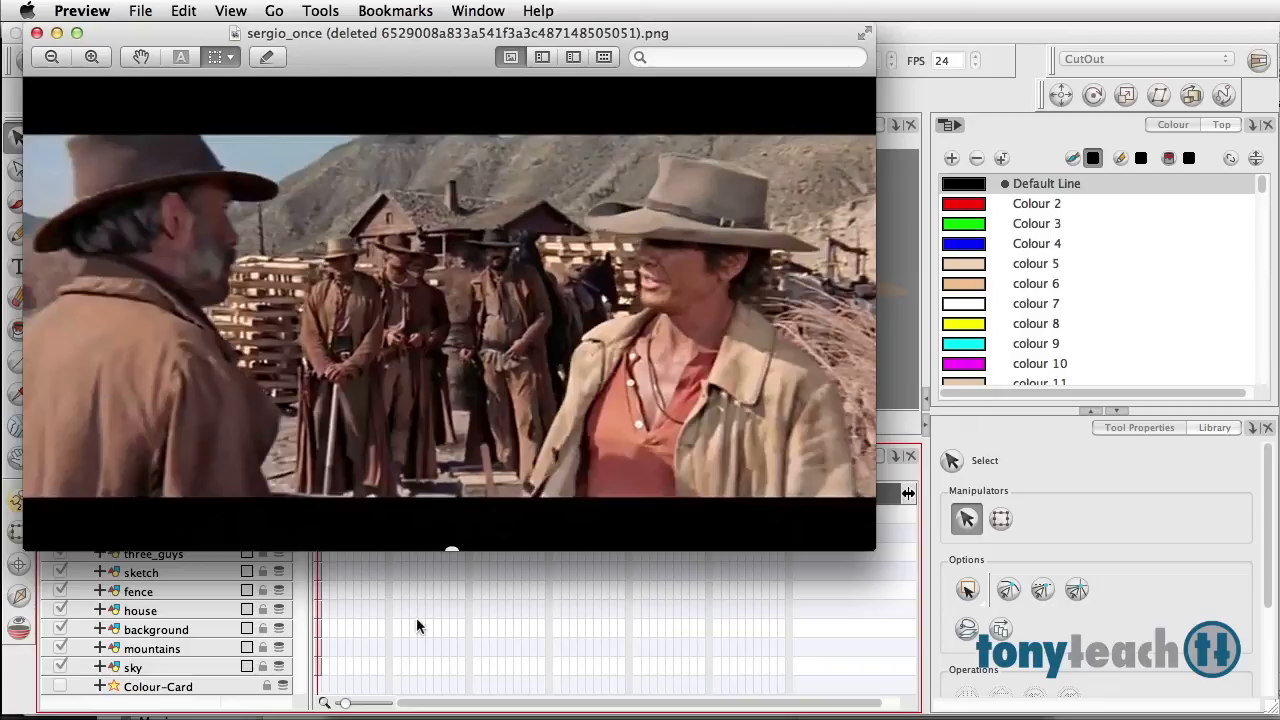
mouse_move(496, 684)
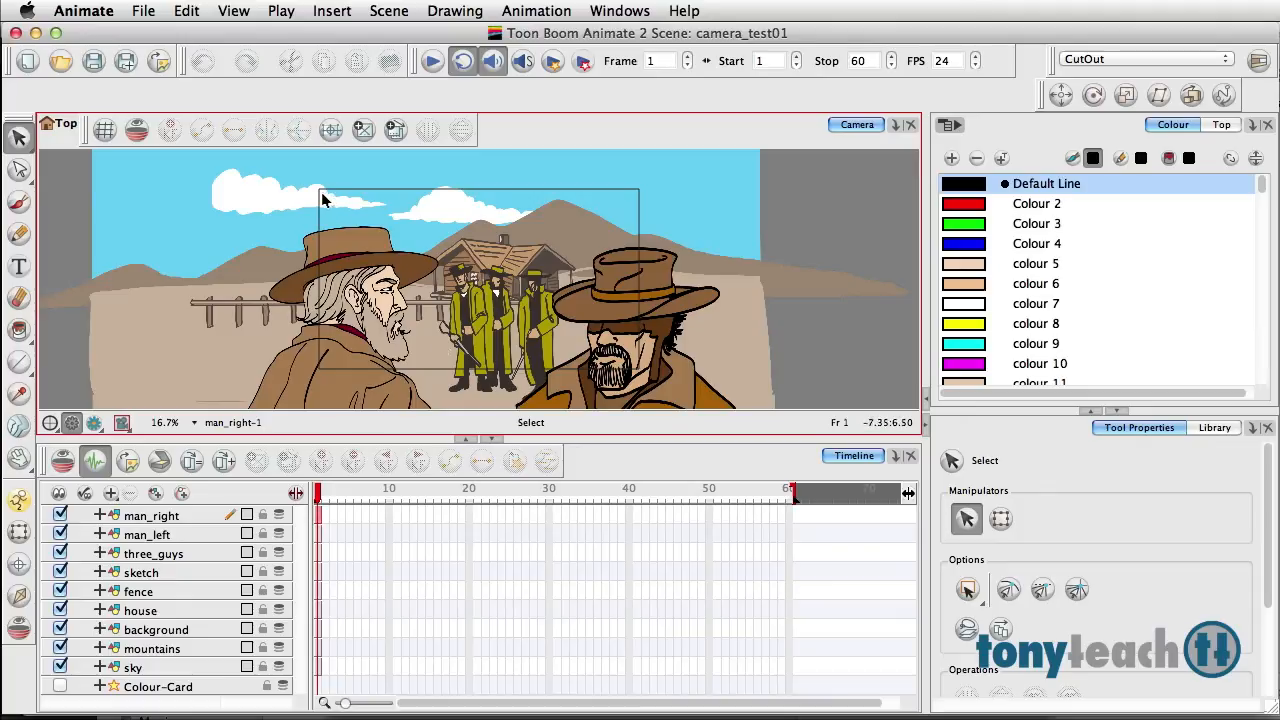
mouse_move(584, 200)
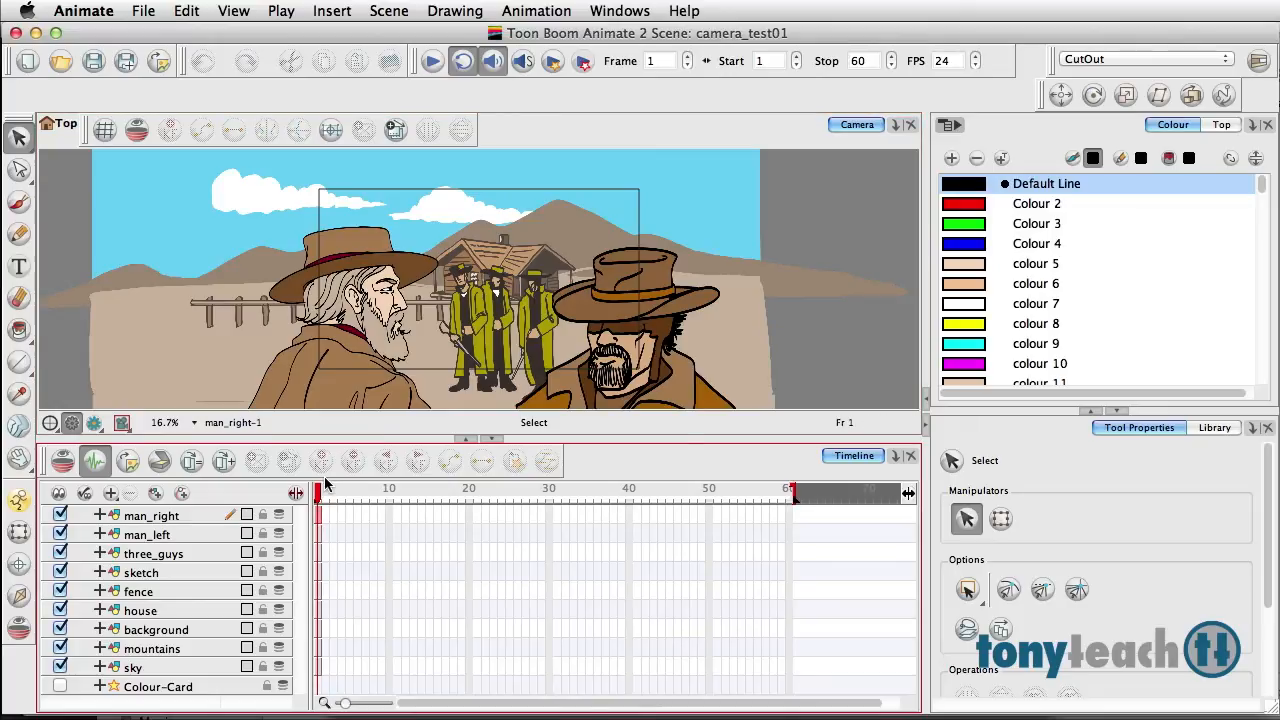
mouse_move(322, 504)
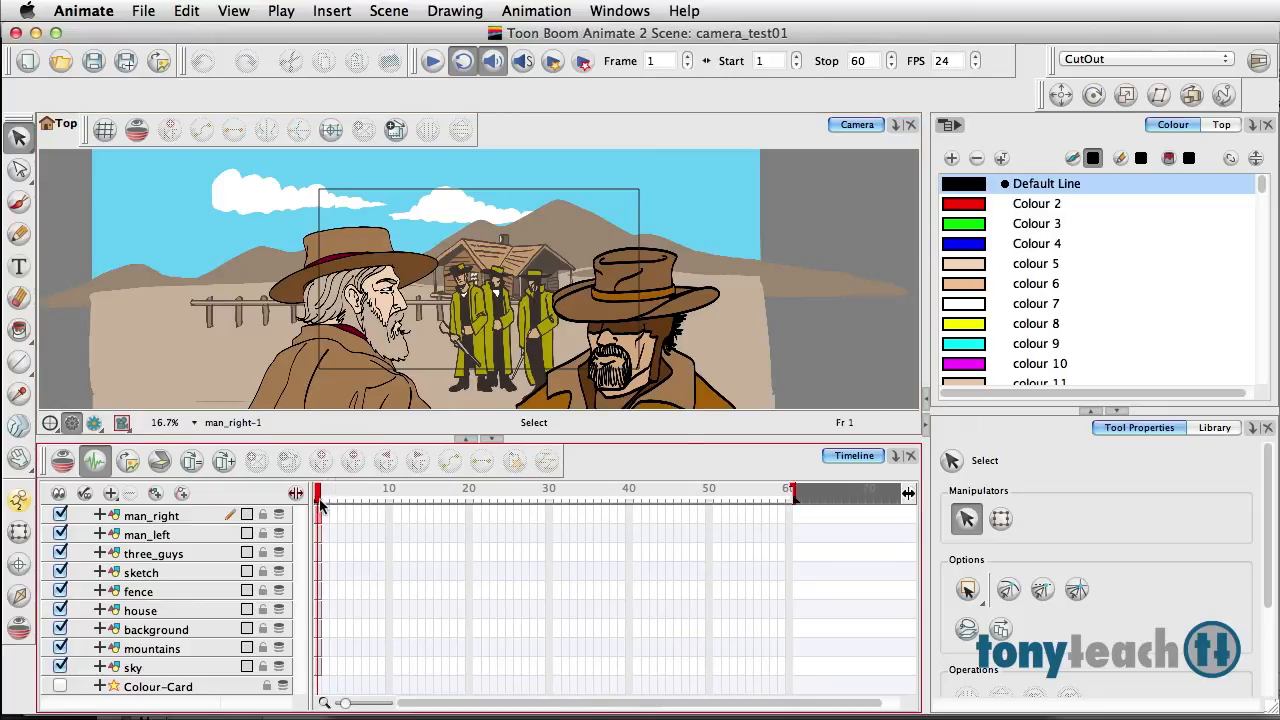
mouse_move(304, 612)
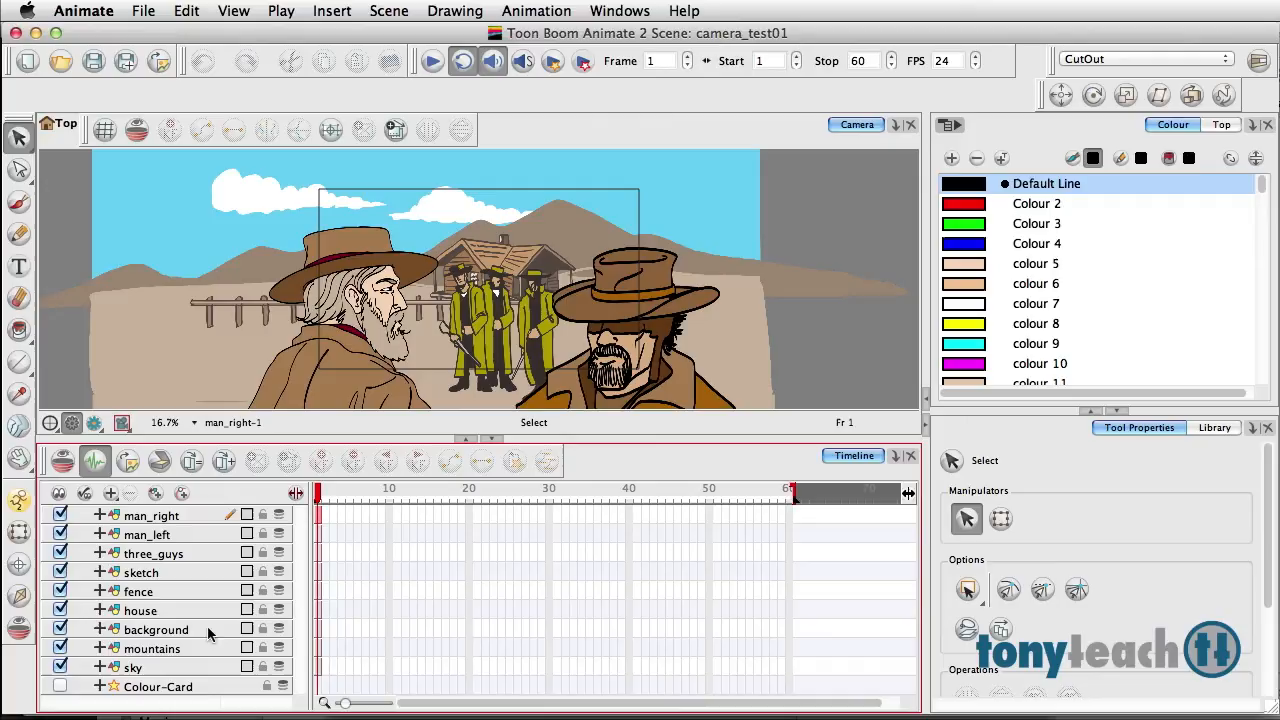
- Hide the character and scenery layers, leaving only the sky visible
click(132, 668)
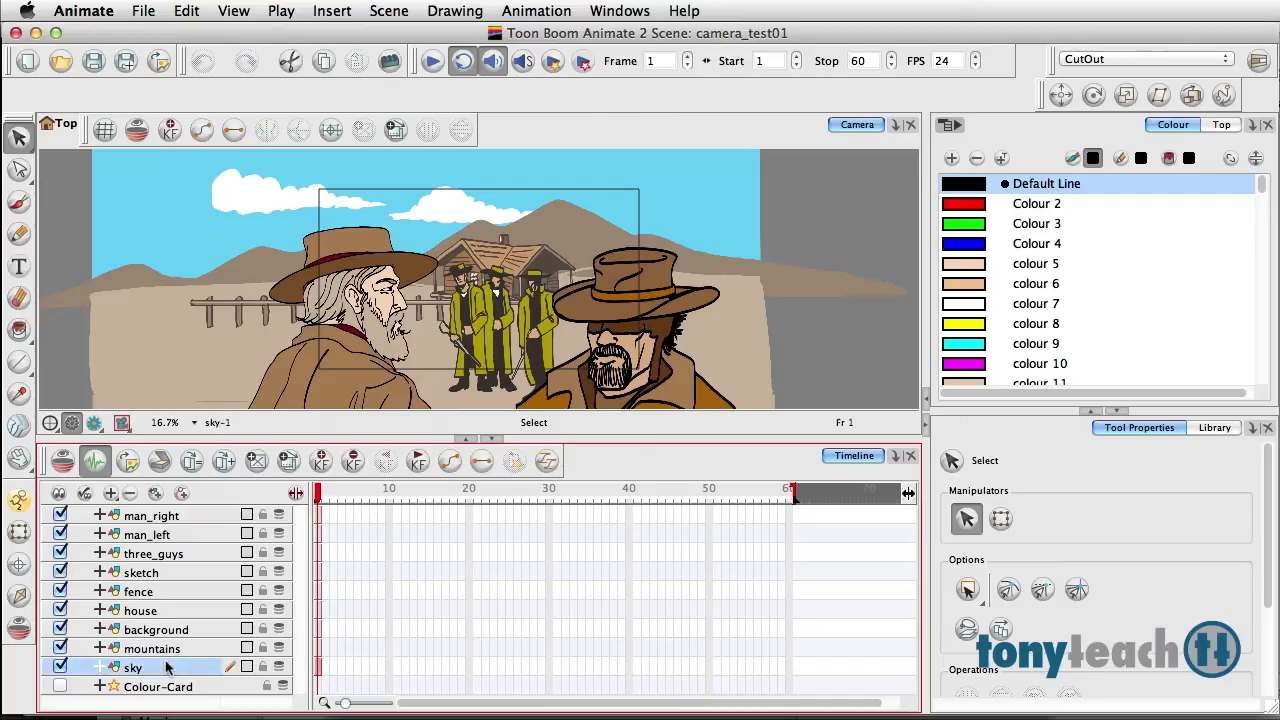
mouse_move(178, 668)
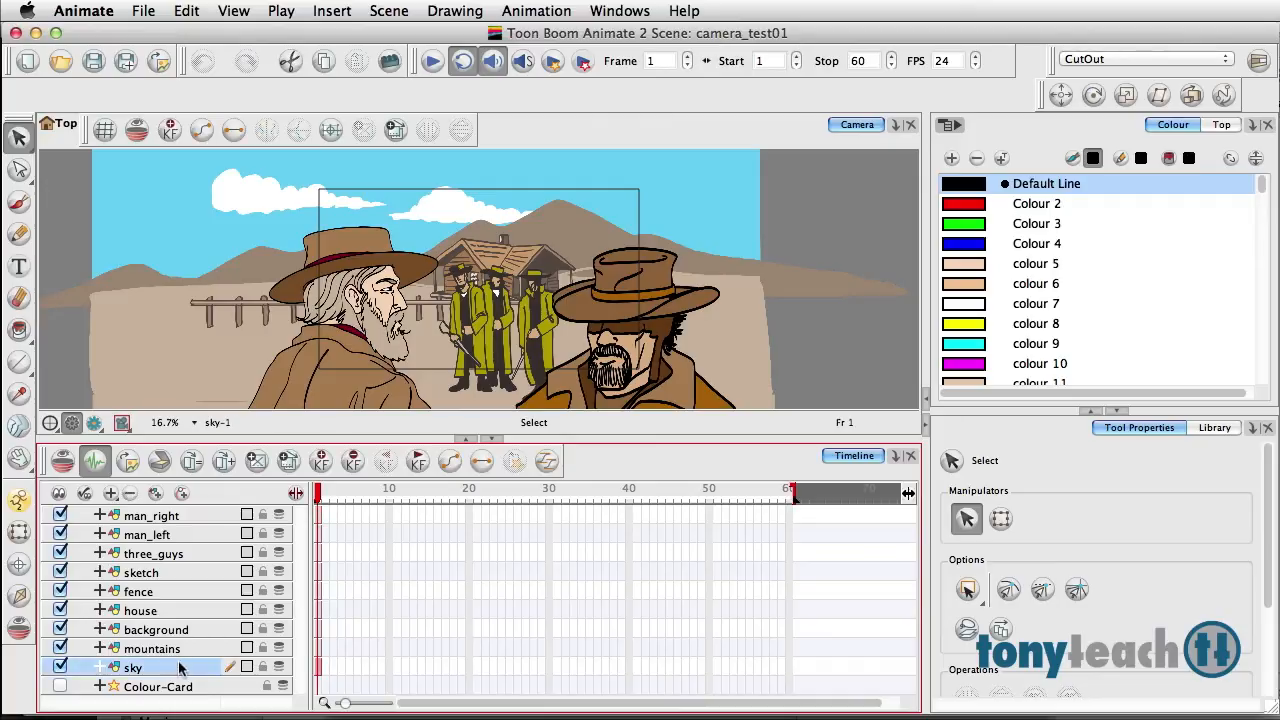
mouse_move(270, 620)
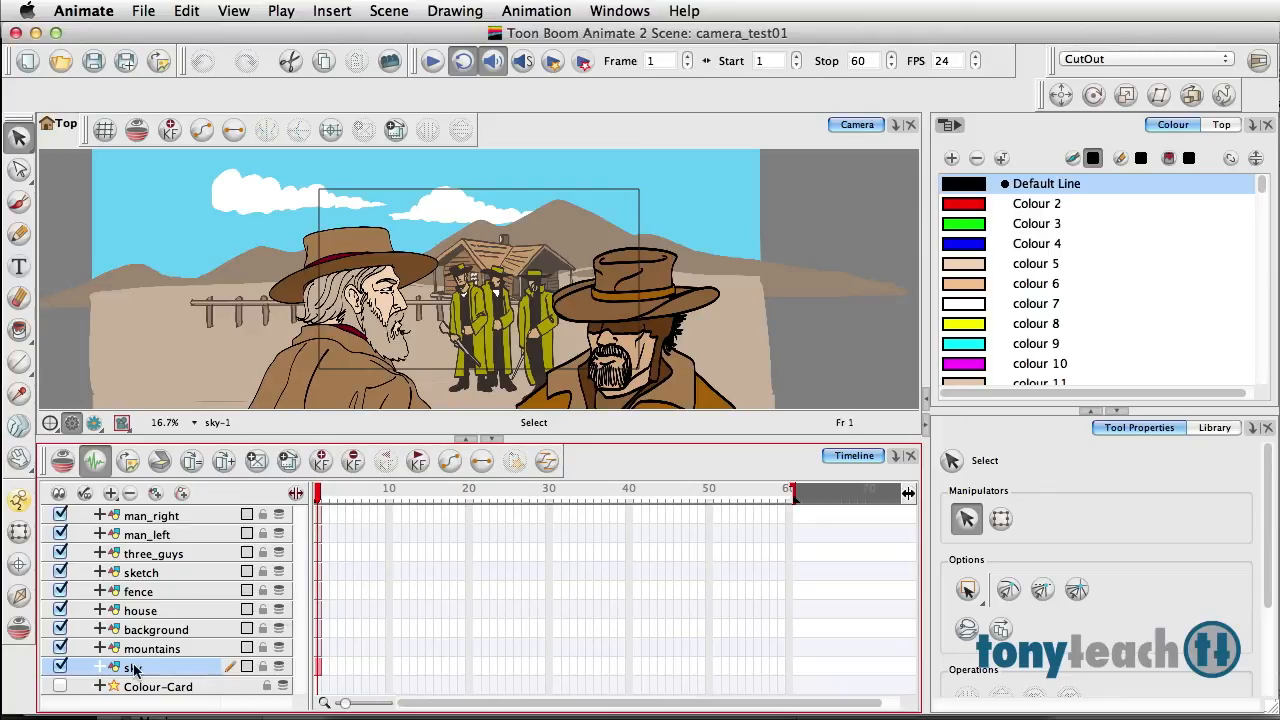
mouse_move(170, 664)
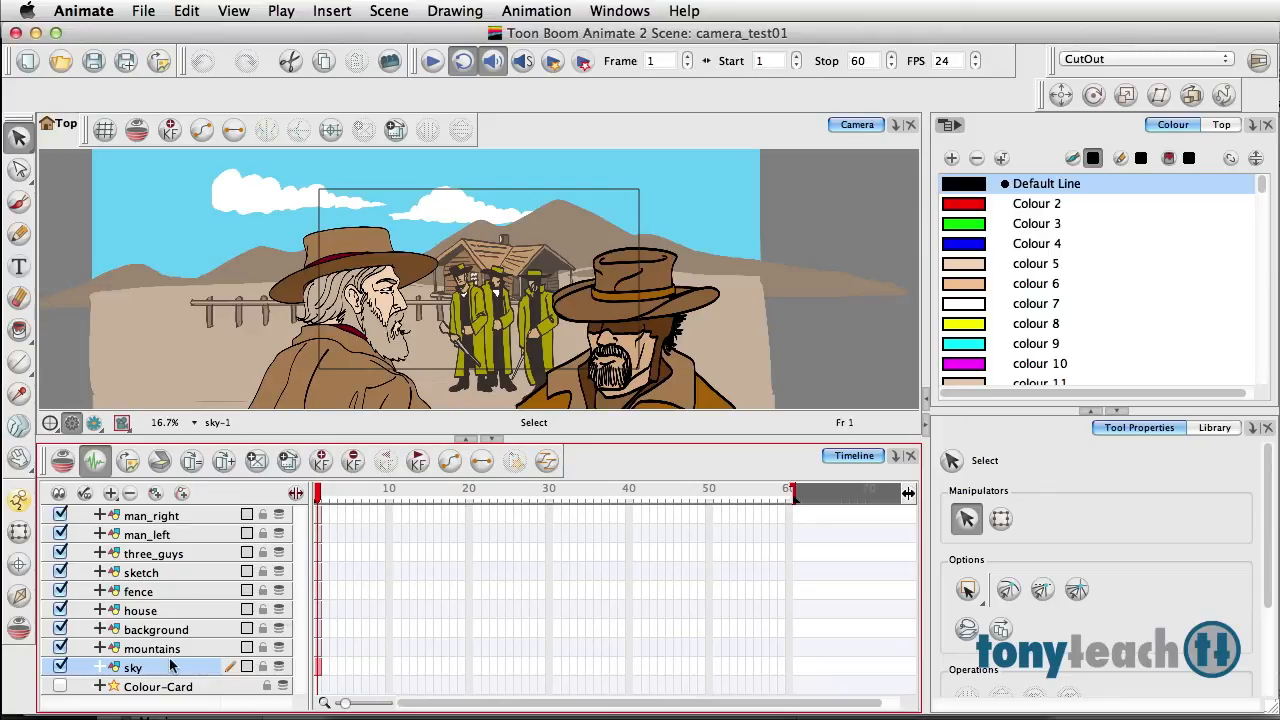
mouse_move(176, 656)
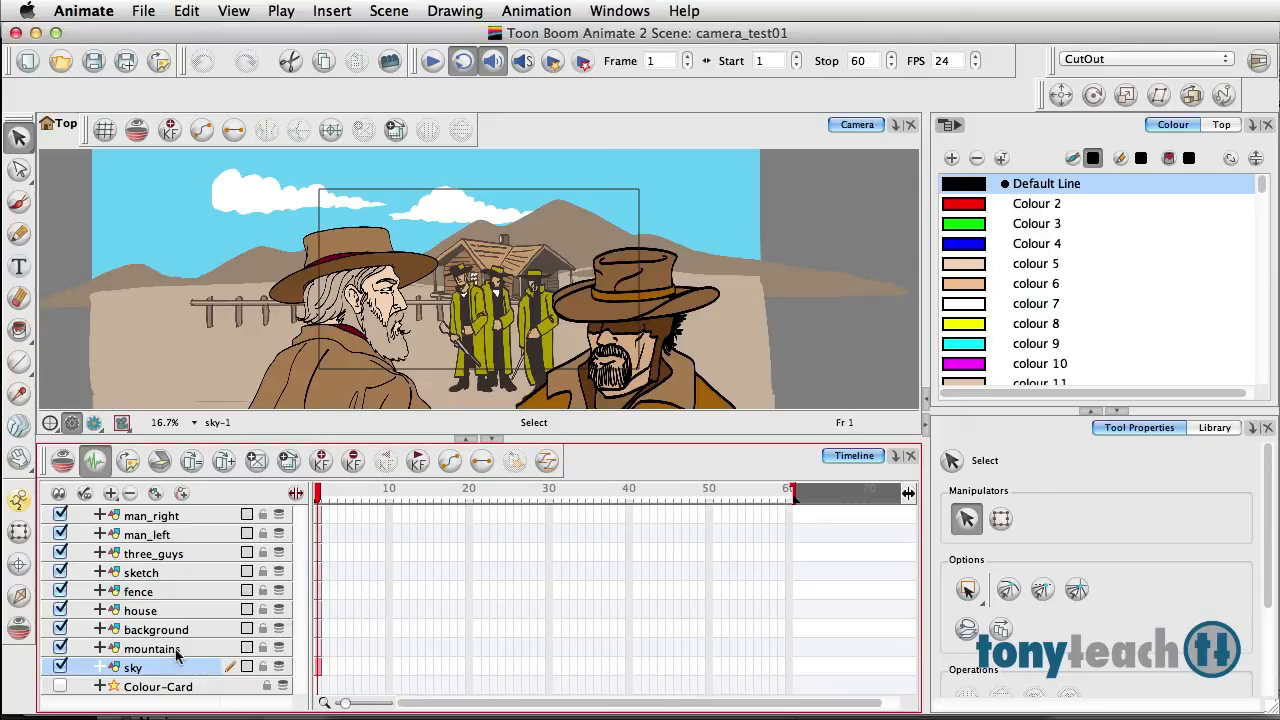
click(152, 648)
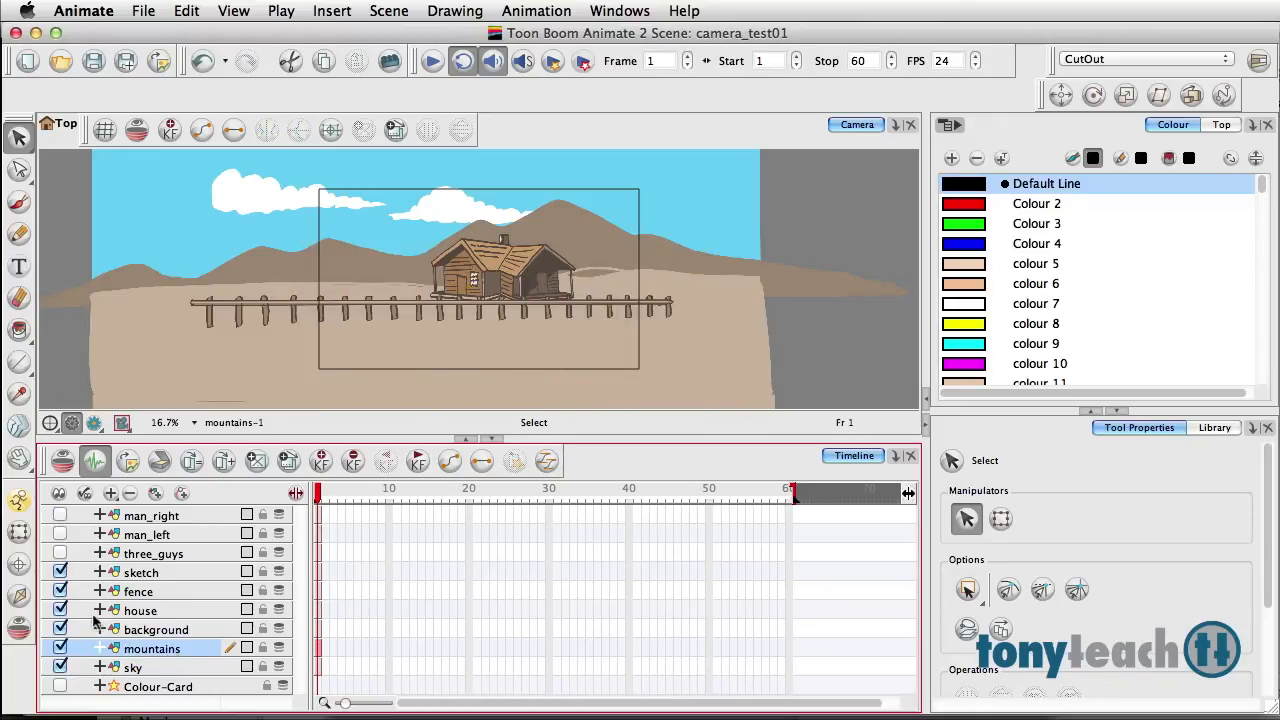
click(60, 592)
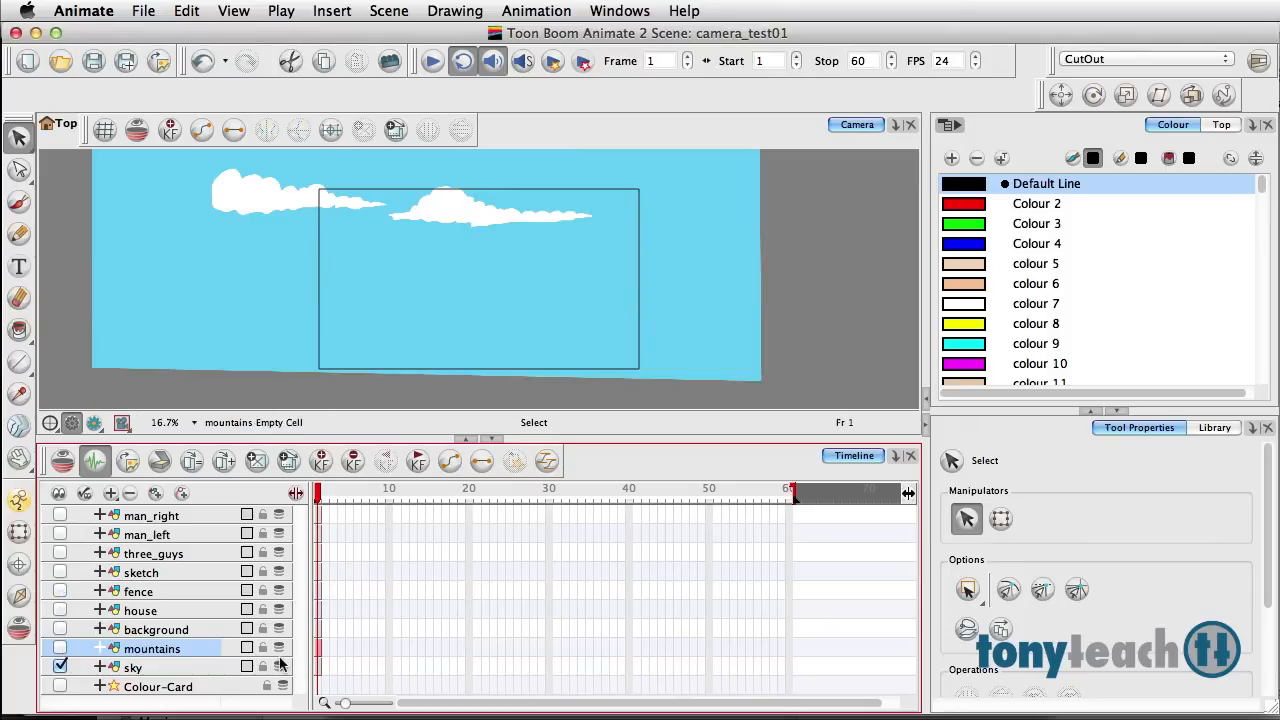
click(60, 668)
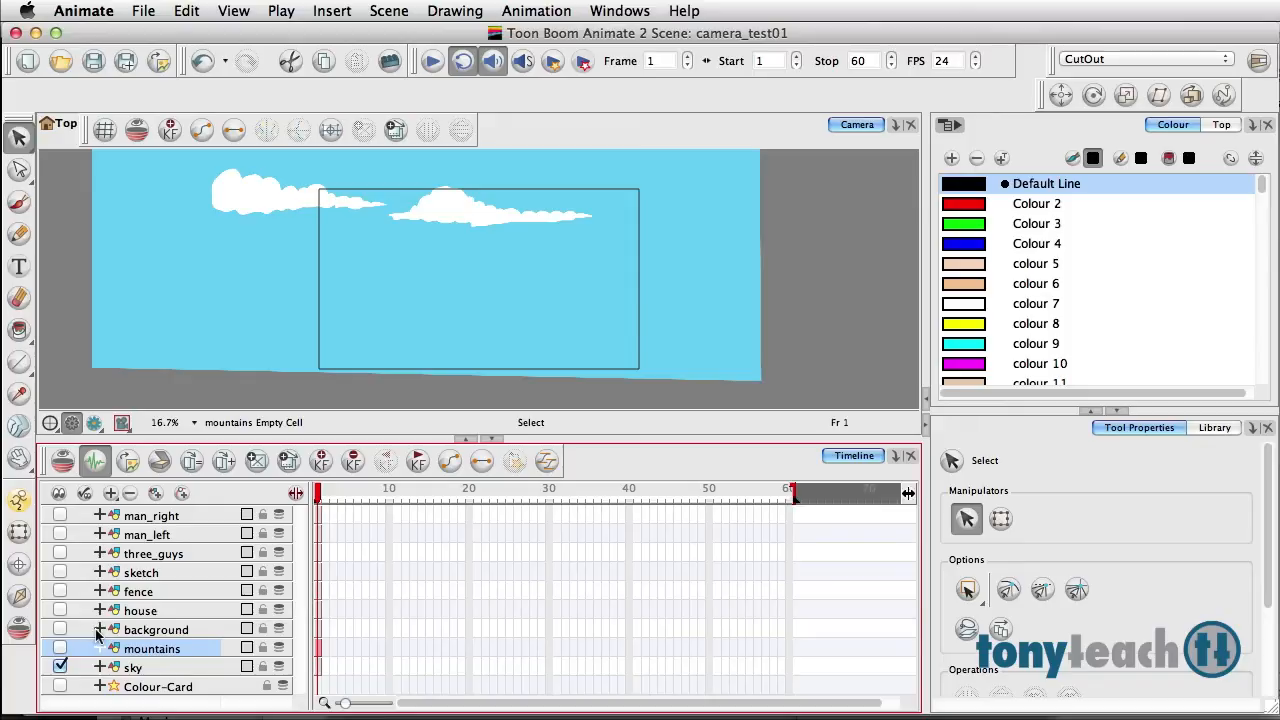
mouse_move(64, 650)
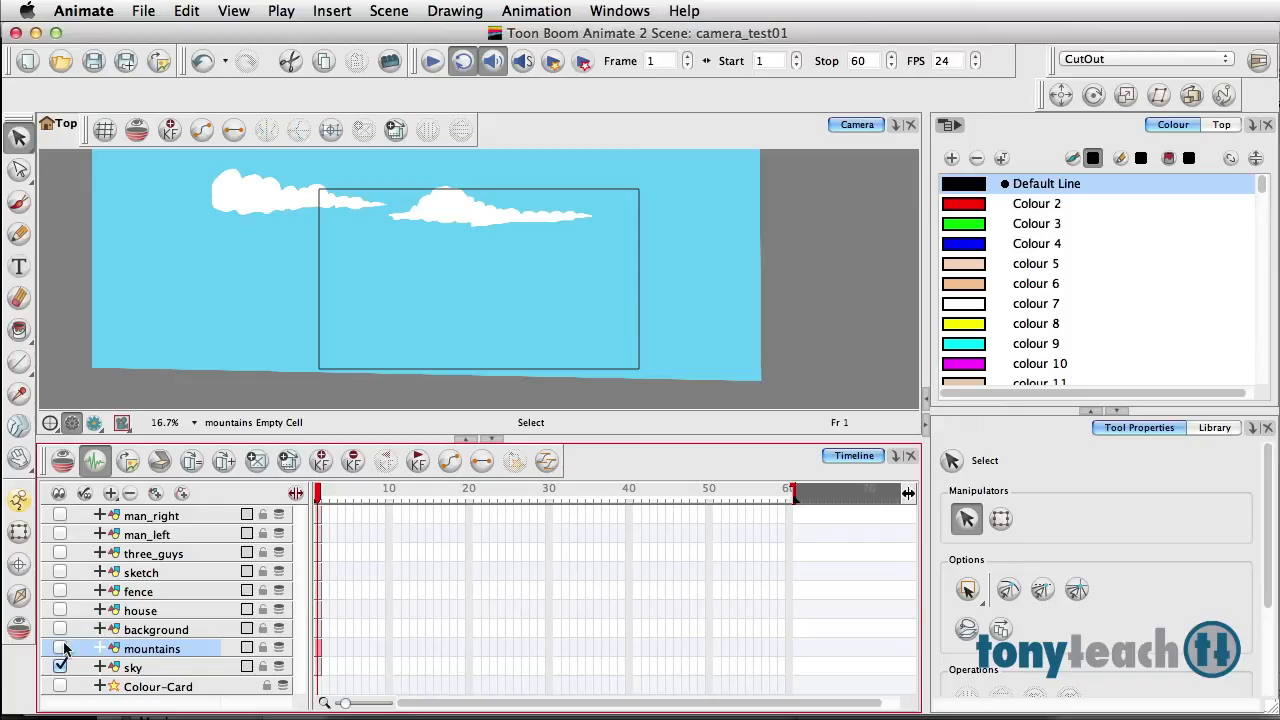
- Show the mountains, background ground, house and fence layers again
click(60, 648)
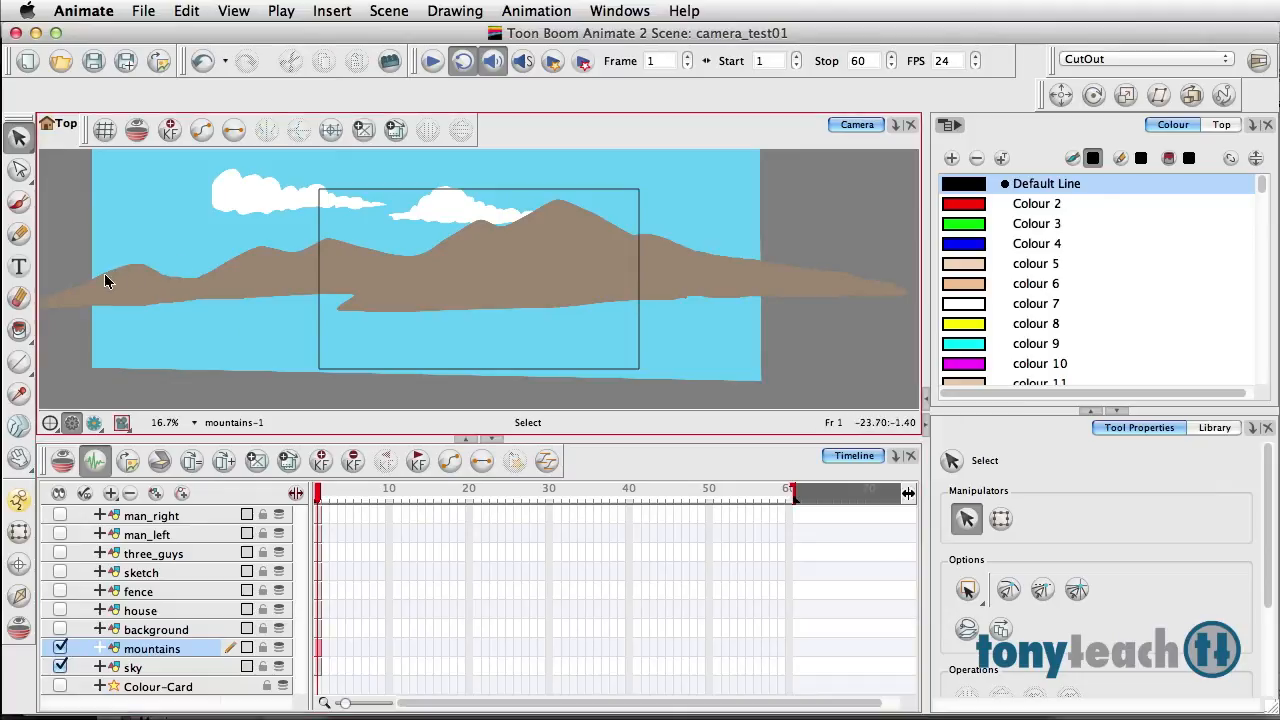
mouse_move(624, 248)
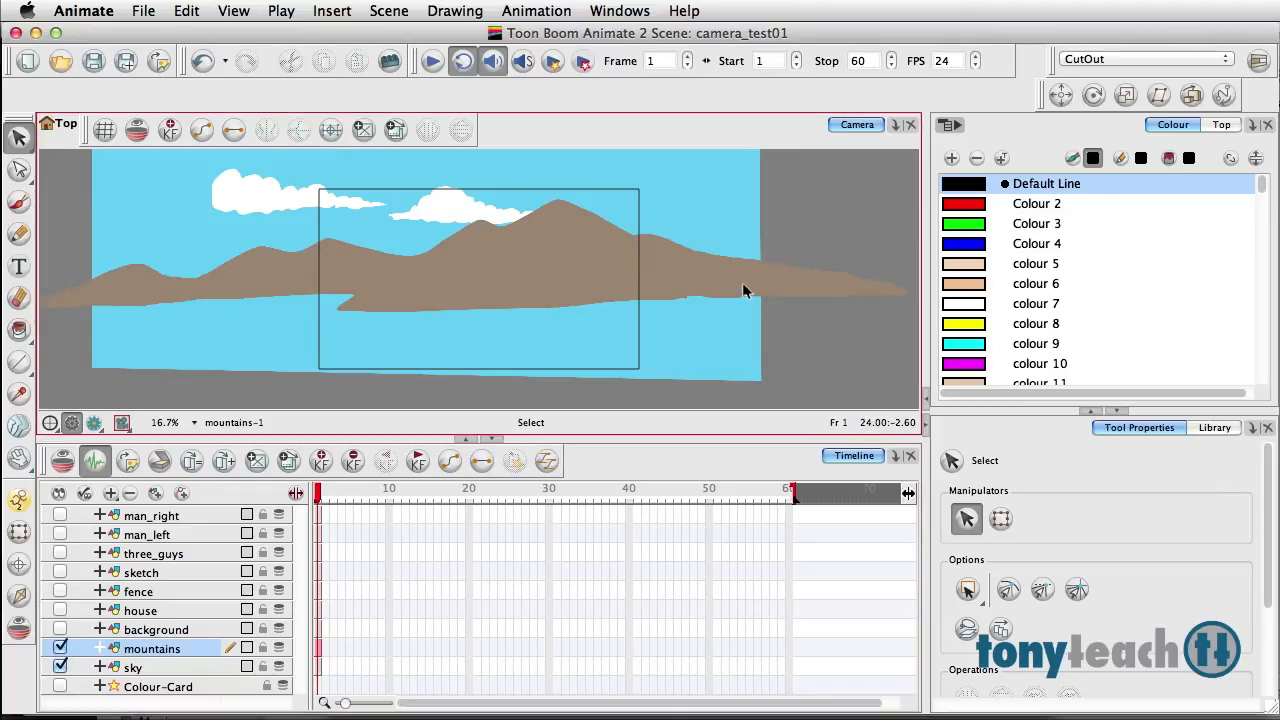
click(60, 628)
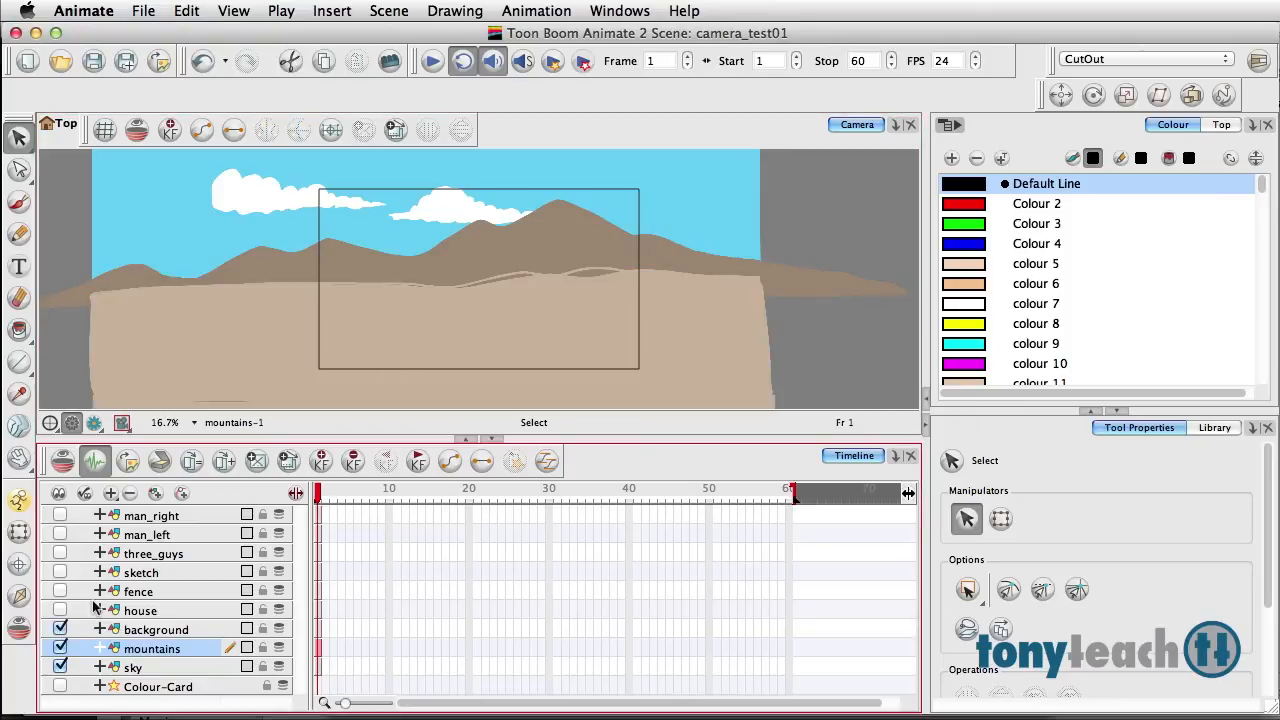
click(60, 610)
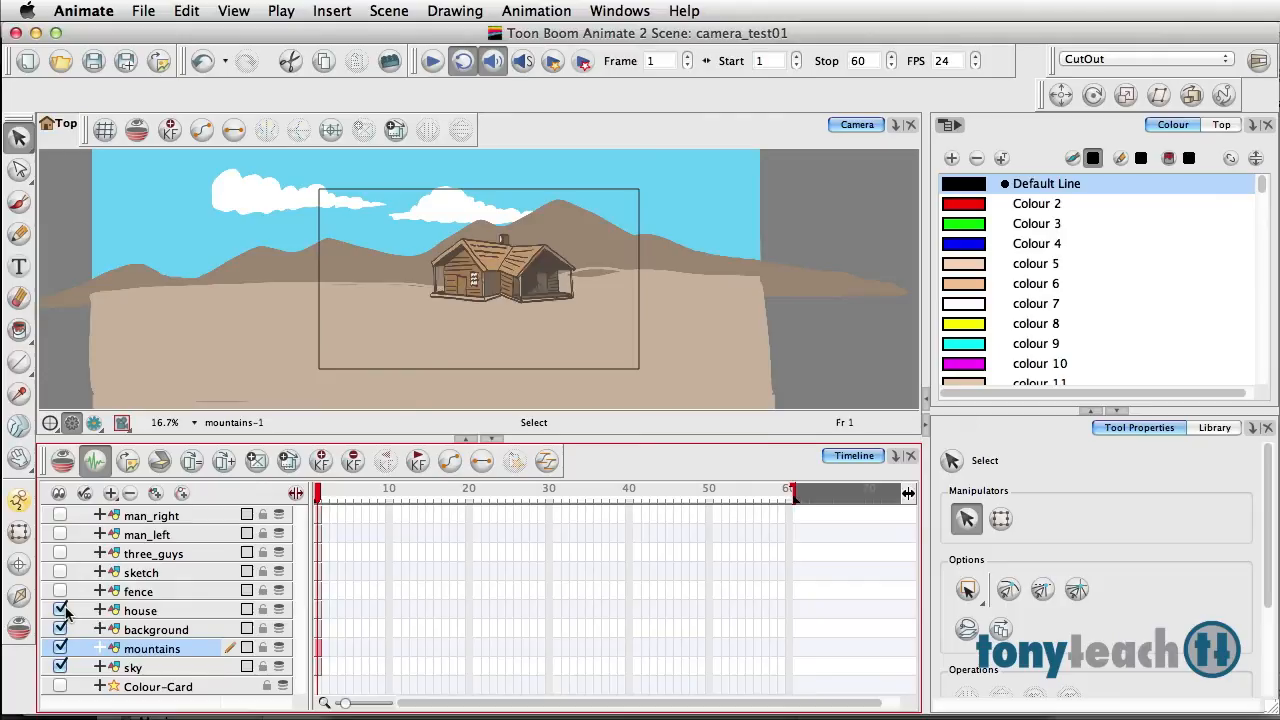
click(60, 592)
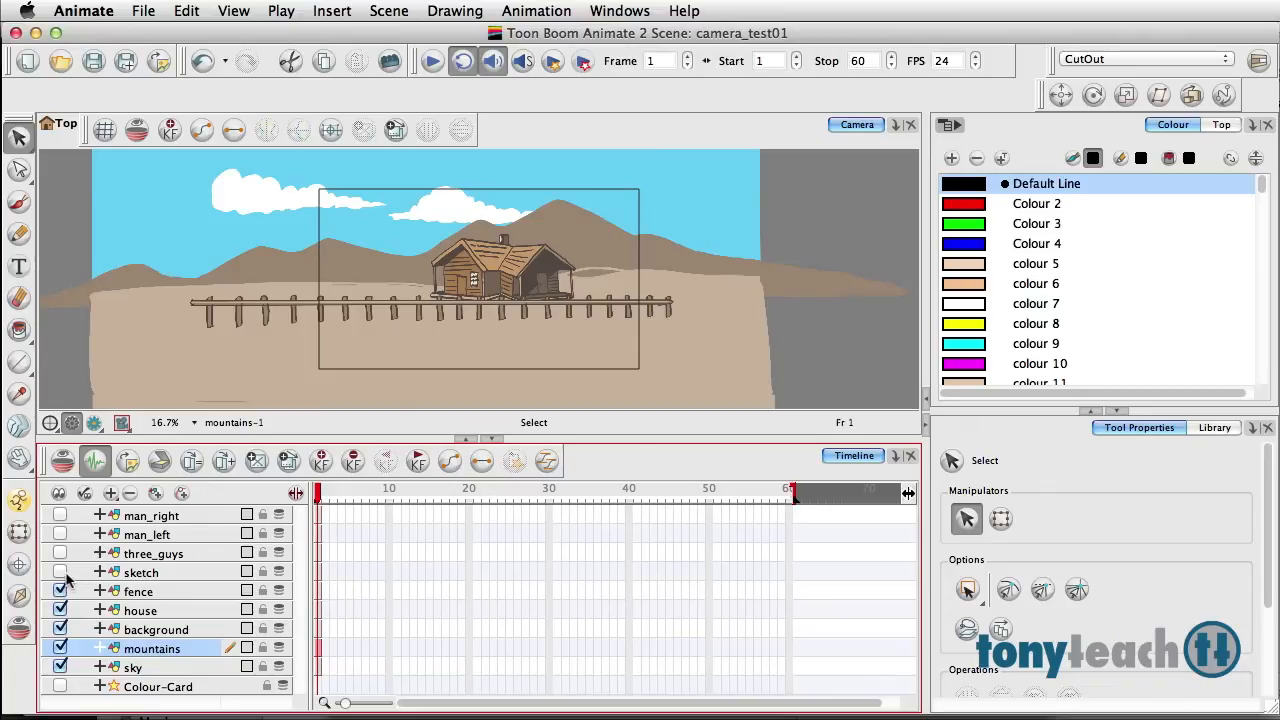
- Show the three gunmen, left man and right man layers again
click(60, 552)
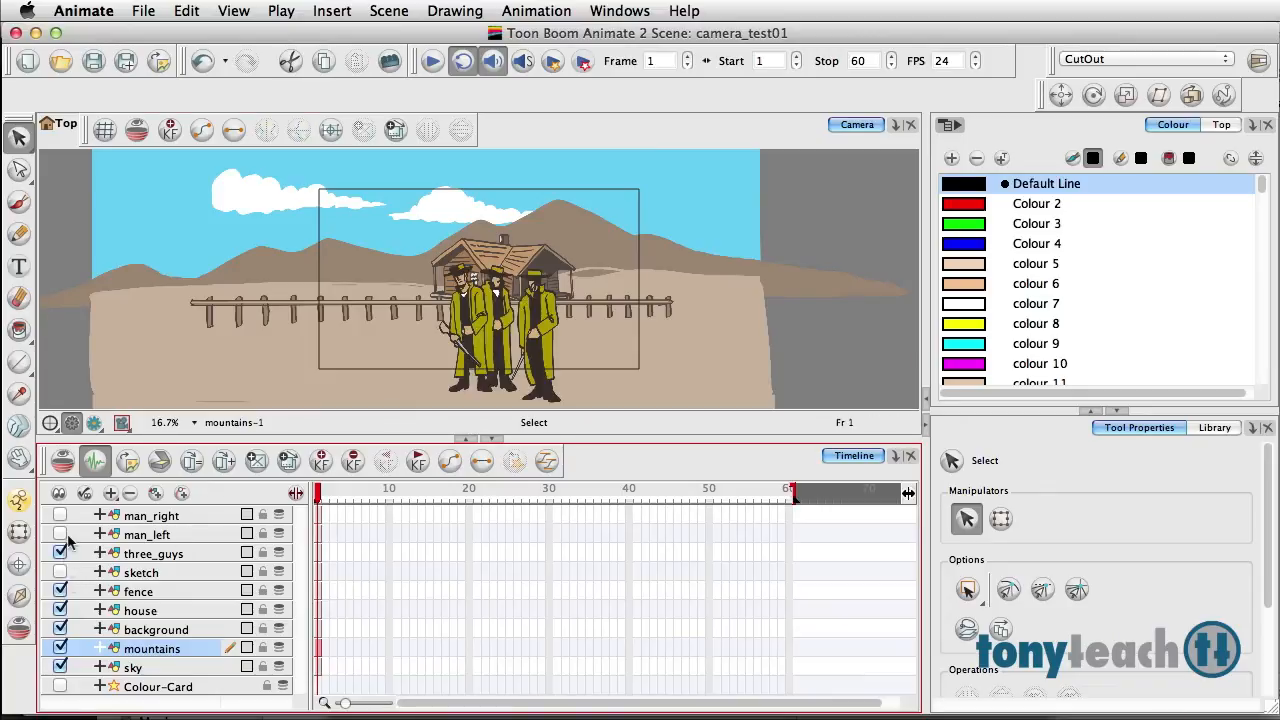
click(60, 534)
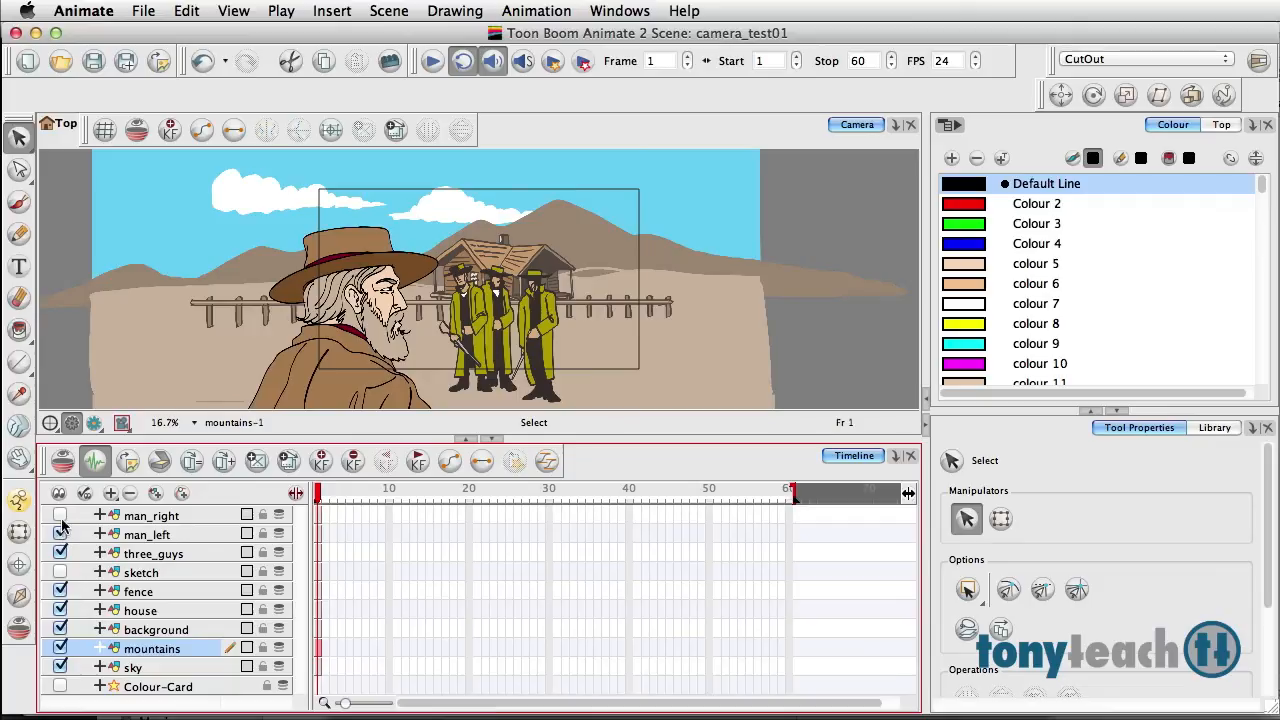
click(60, 516)
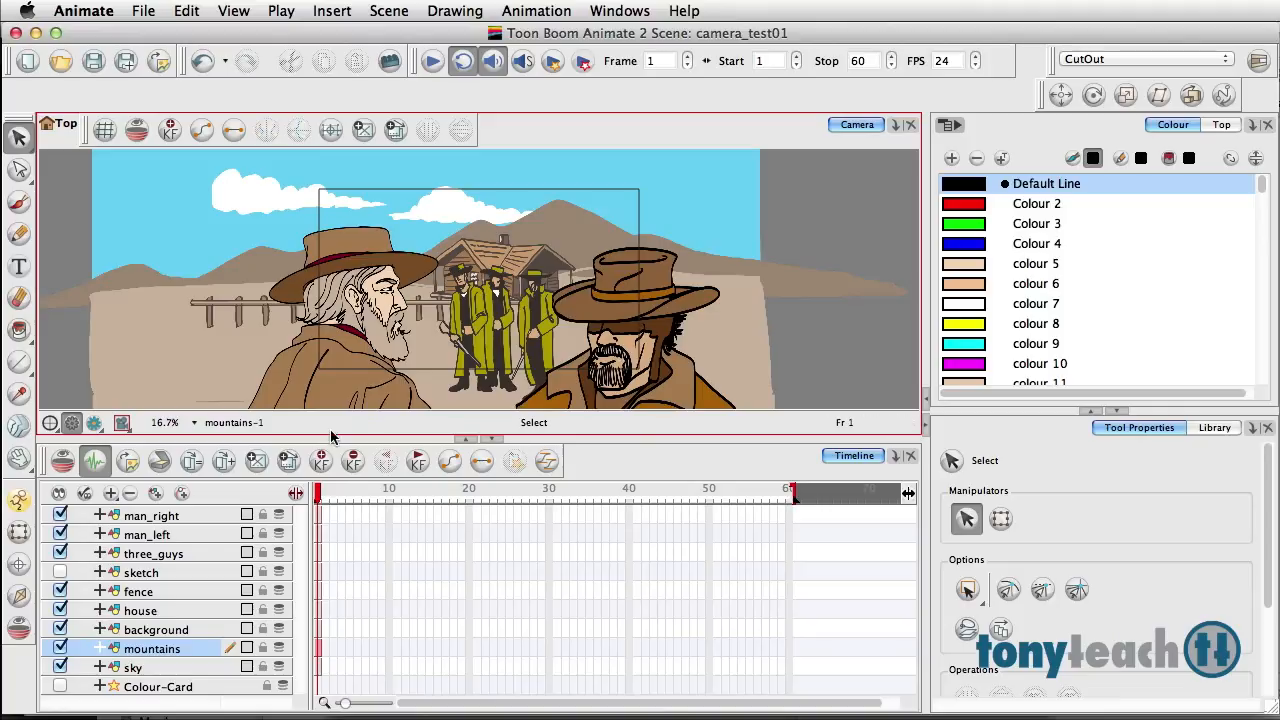
mouse_move(332, 432)
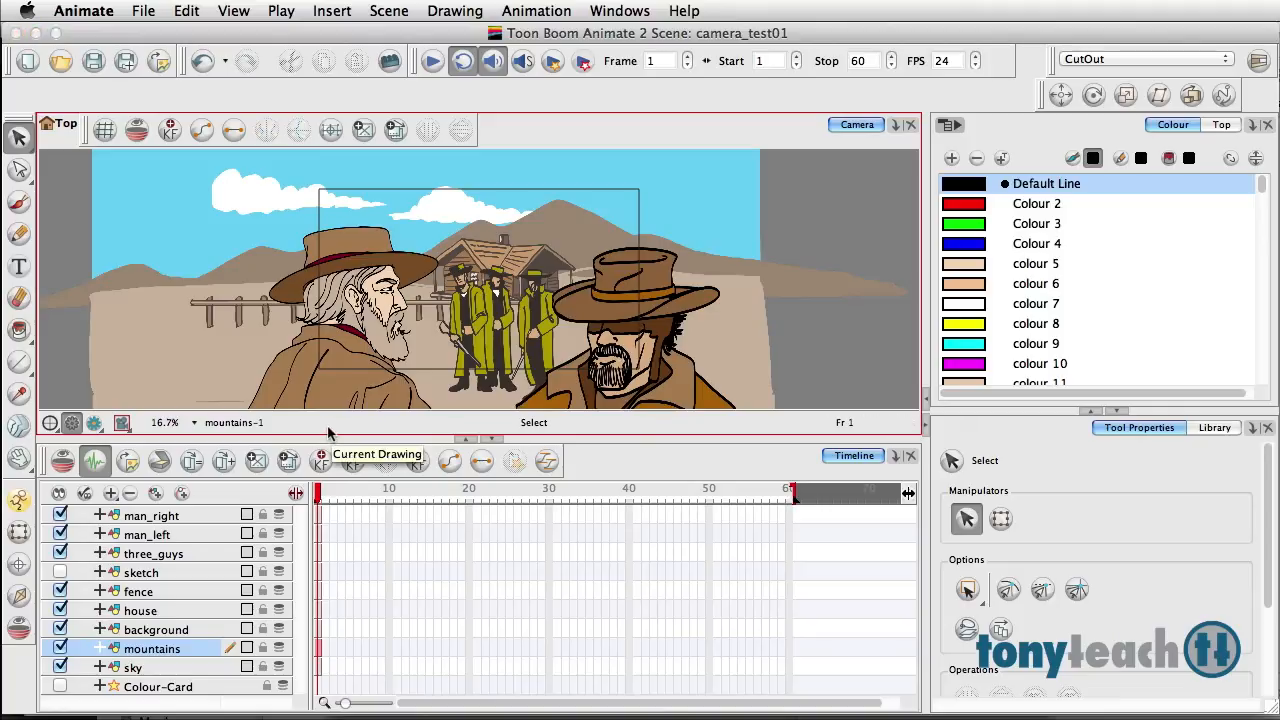
mouse_move(336, 432)
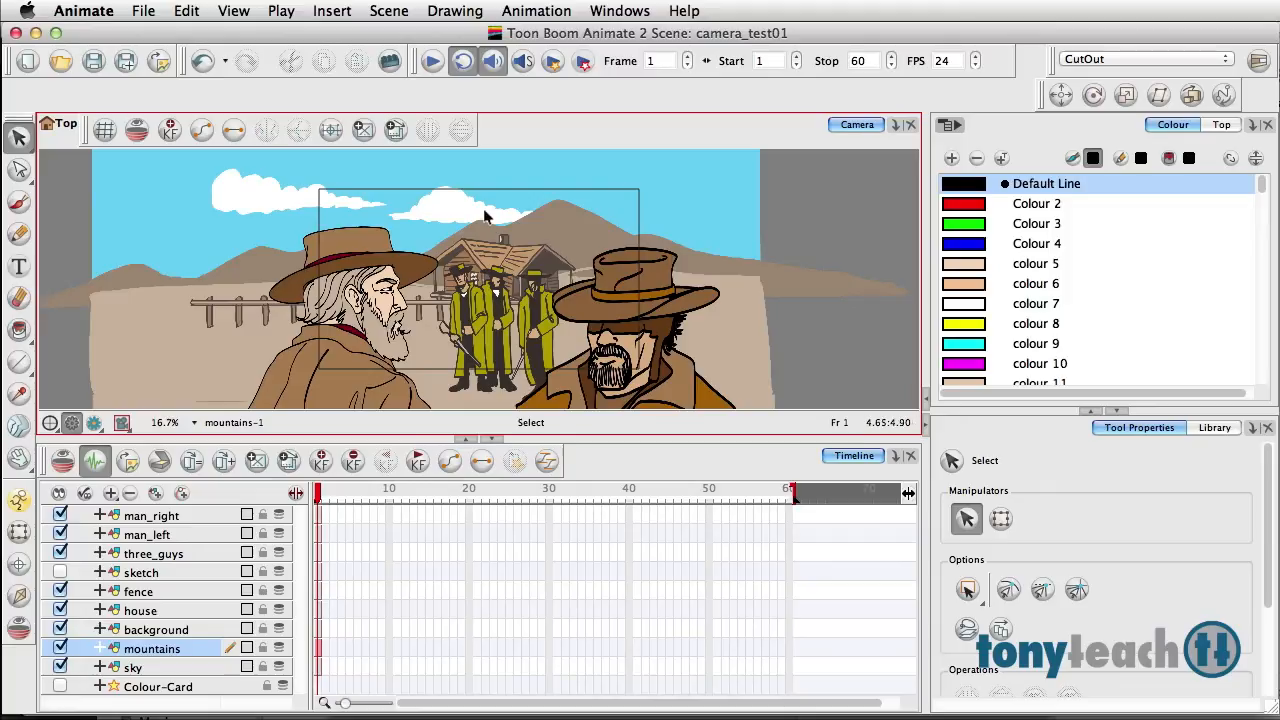
mouse_move(724, 276)
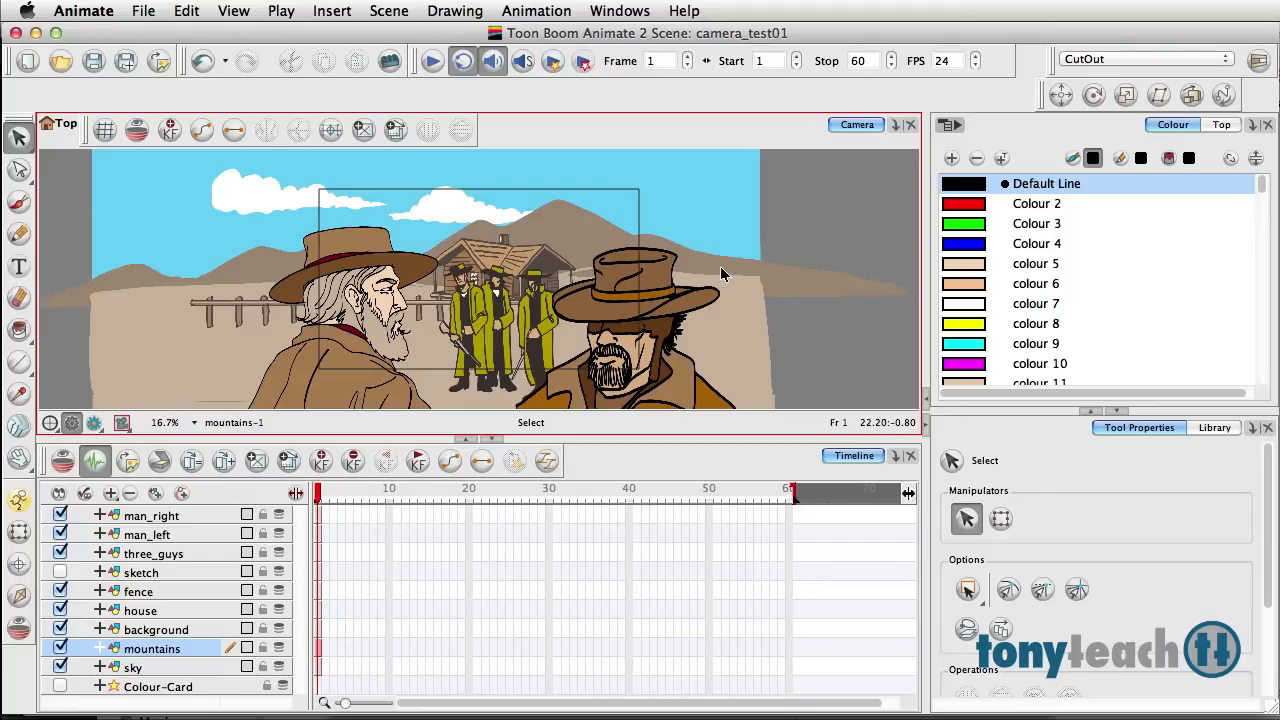
mouse_move(784, 300)
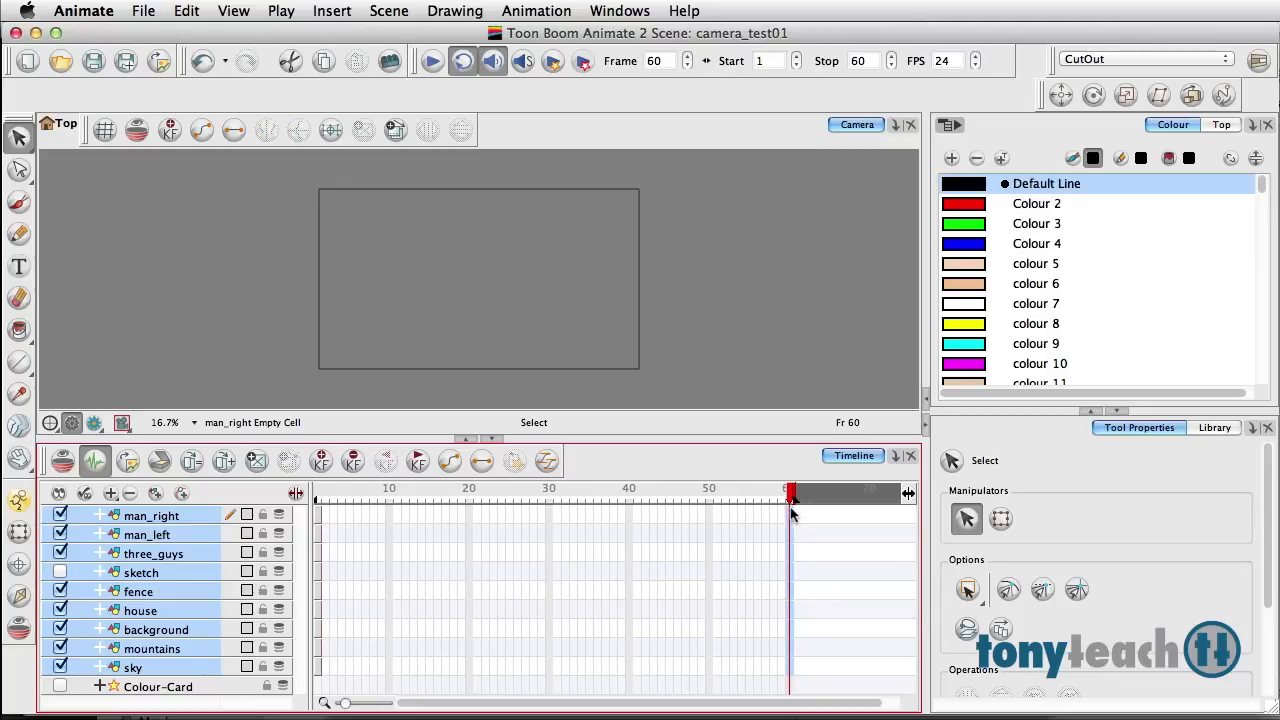
mouse_move(784, 670)
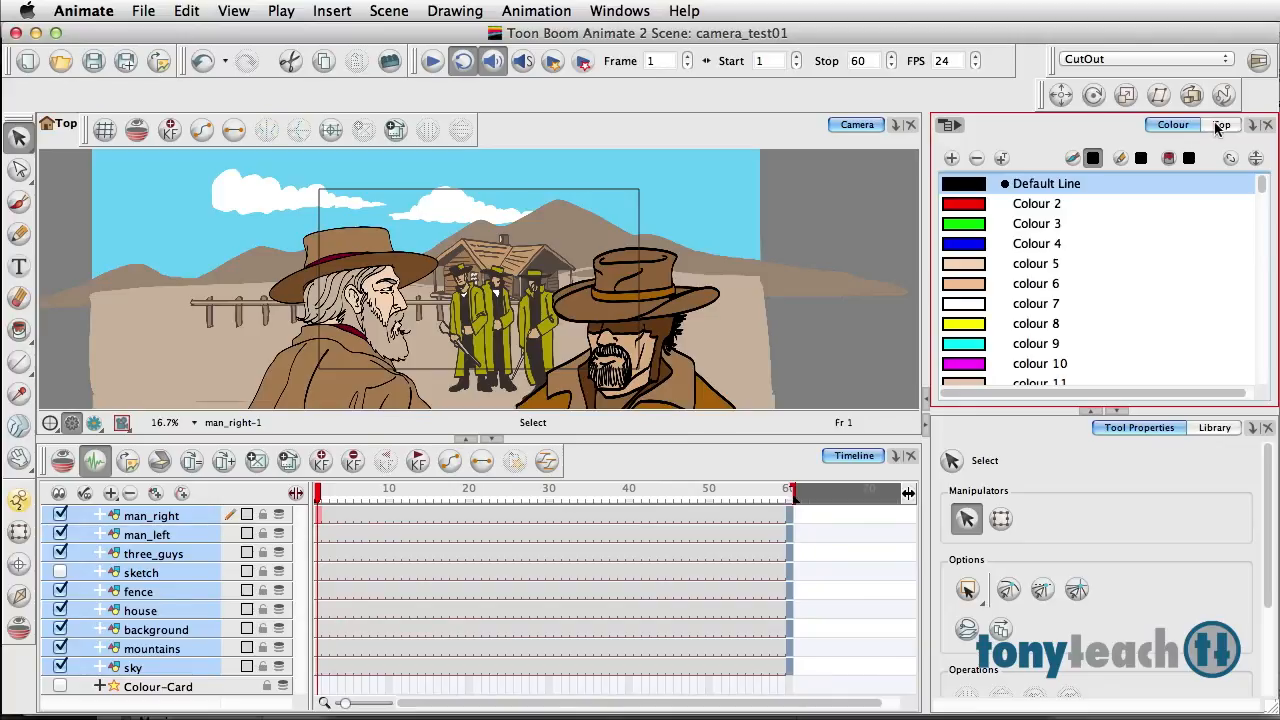
- Switch the right-hand panel to the scene's Top view
click(1222, 124)
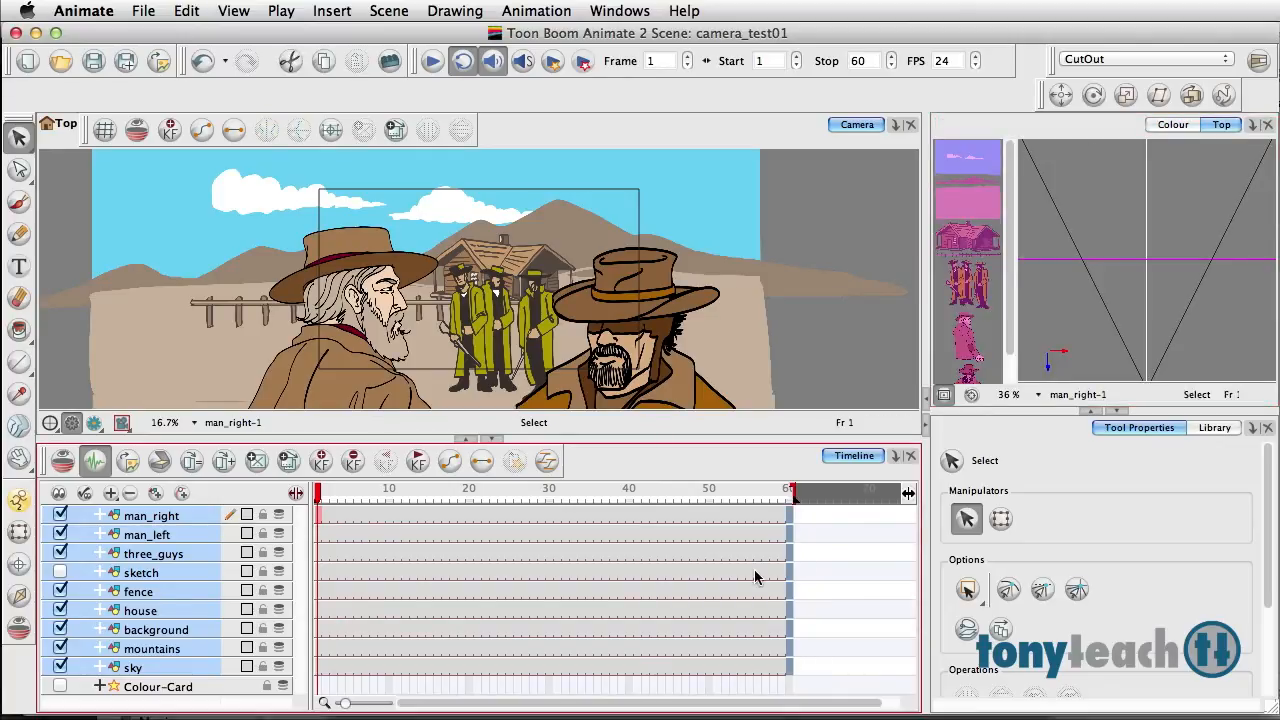
click(404, 490)
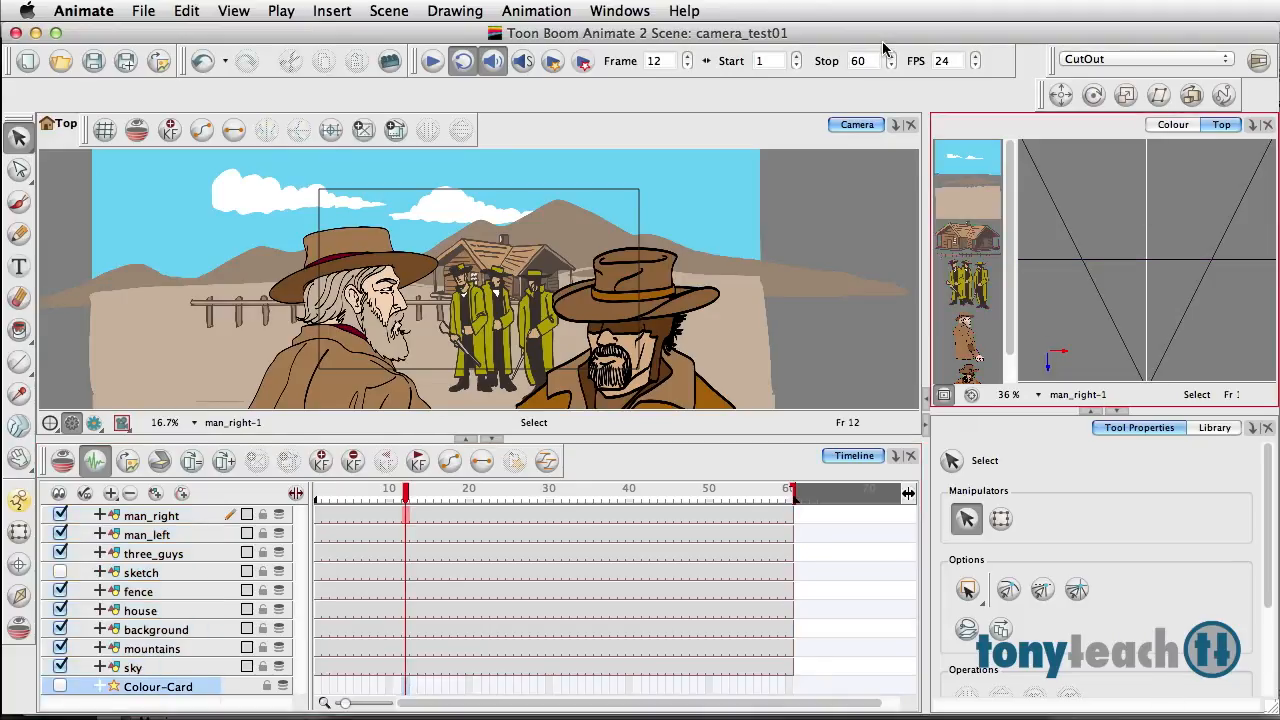
click(620, 12)
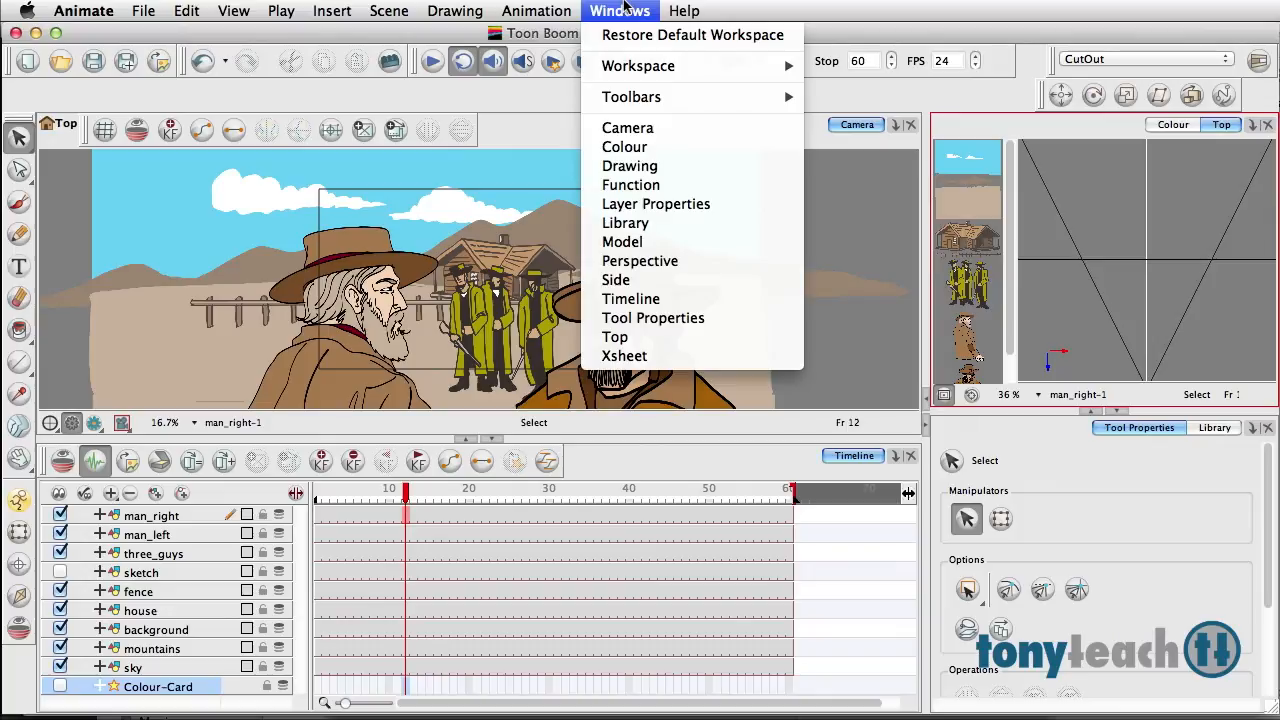
mouse_move(622, 242)
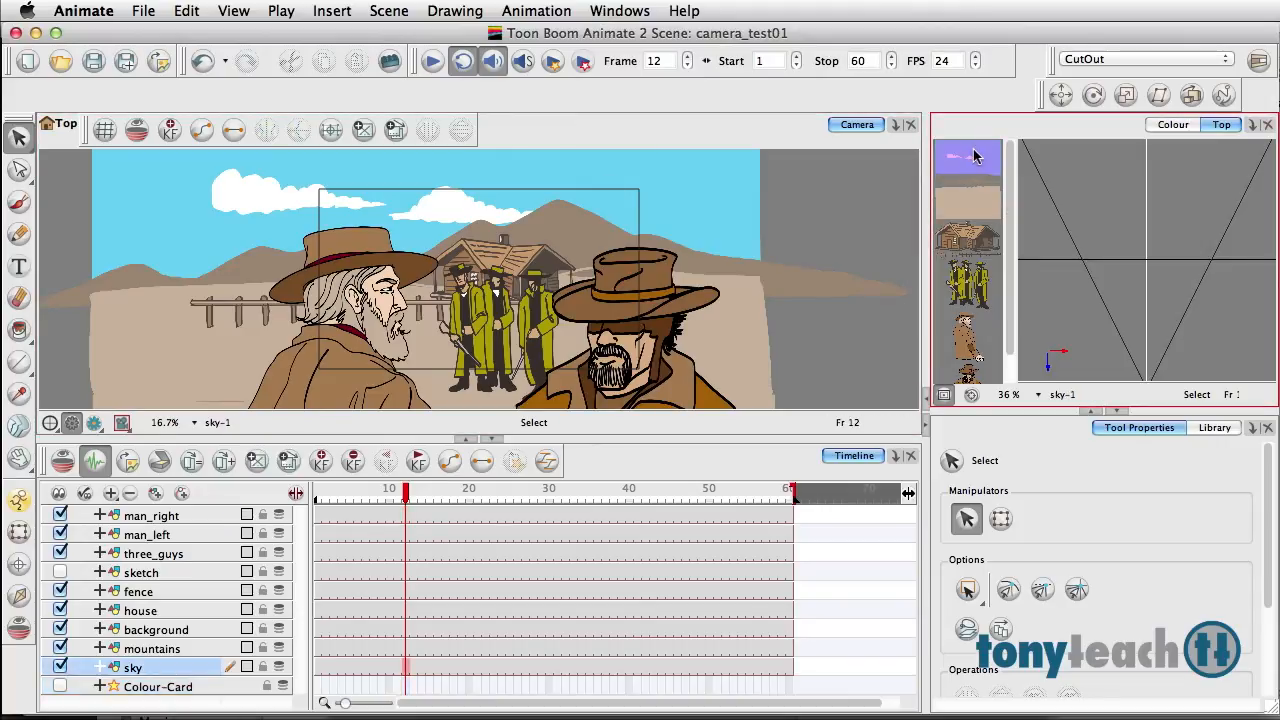
- Check the depth positions of the sky, three_guys and man_left layers in the Top view
click(152, 648)
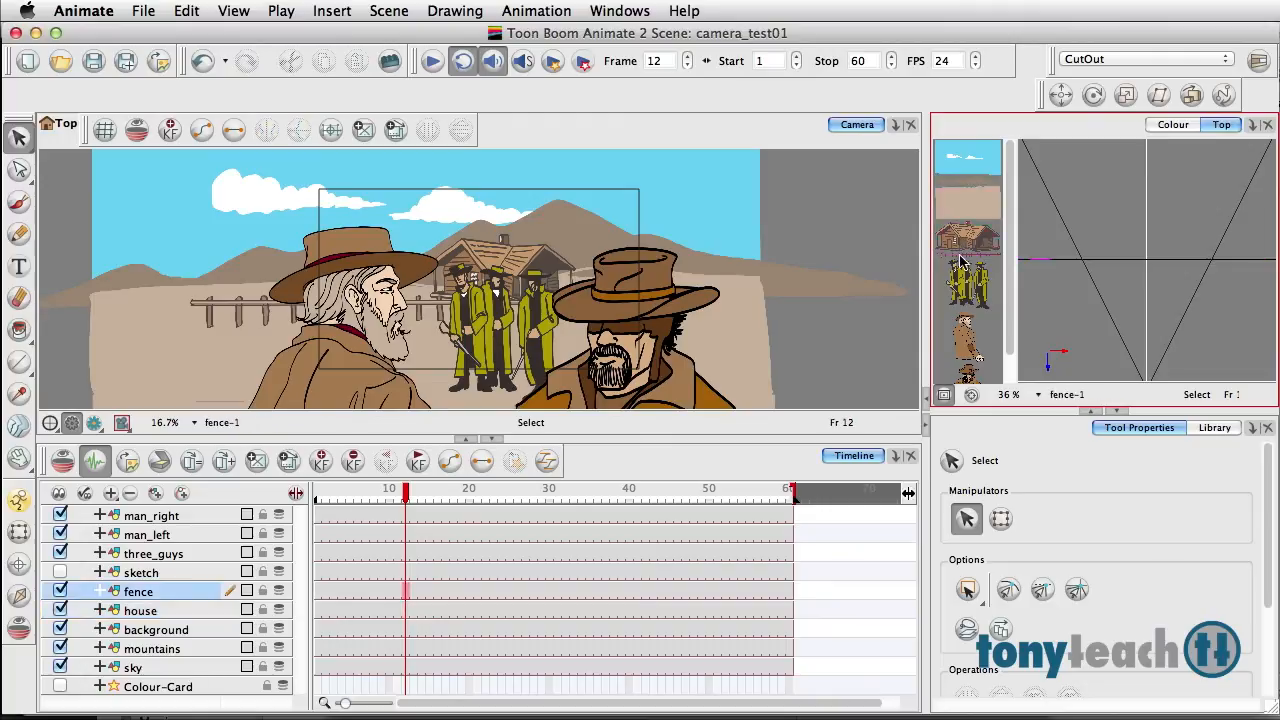
click(152, 552)
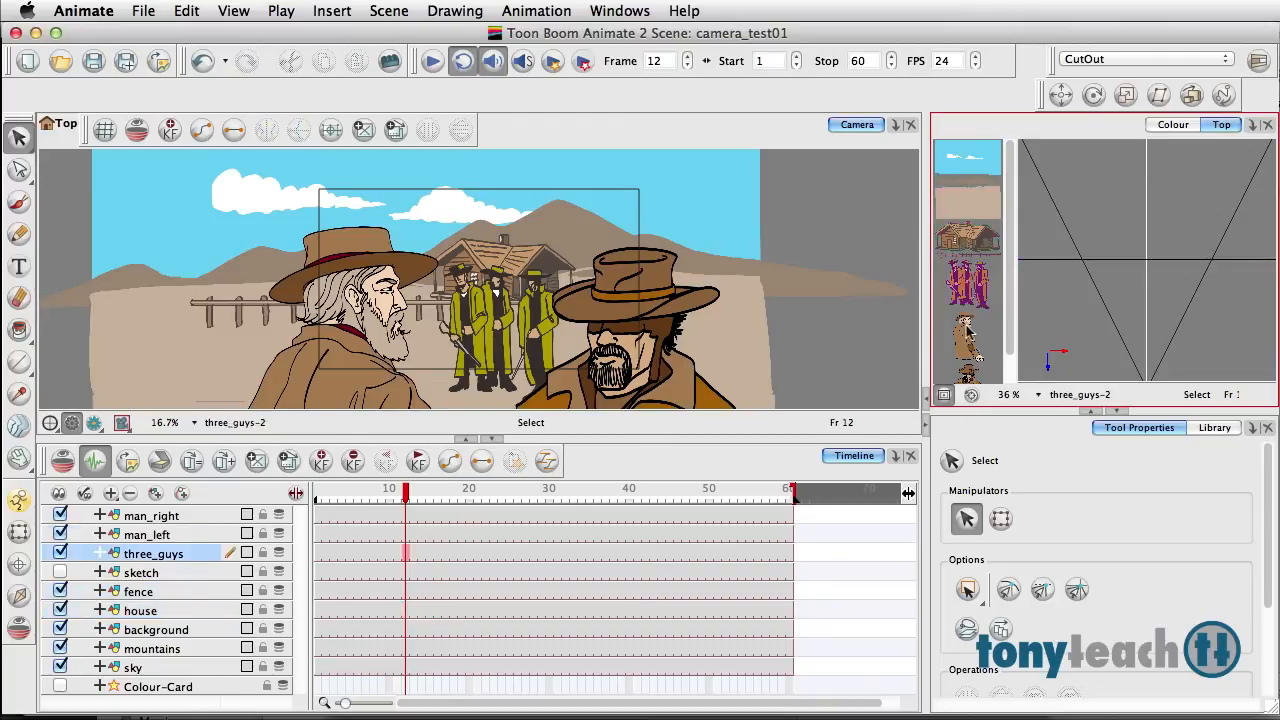
click(148, 534)
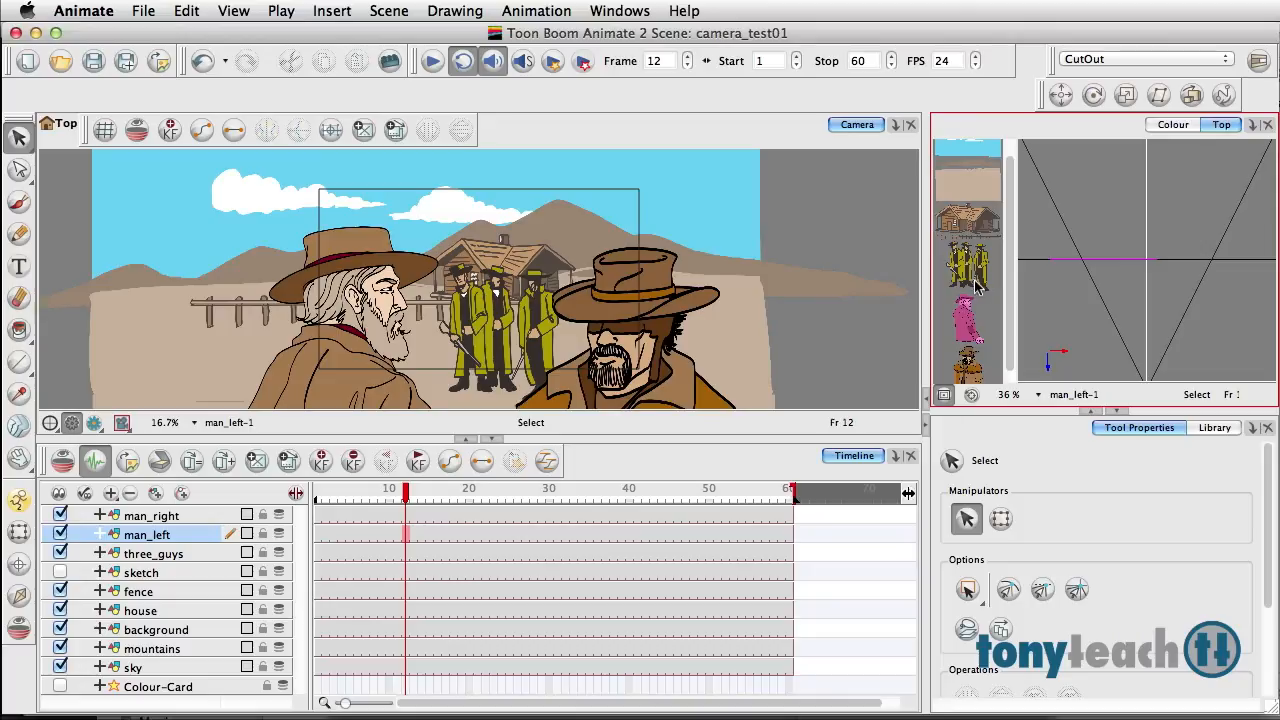
mouse_move(980, 200)
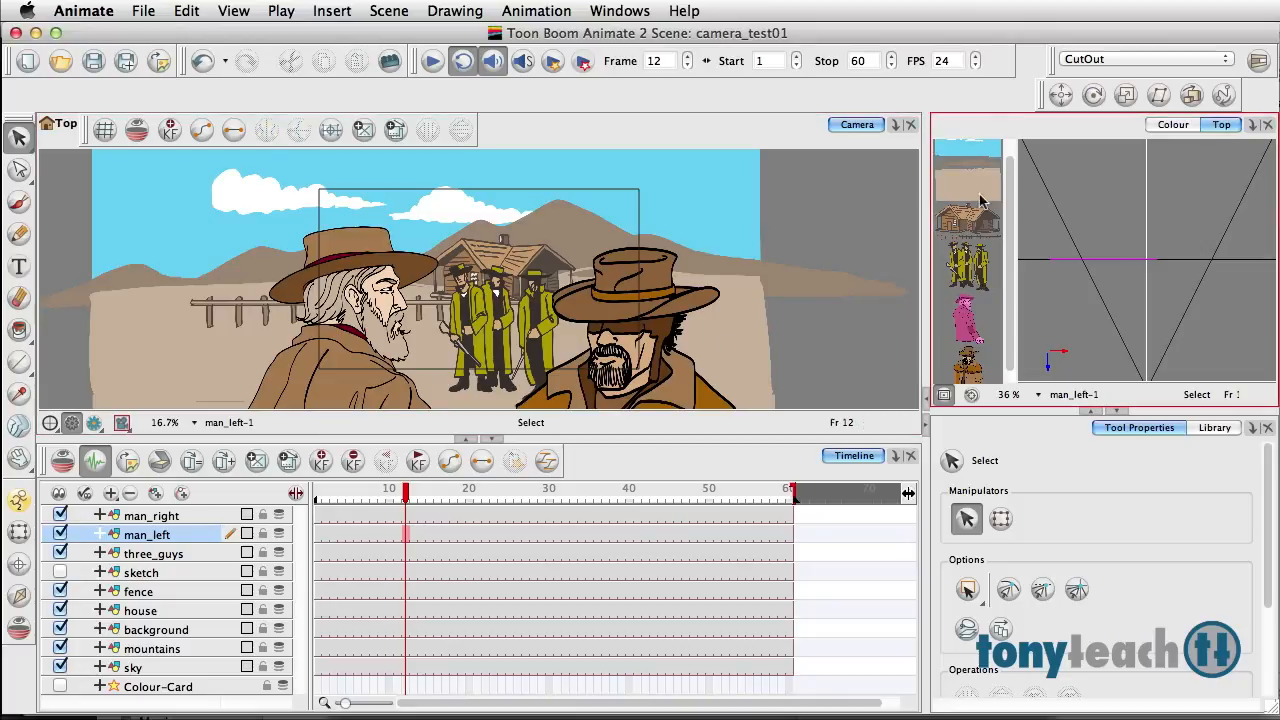
mouse_move(976, 350)
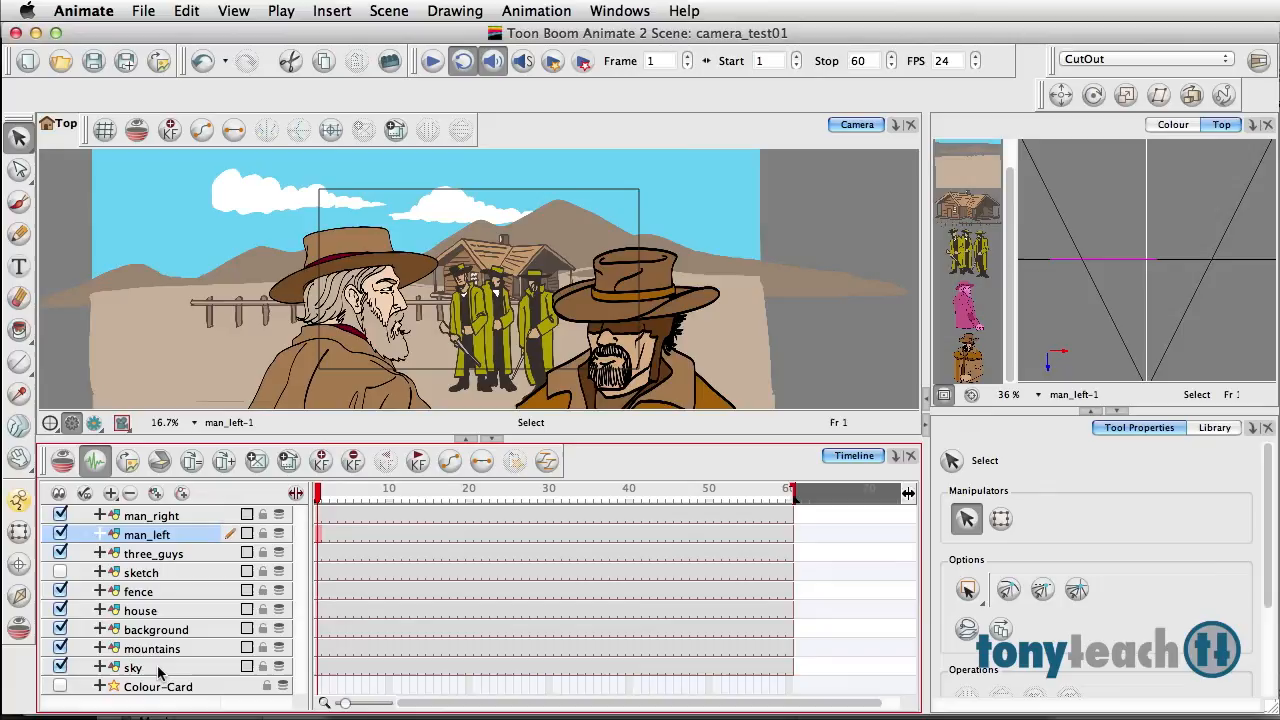
- Add a Camera layer to the scene and name it Camera-P
click(132, 668)
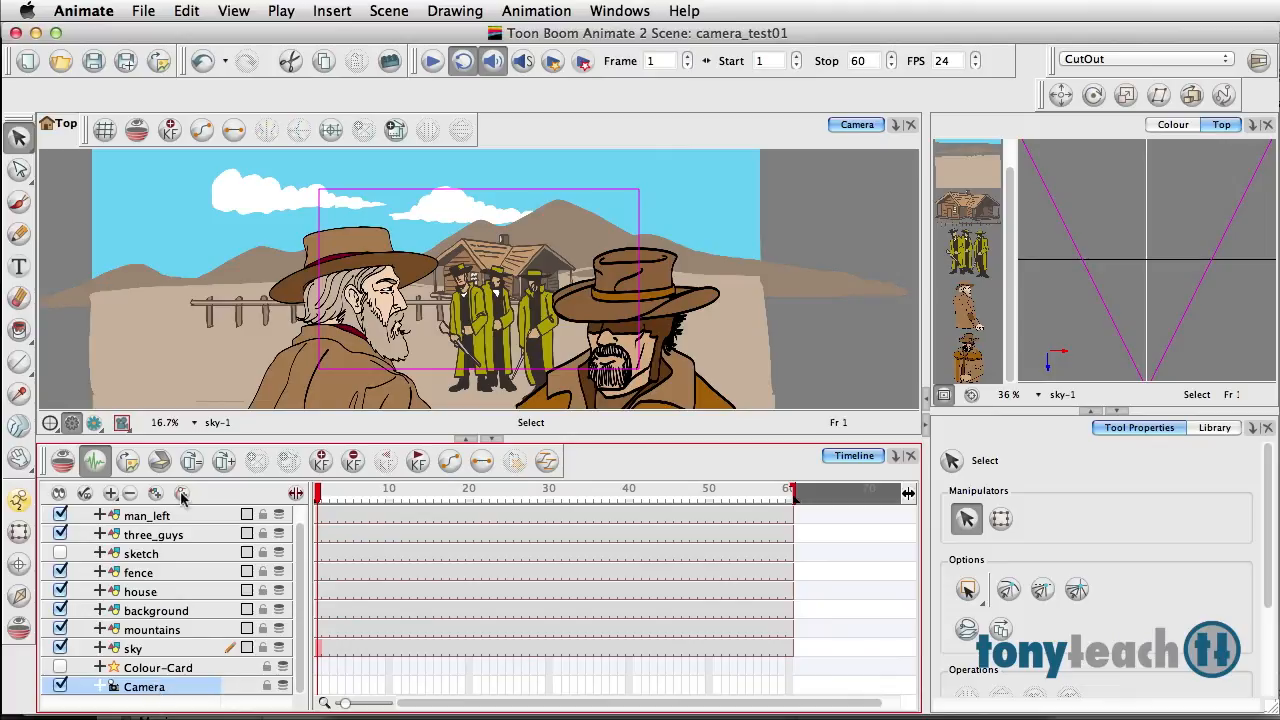
mouse_move(184, 496)
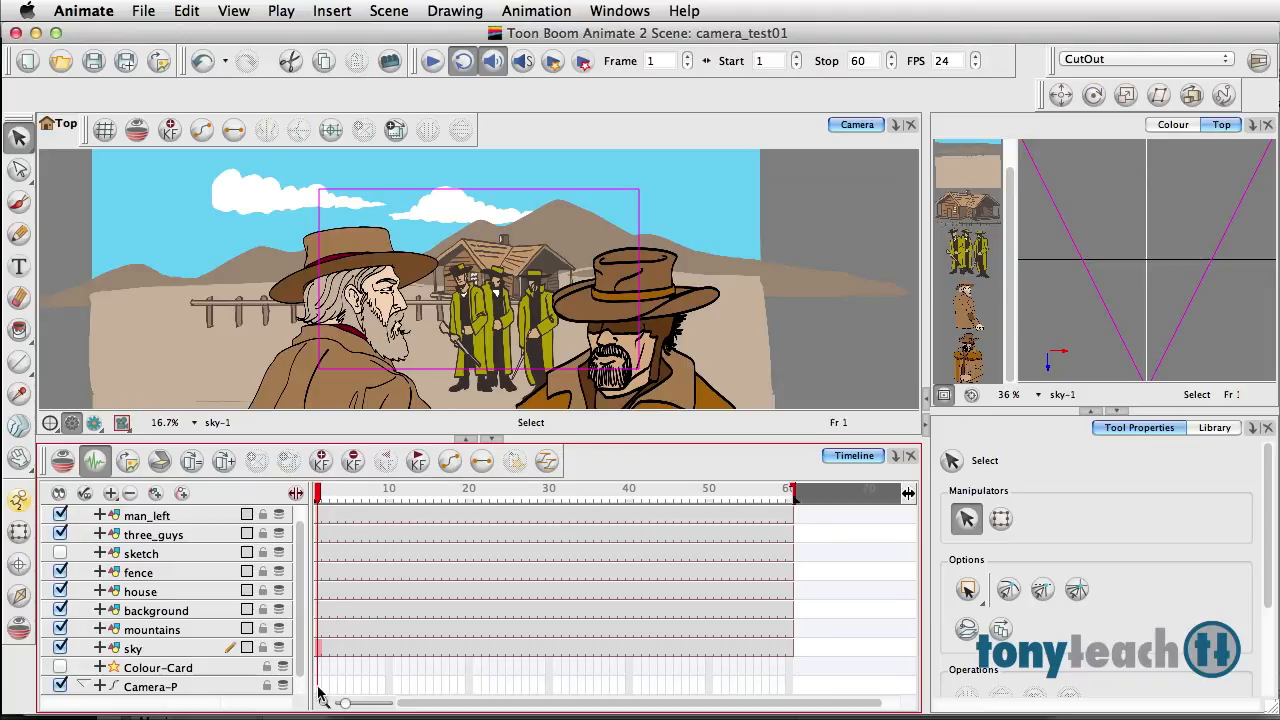
click(150, 686)
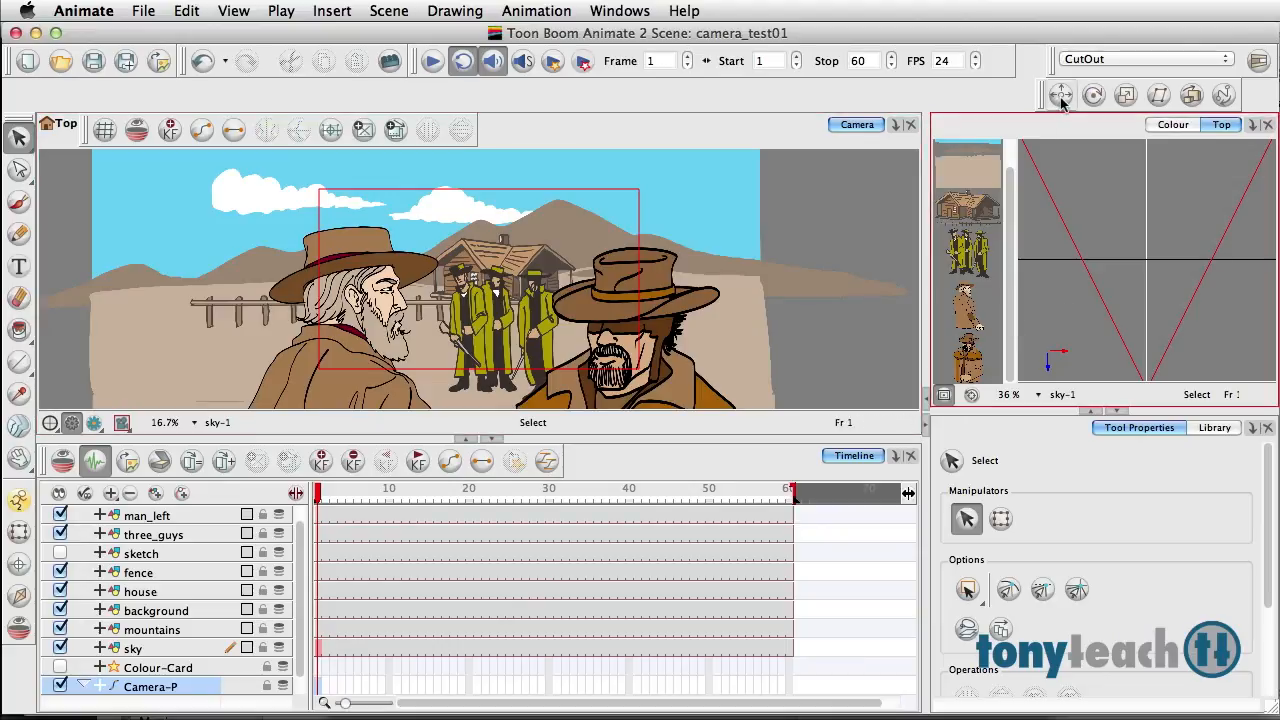
mouse_move(1060, 96)
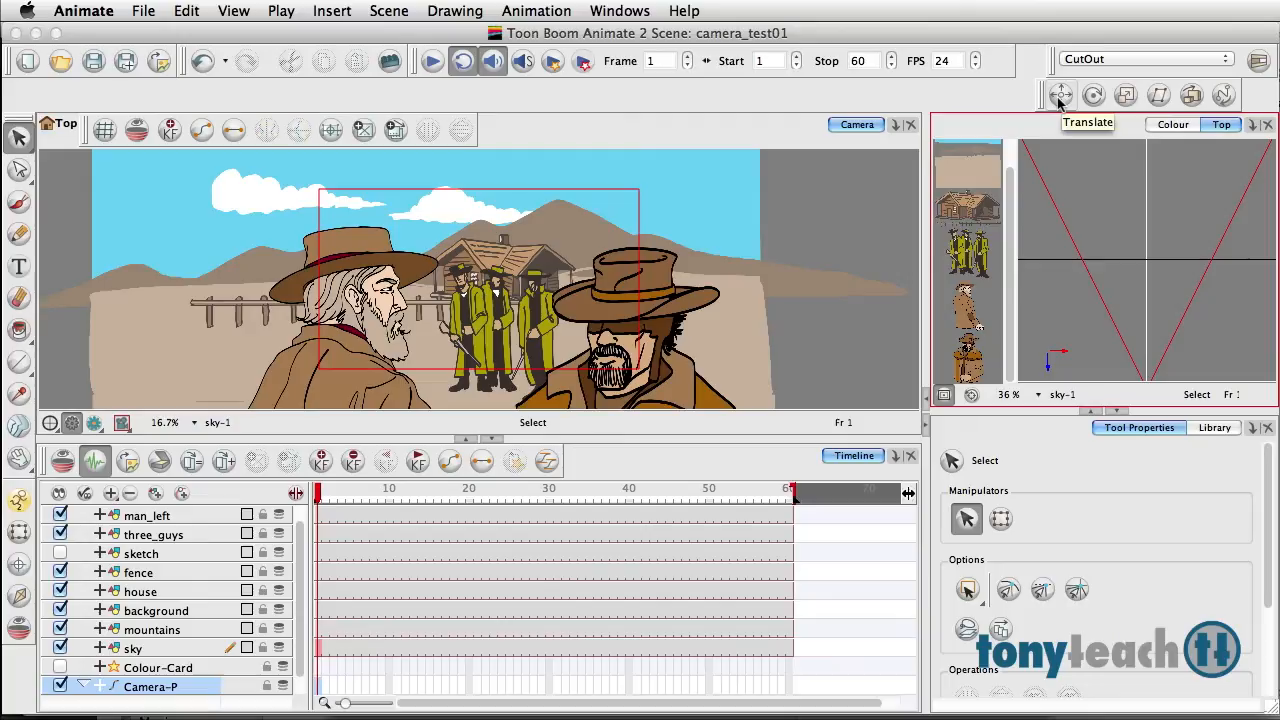
click(620, 12)
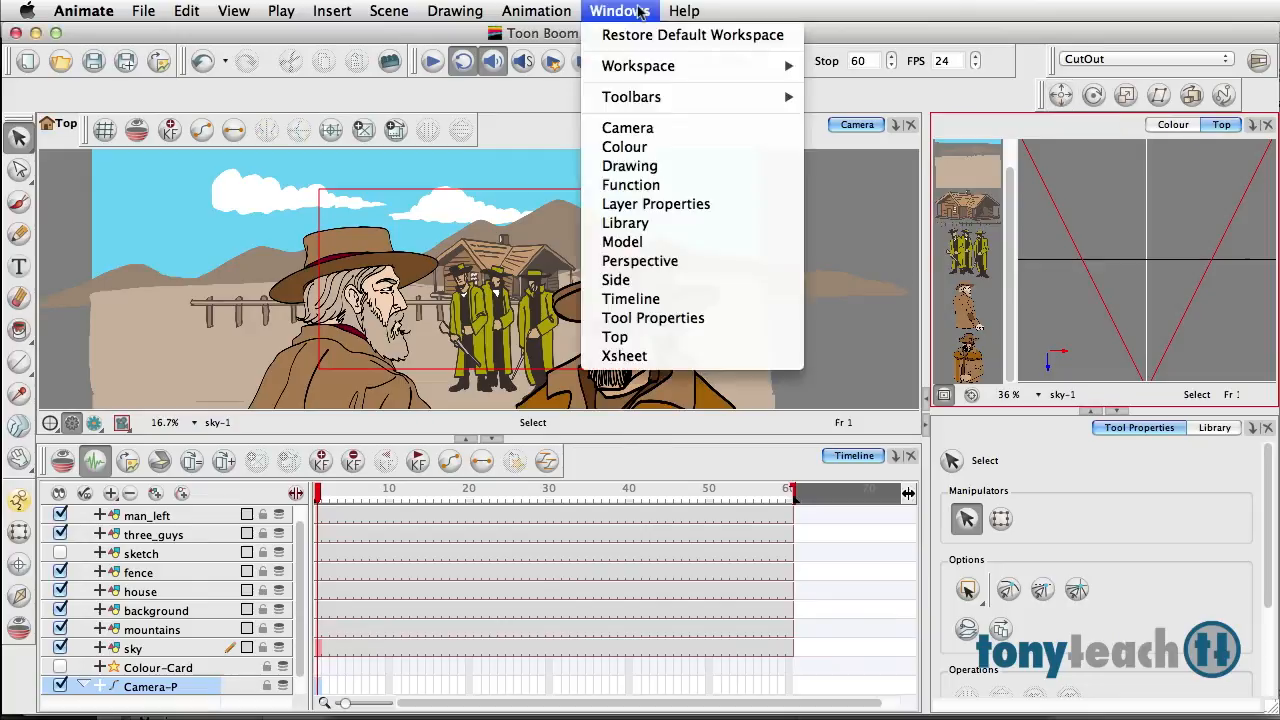
mouse_move(632, 96)
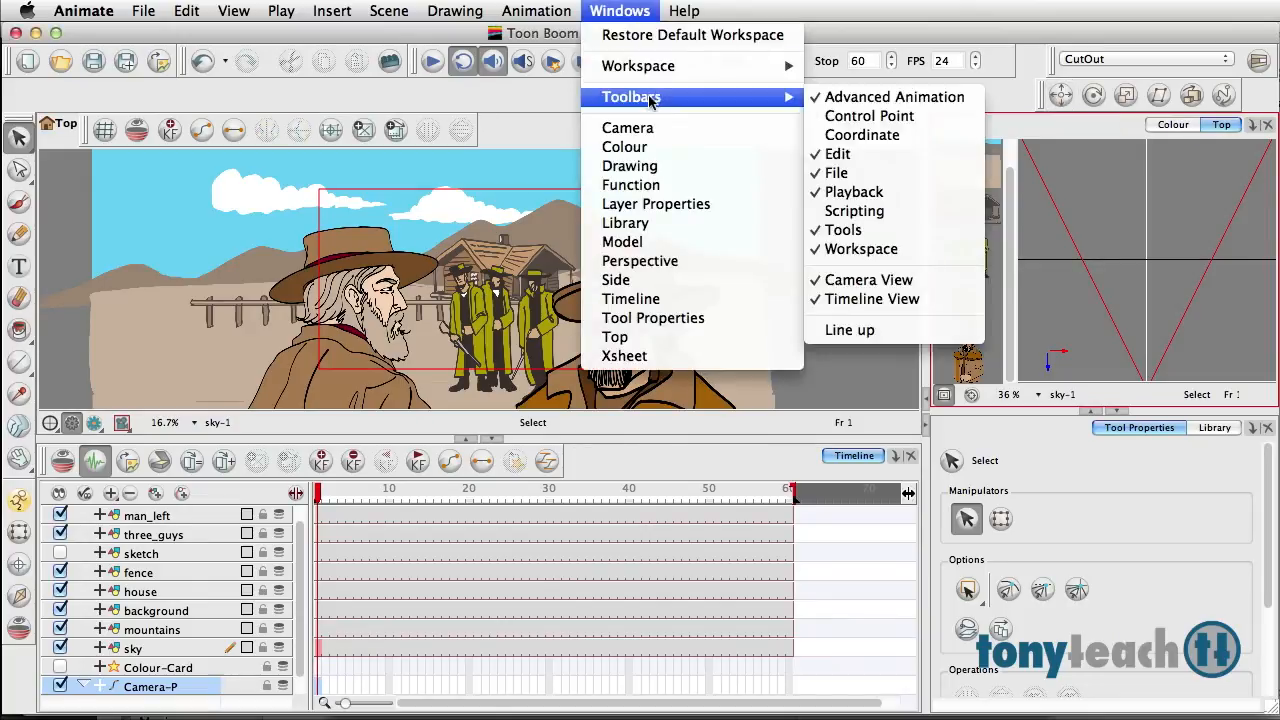
click(684, 12)
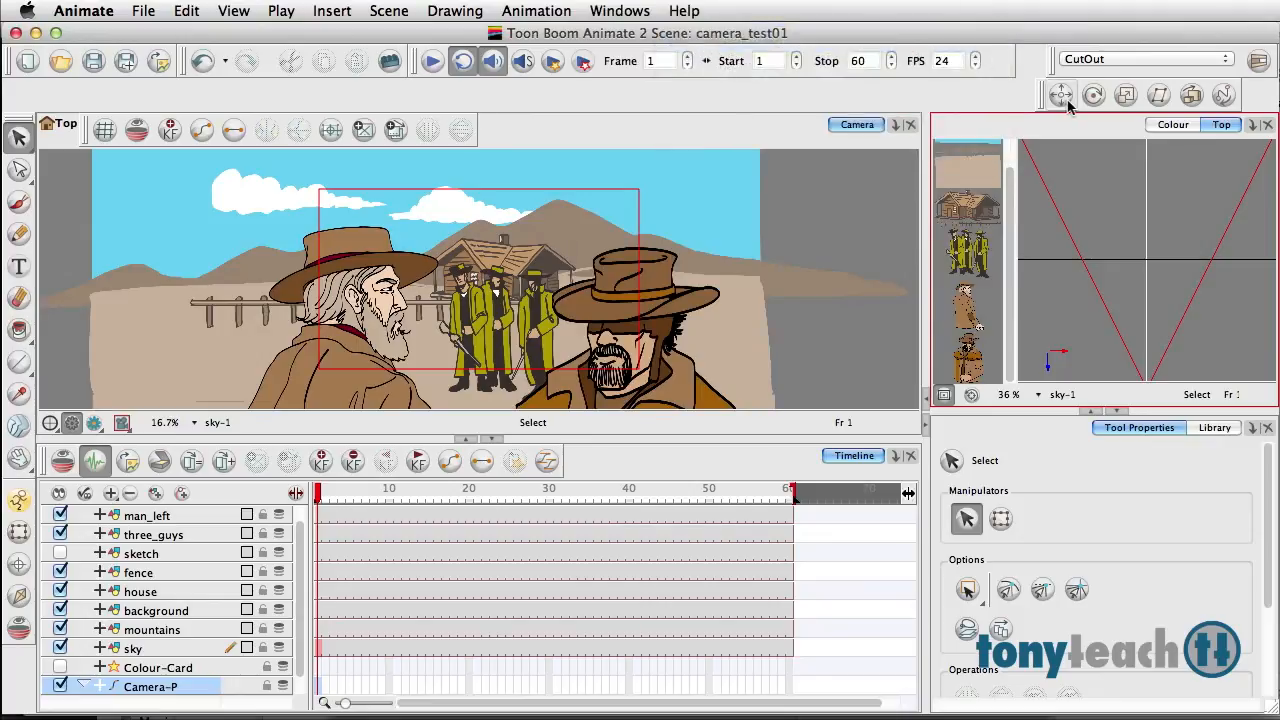
click(1060, 96)
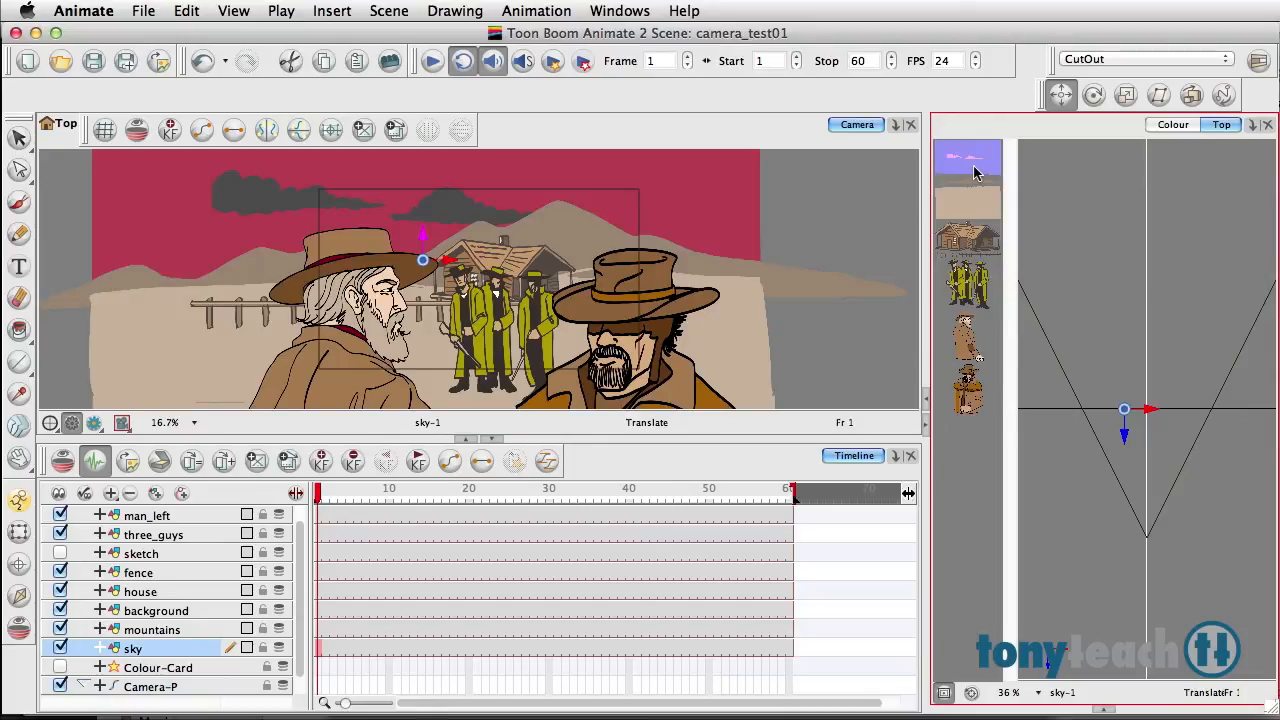
mouse_move(1056, 112)
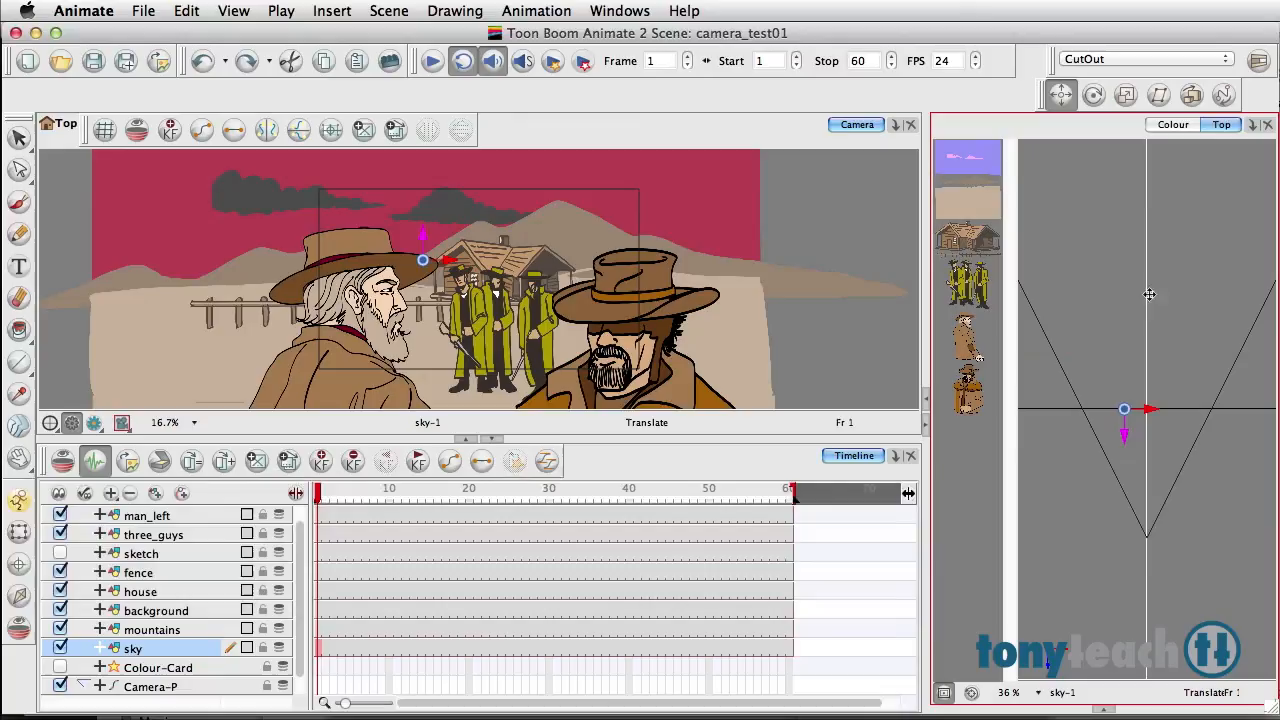
- Push the sky layer farther back in depth while keeping its apparent size
click(1192, 94)
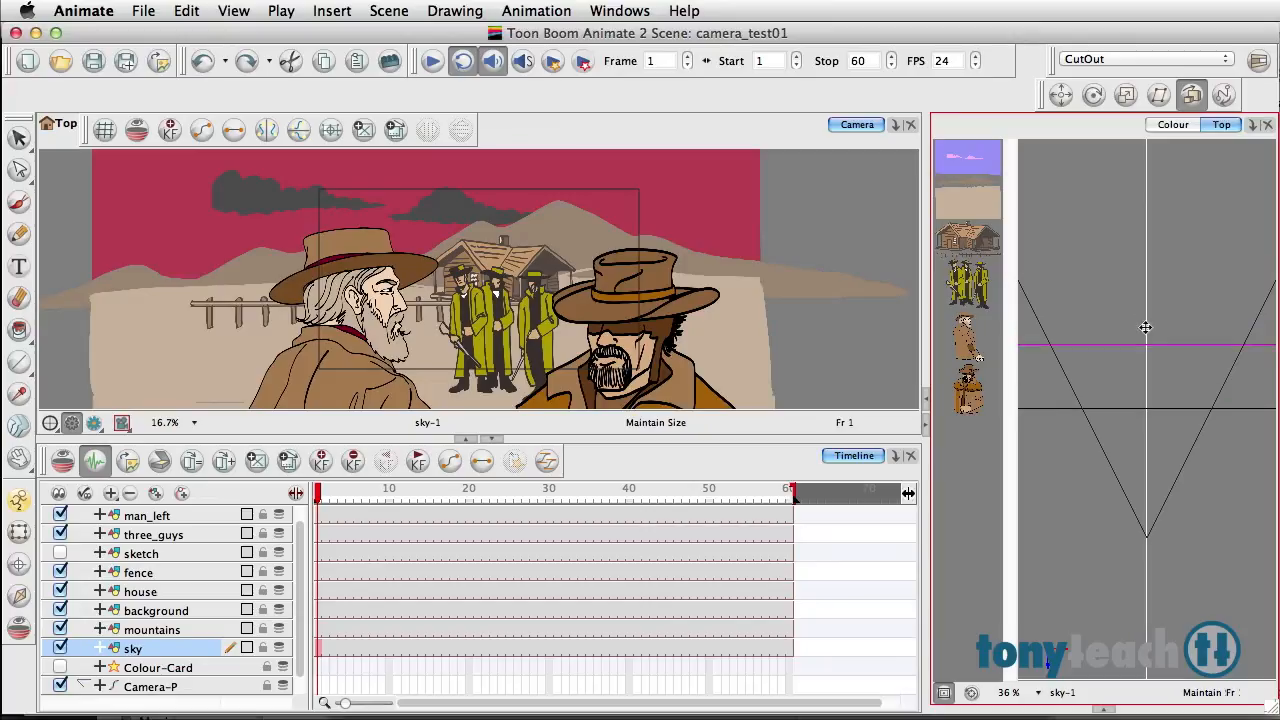
drag(1144, 328, 1140, 244)
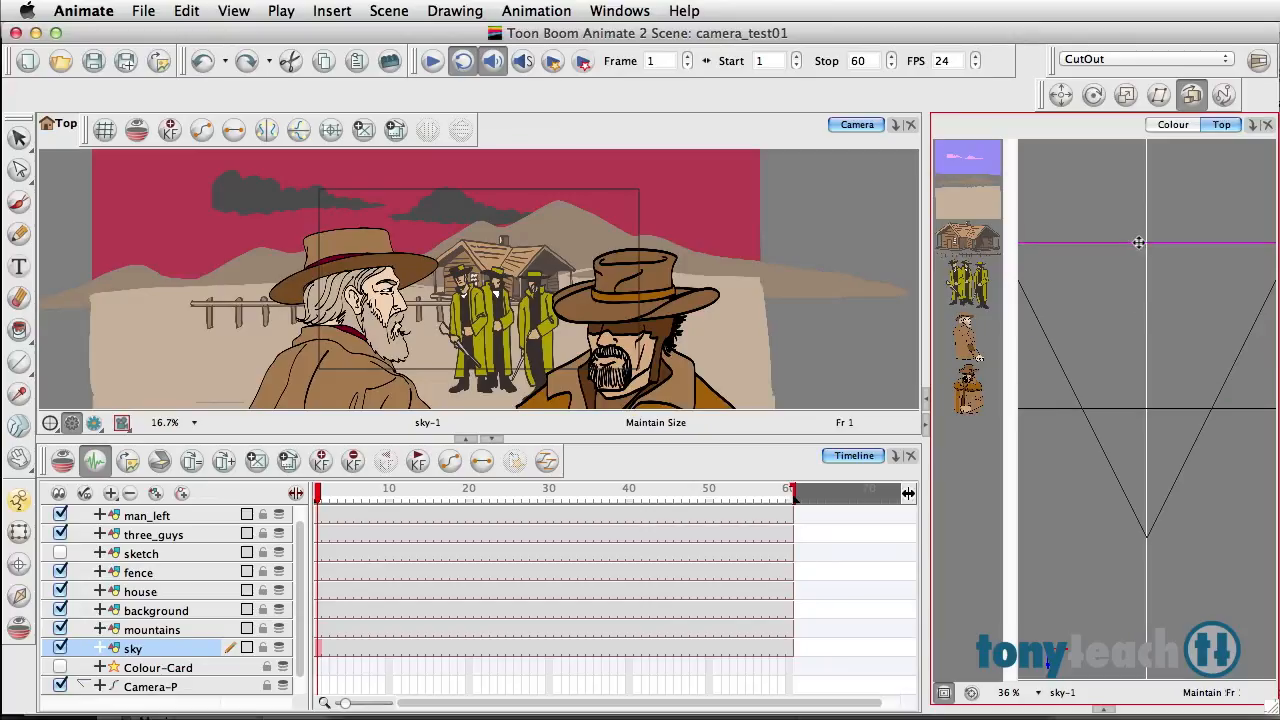
mouse_move(586, 166)
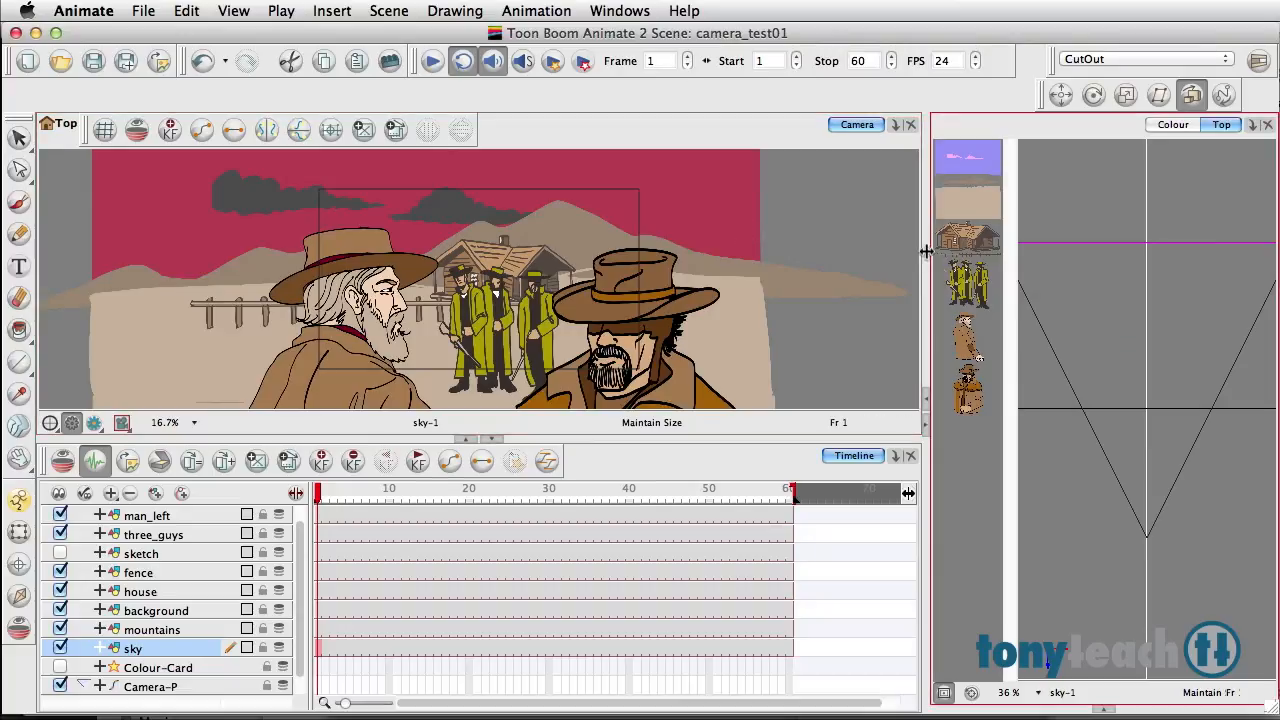
mouse_move(1084, 356)
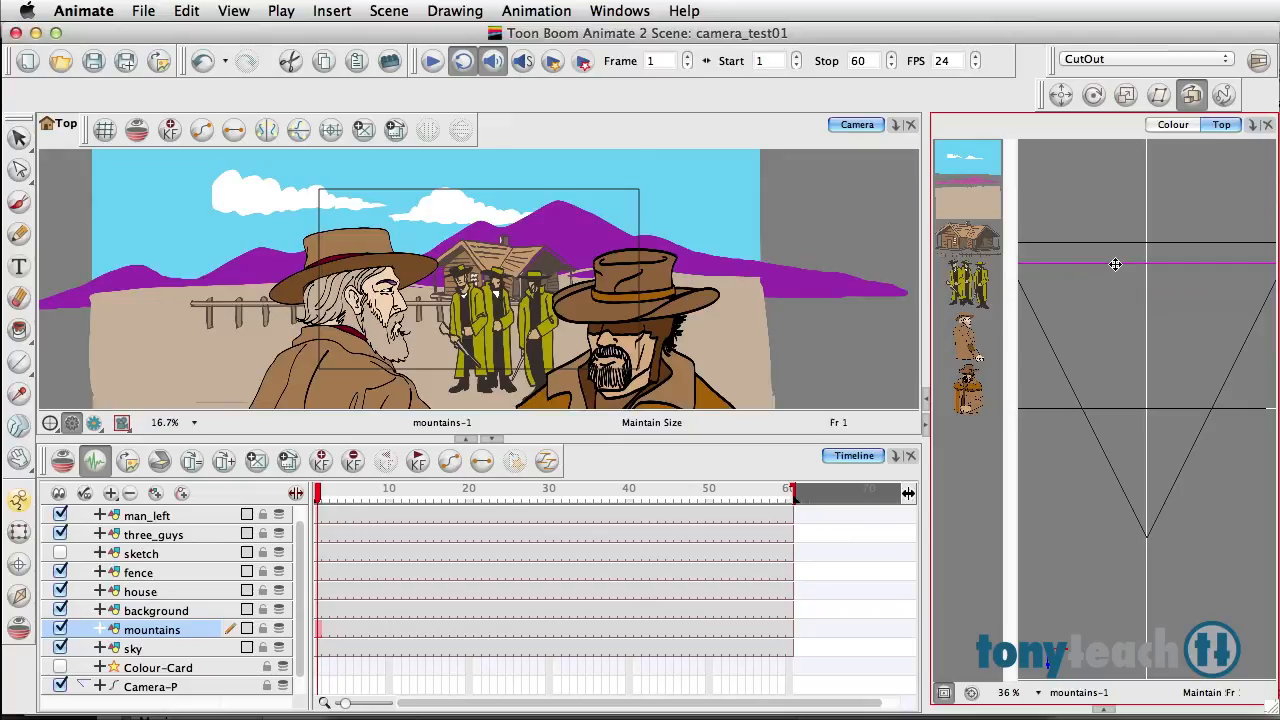
mouse_move(1092, 374)
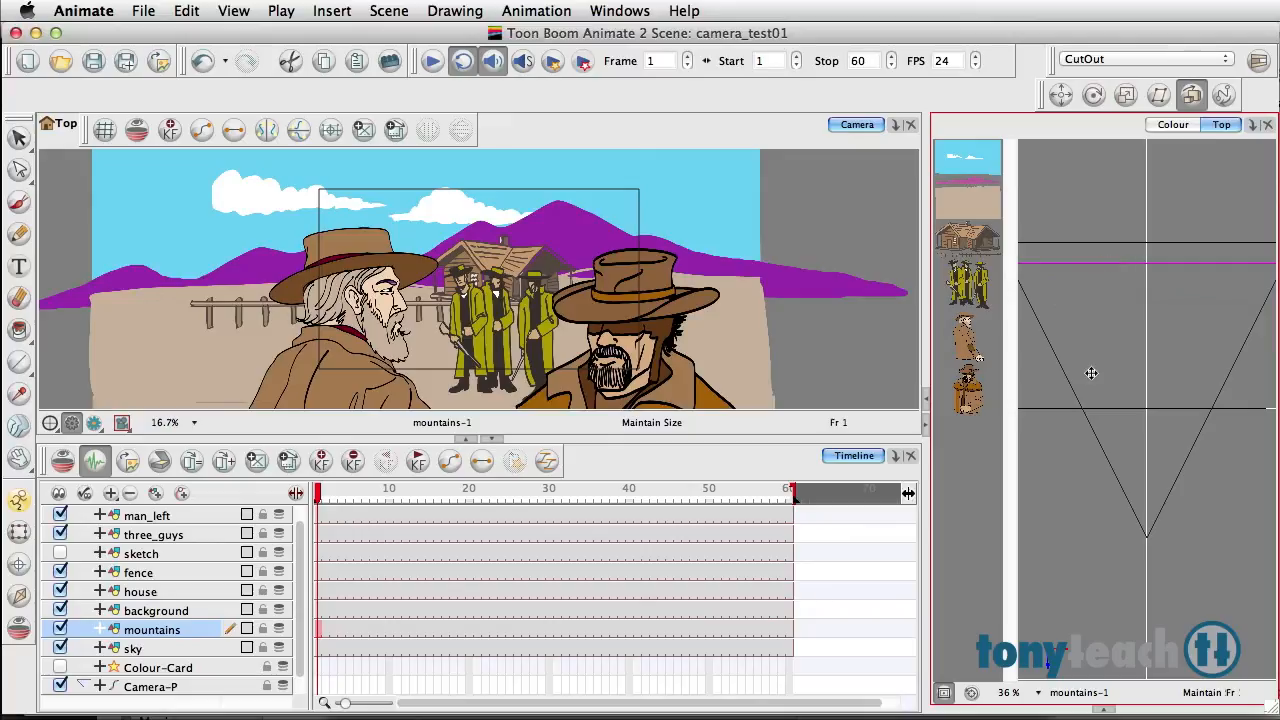
- Set the background, house and fence layers at staggered Z depths
click(156, 610)
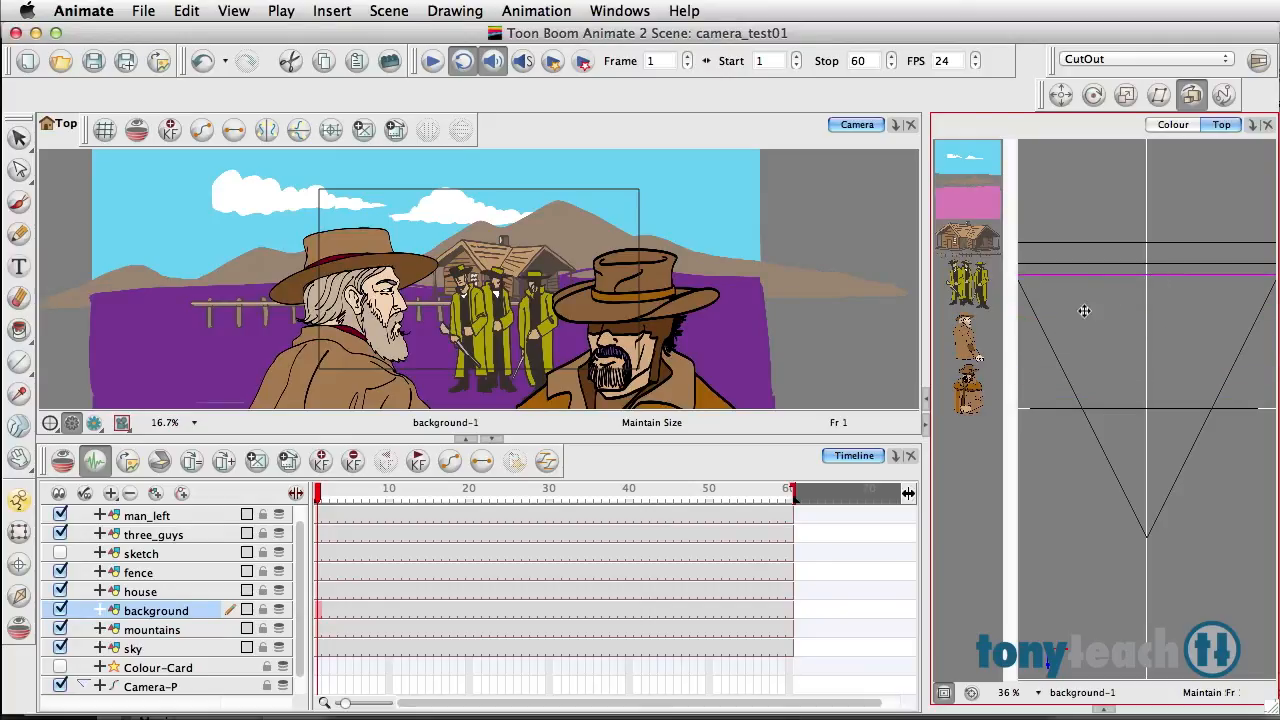
click(140, 592)
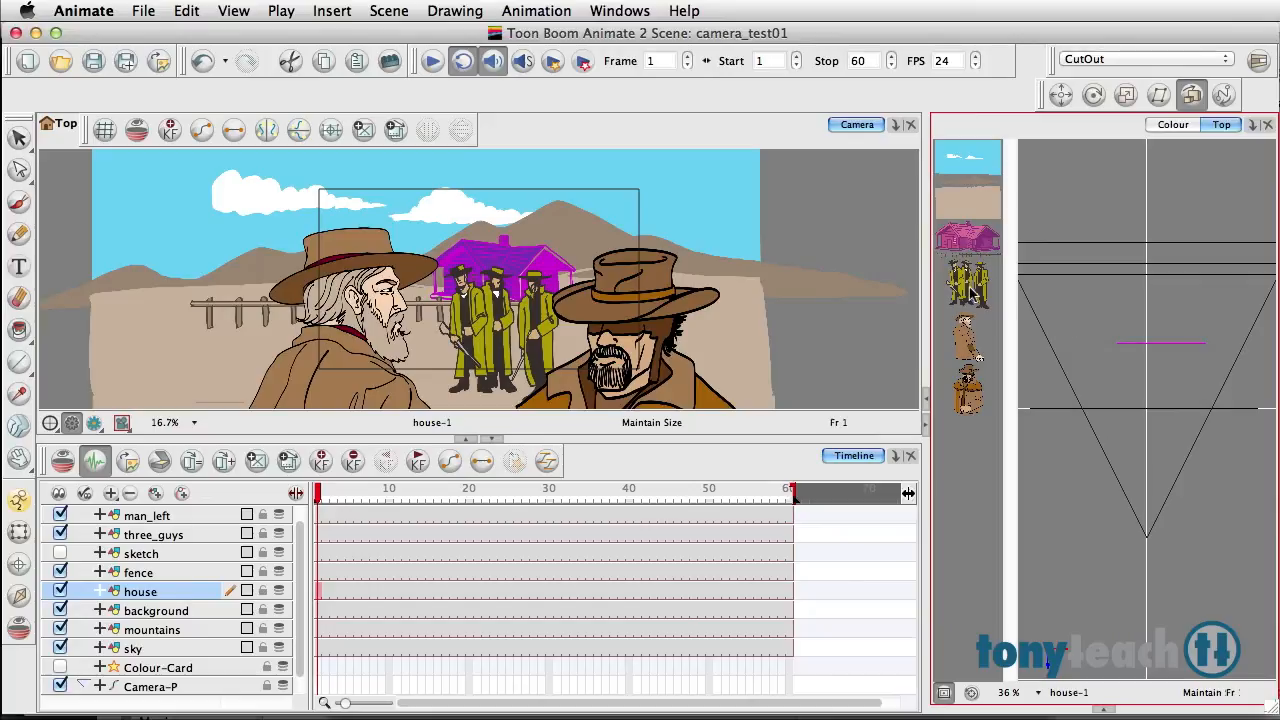
click(138, 572)
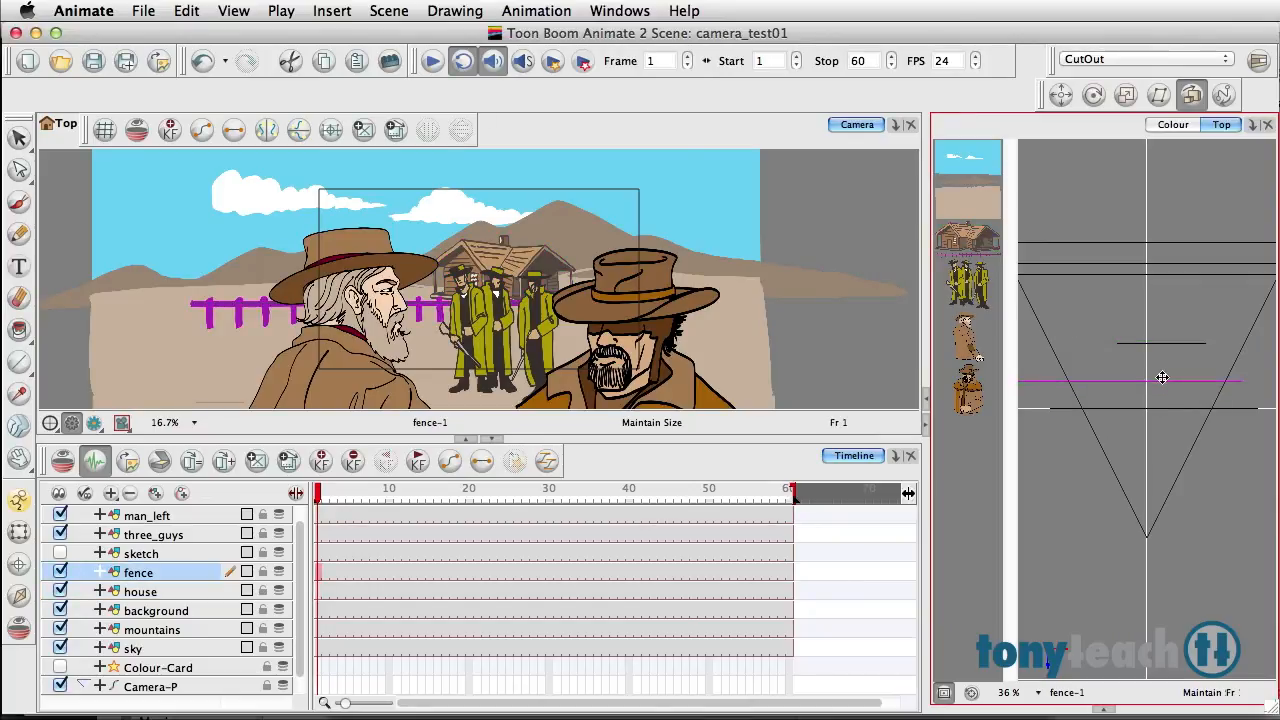
drag(1162, 378, 1162, 358)
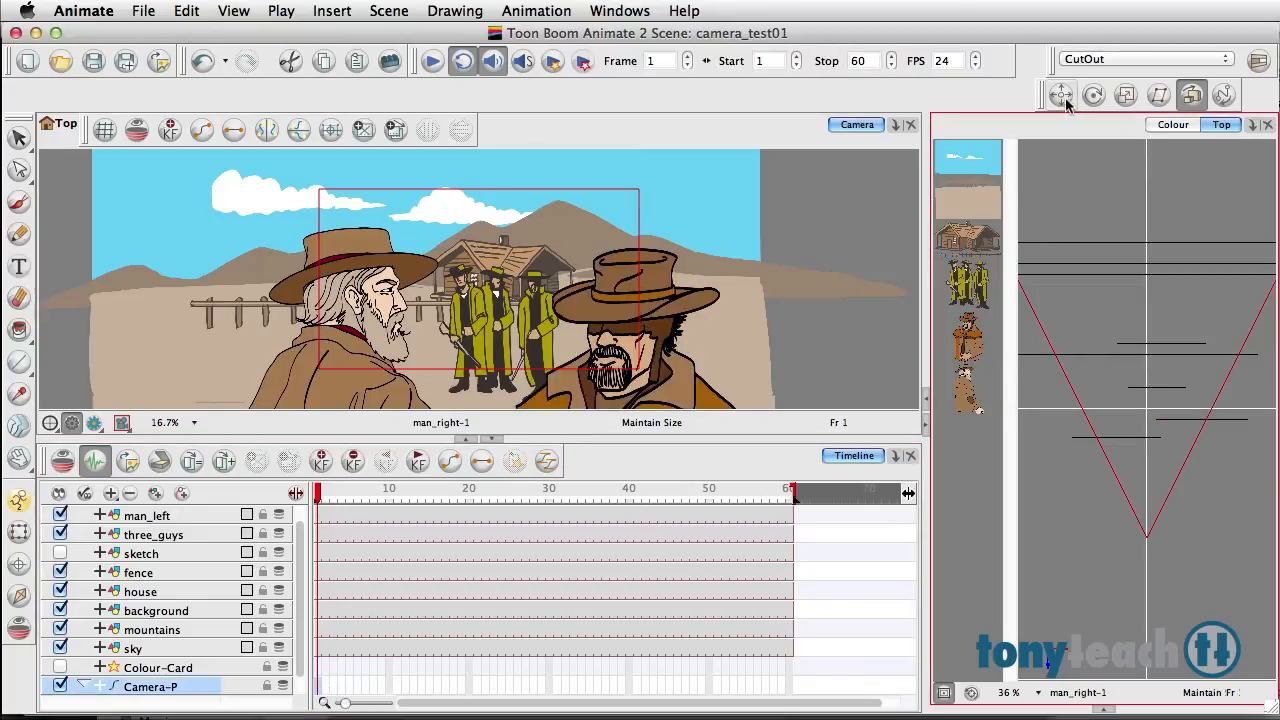
- Move the Camera-P peg back behind the scene with the Translate tool
click(1060, 96)
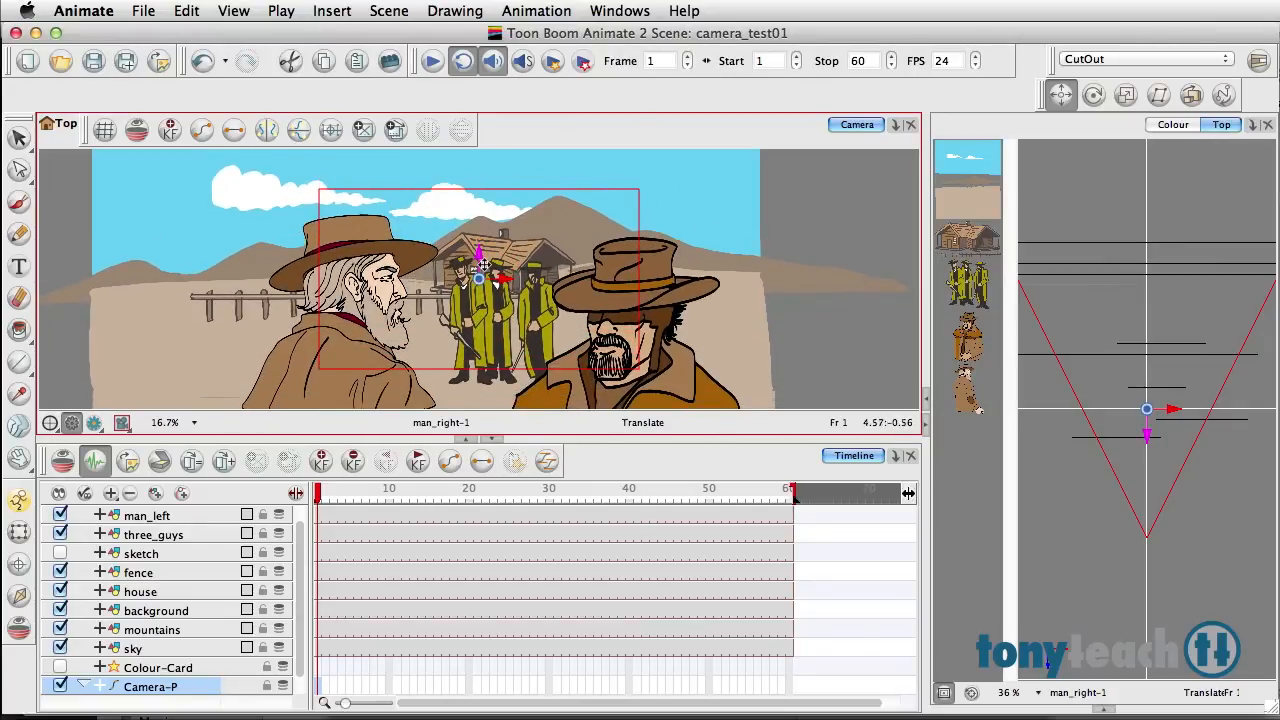
click(122, 422)
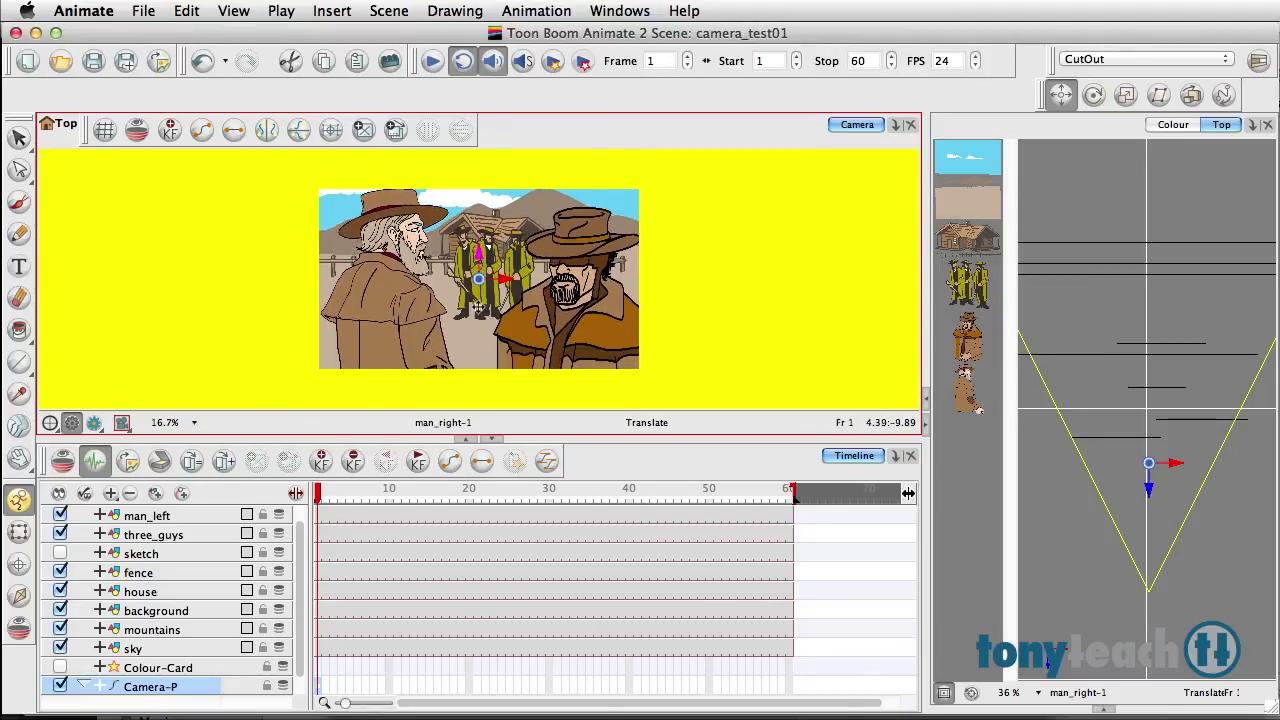
- Push the camera in on the two men's coats at frame 1, checking the shot by scrubbing
drag(478, 280, 478, 360)
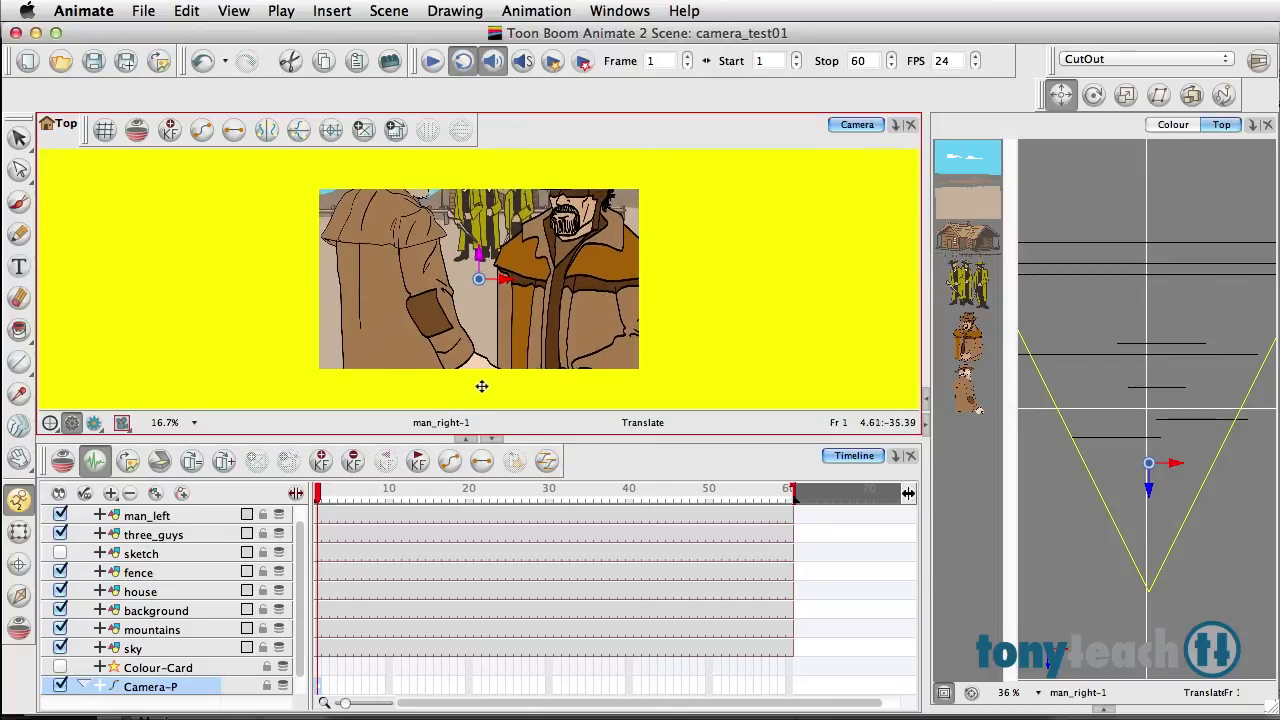
drag(478, 280, 484, 280)
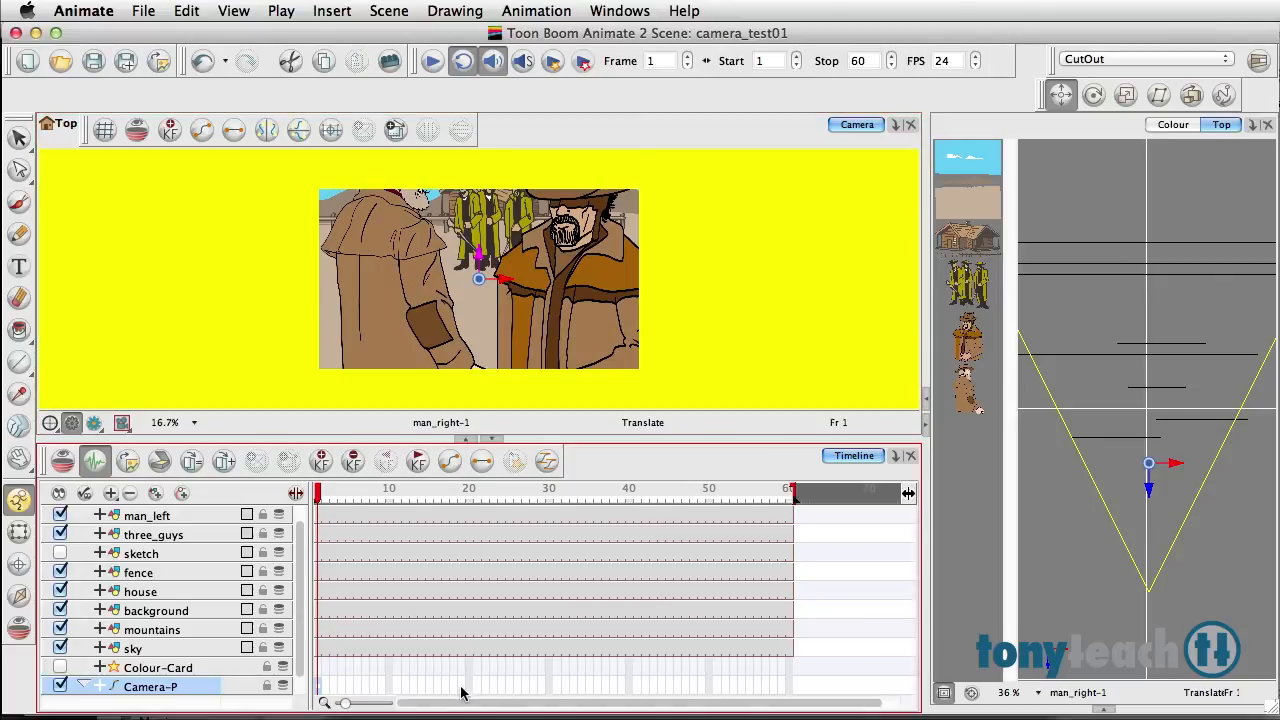
mouse_move(416, 696)
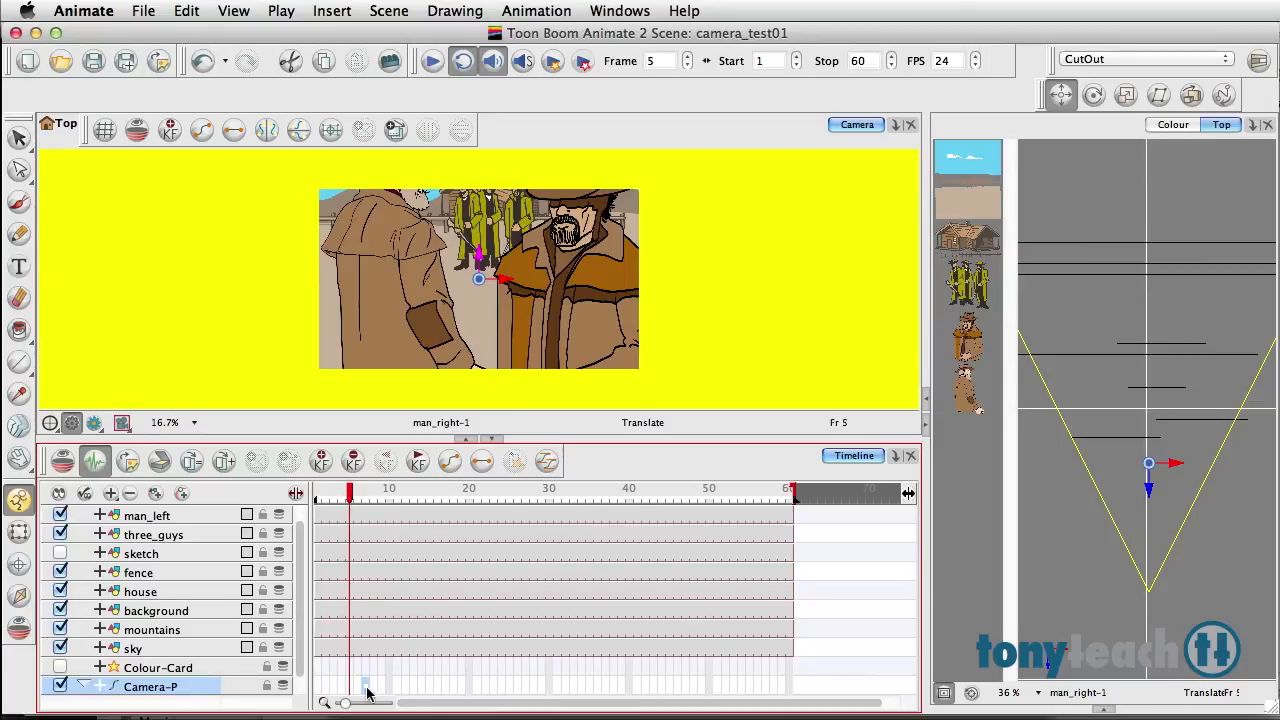
drag(350, 684, 384, 684)
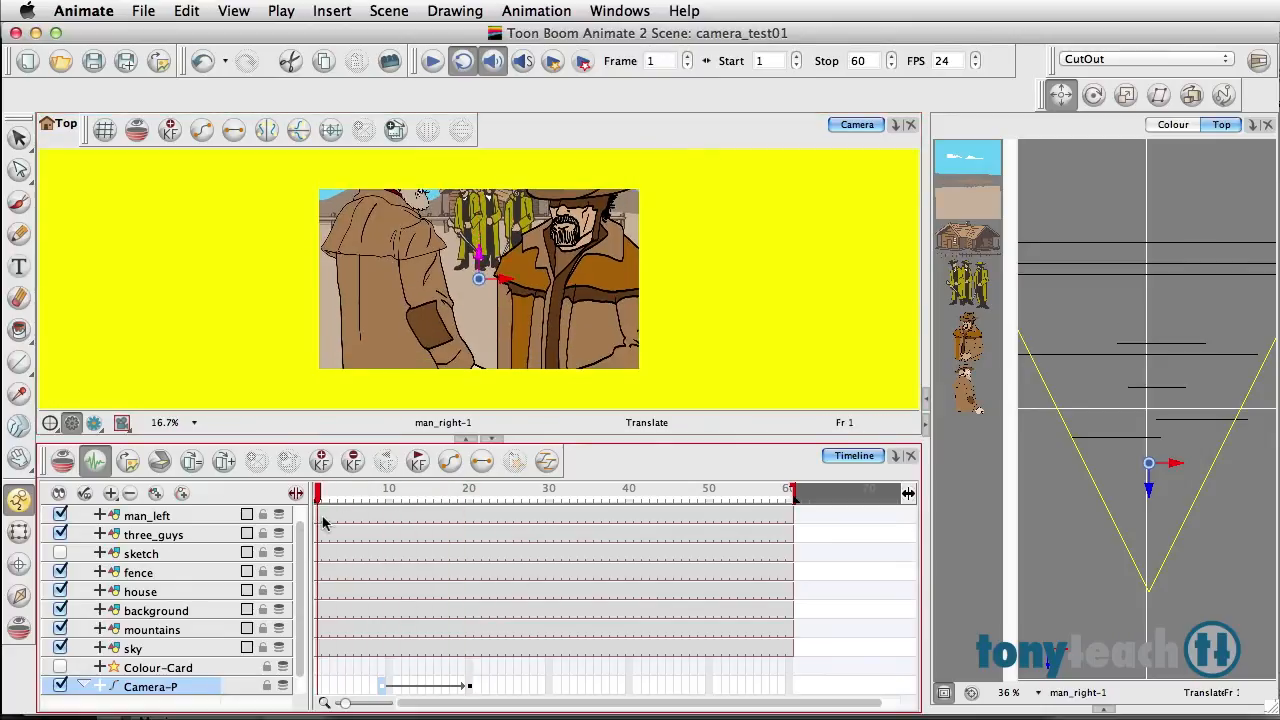
click(476, 492)
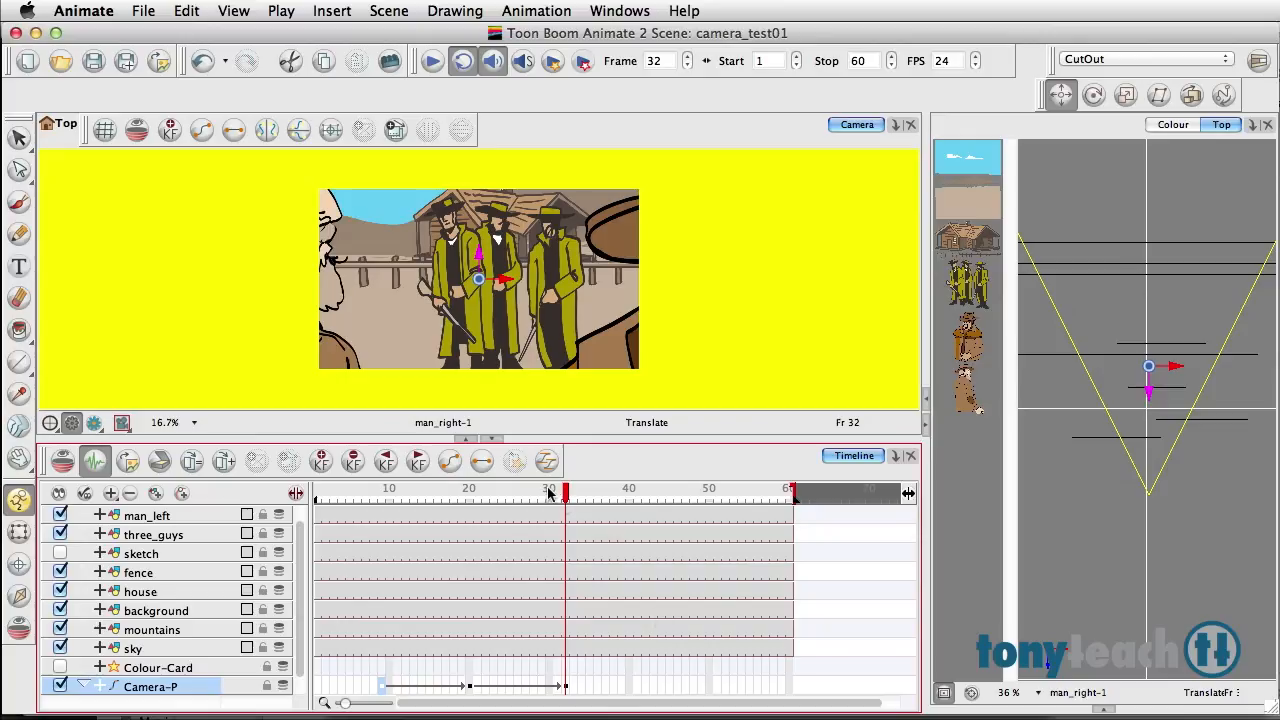
- At frame 40, move the camera forward to frame the three gunmen, creating a new keyframe
click(588, 492)
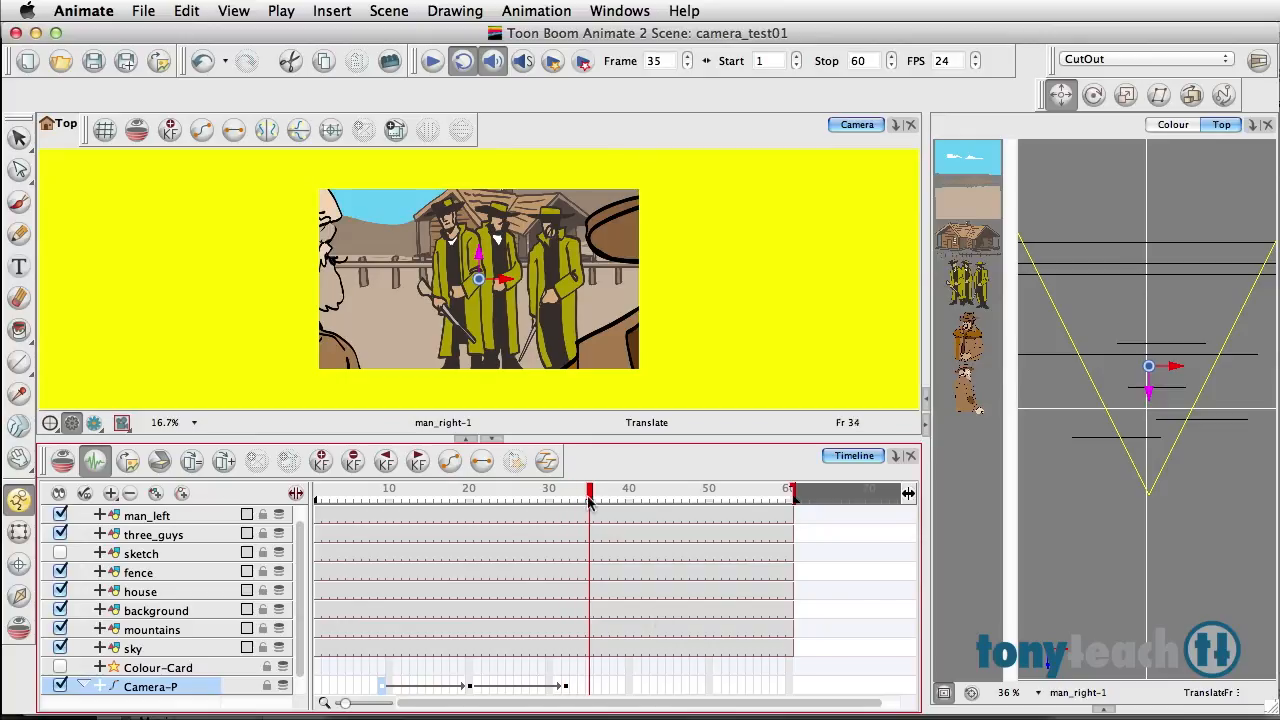
click(628, 492)
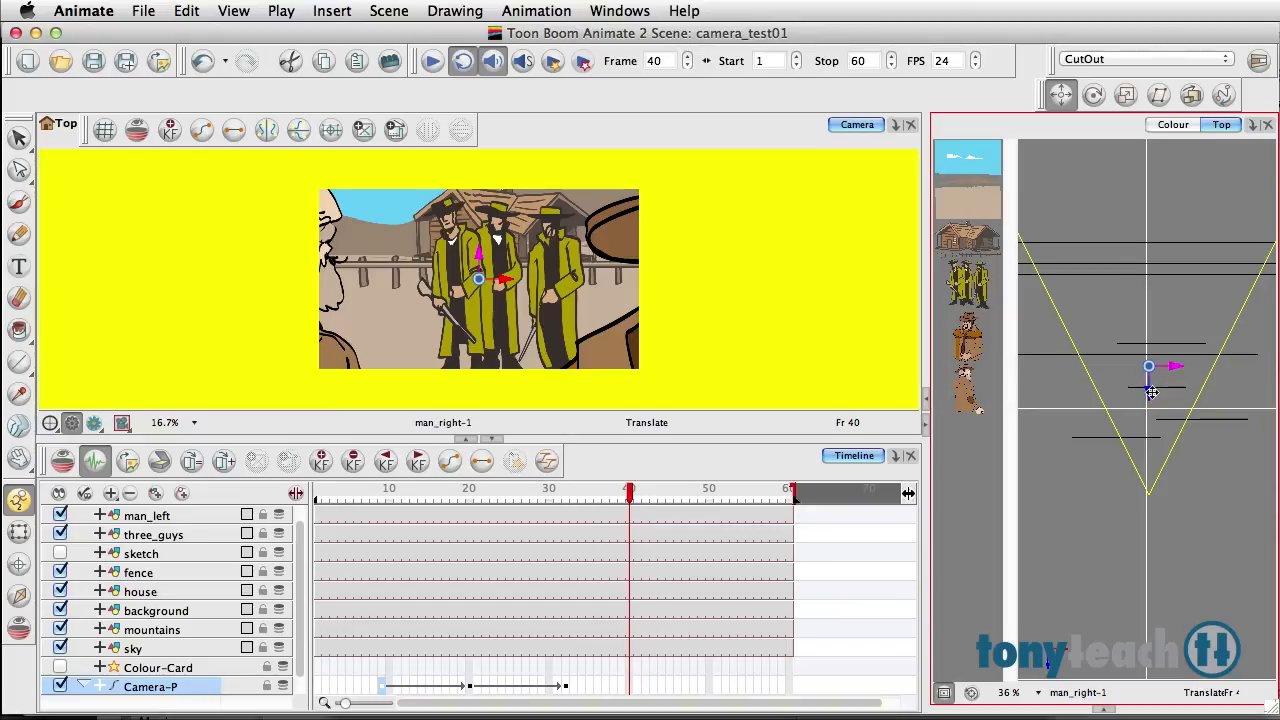
drag(1148, 364, 1148, 352)
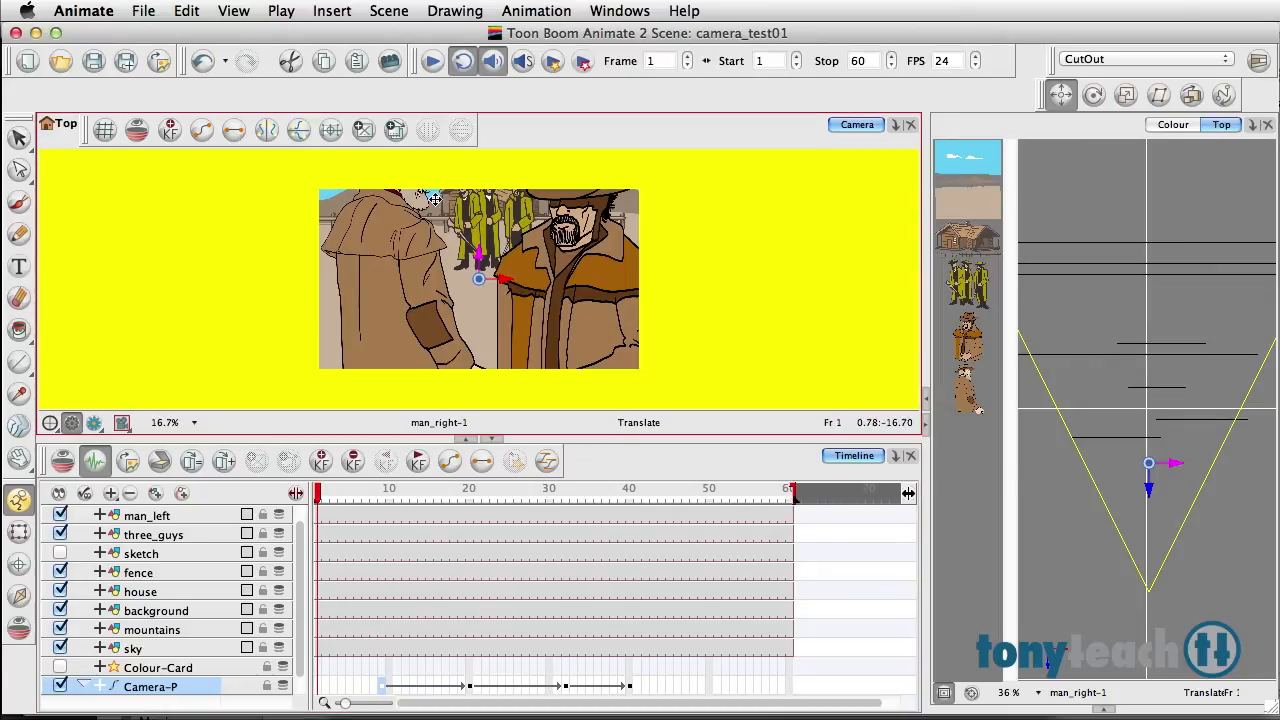
click(432, 60)
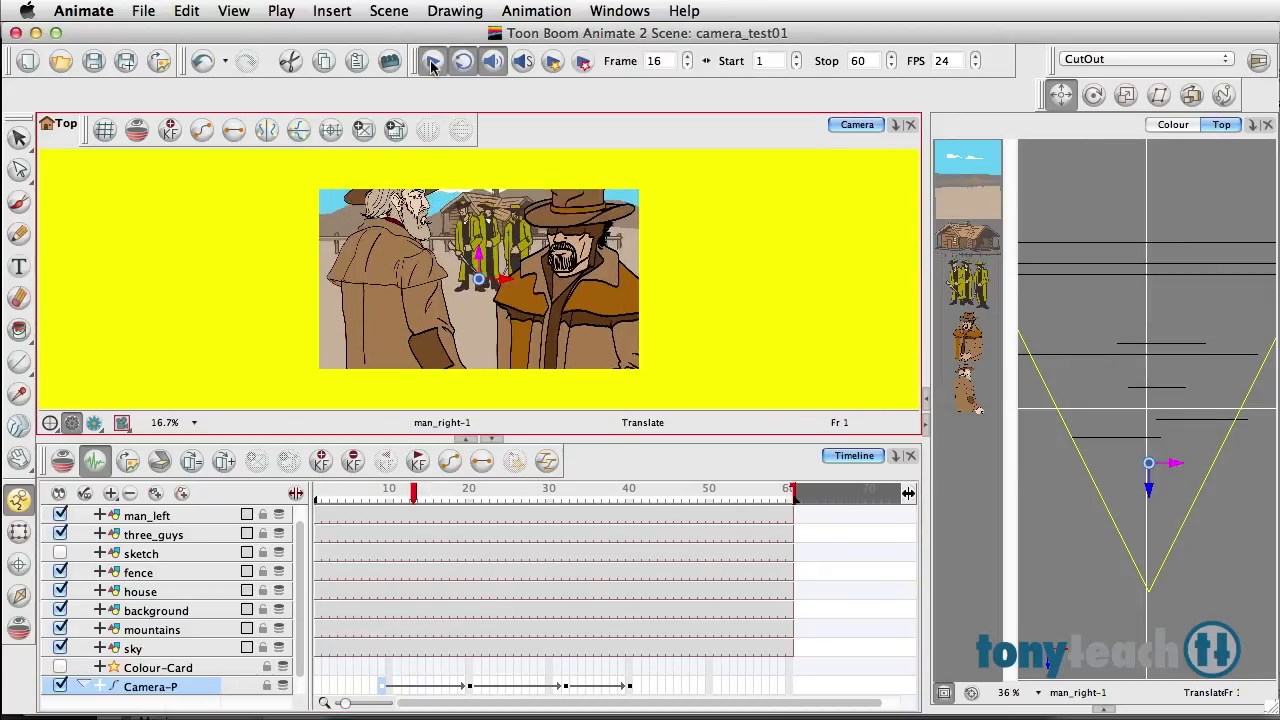
click(432, 60)
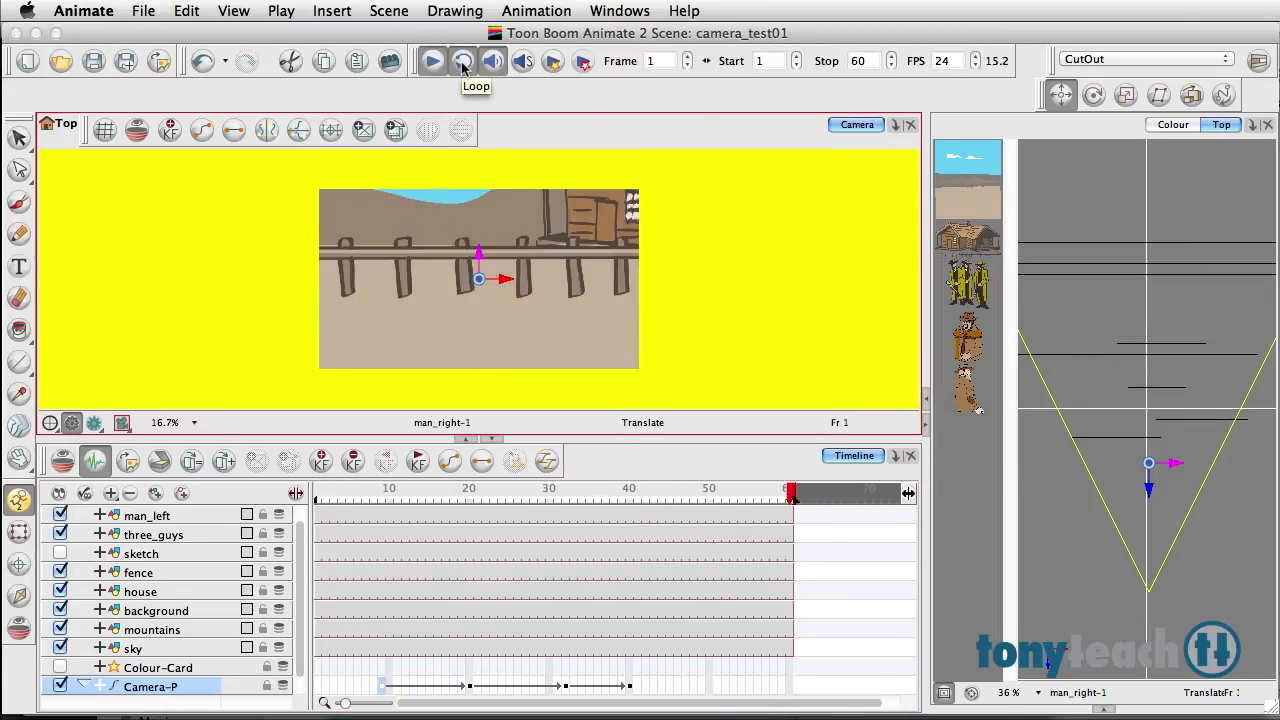
click(432, 60)
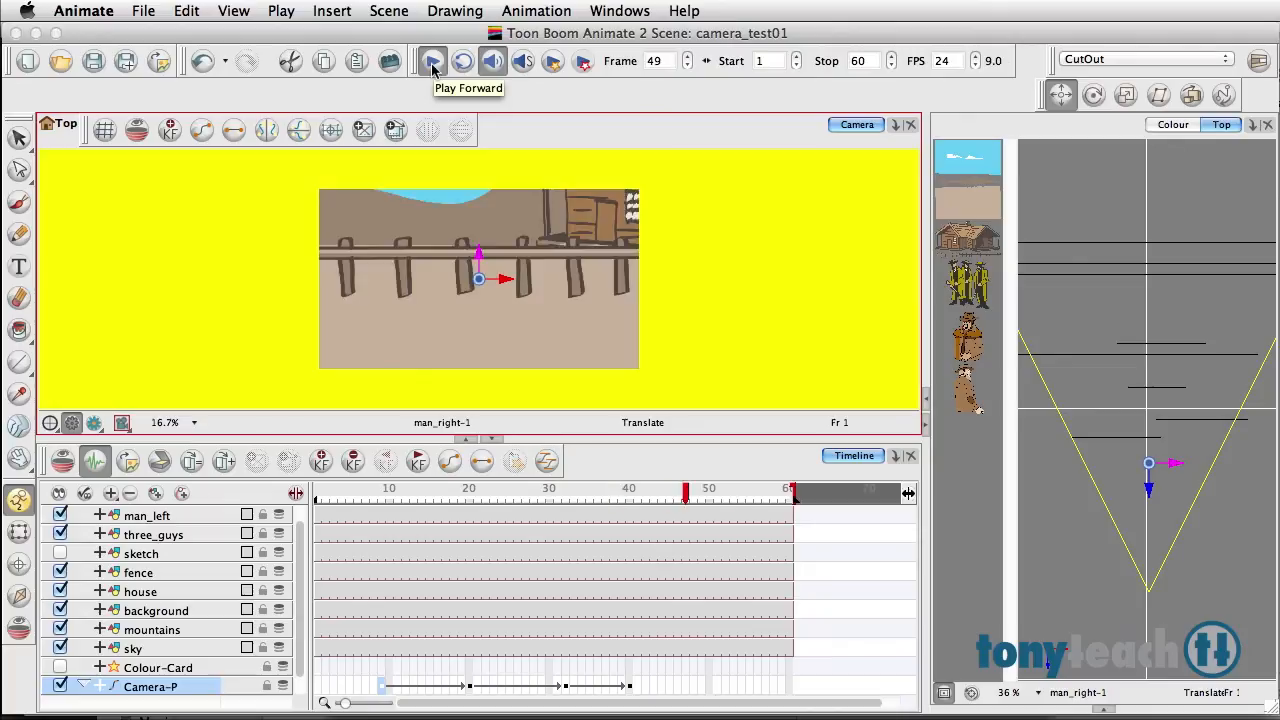
click(432, 60)
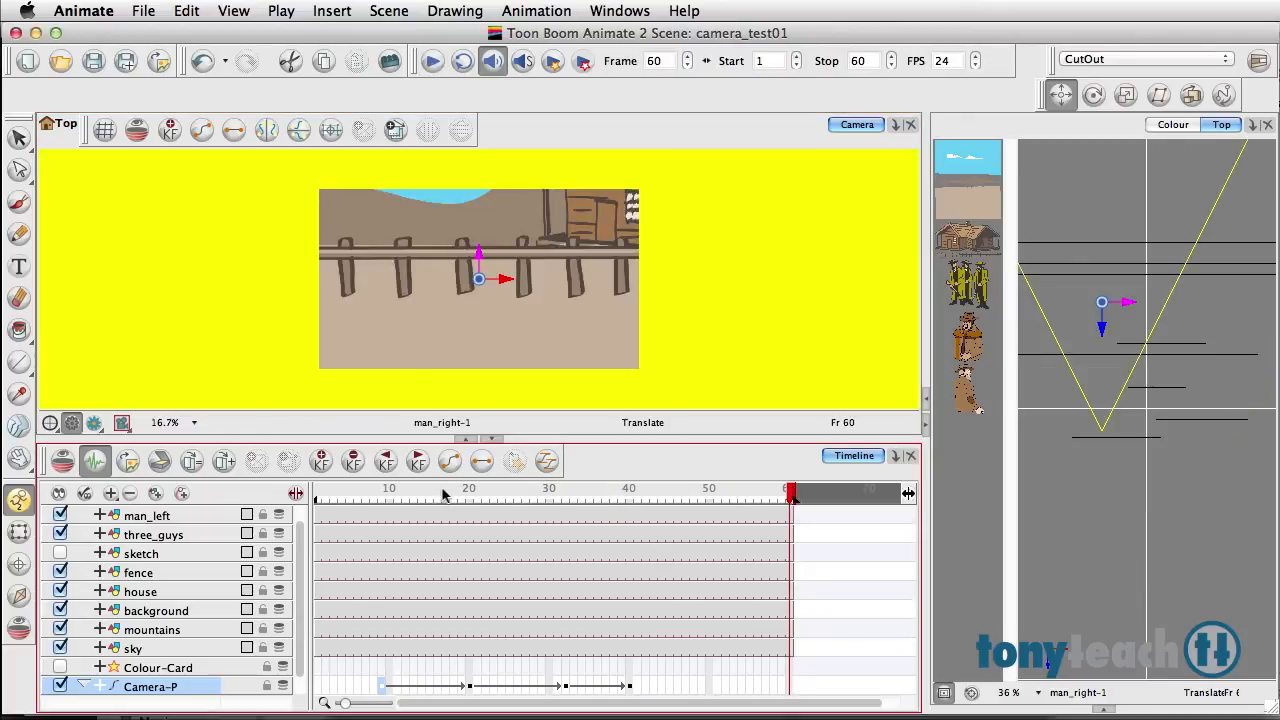
click(490, 488)
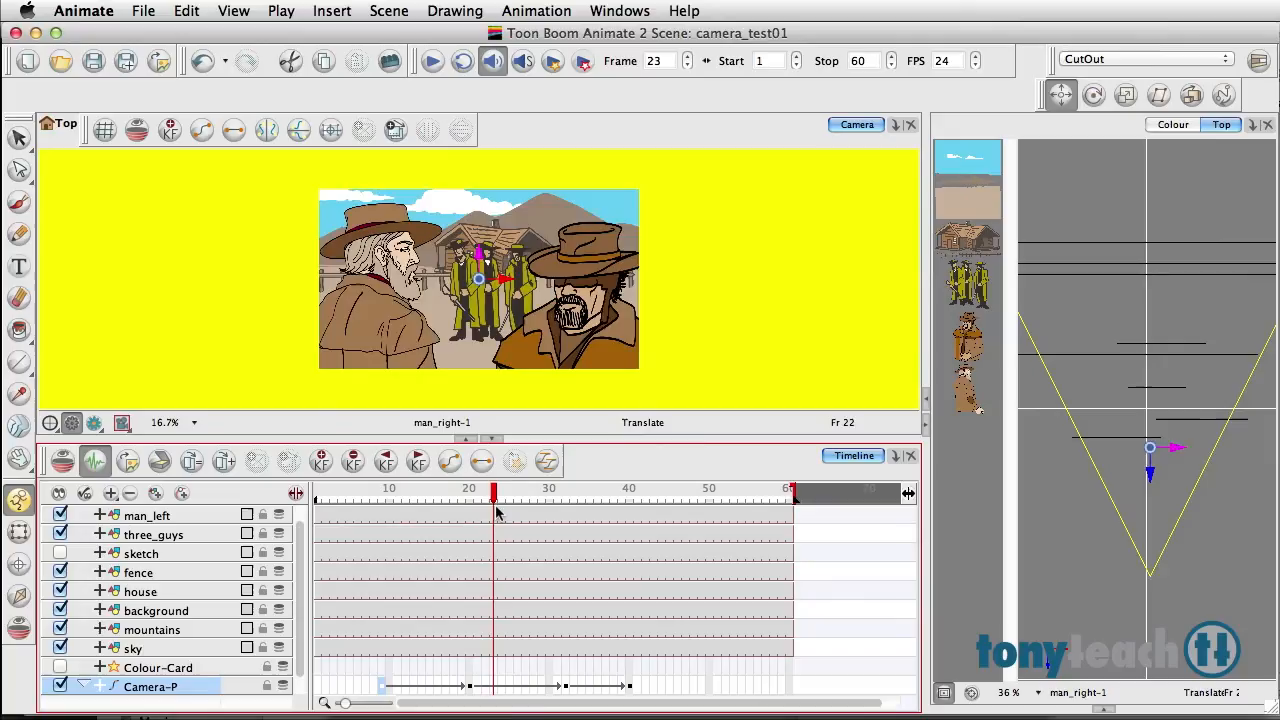
drag(492, 492, 556, 492)
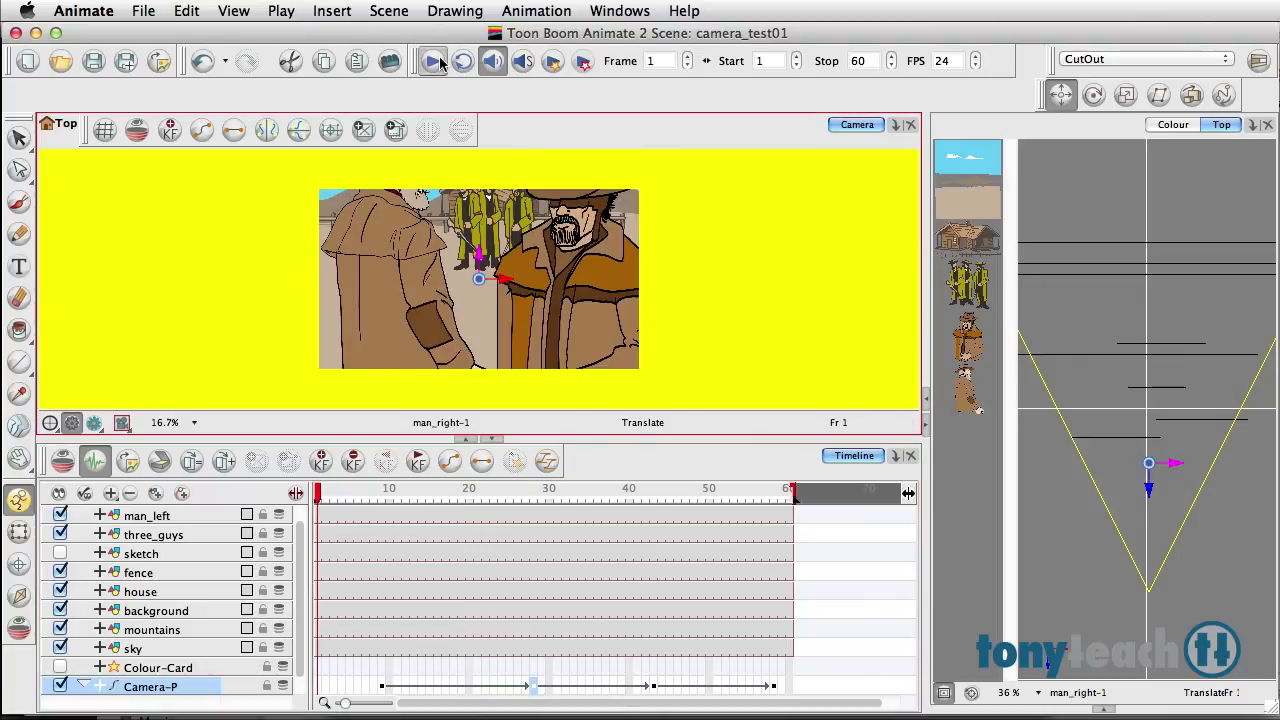
click(432, 60)
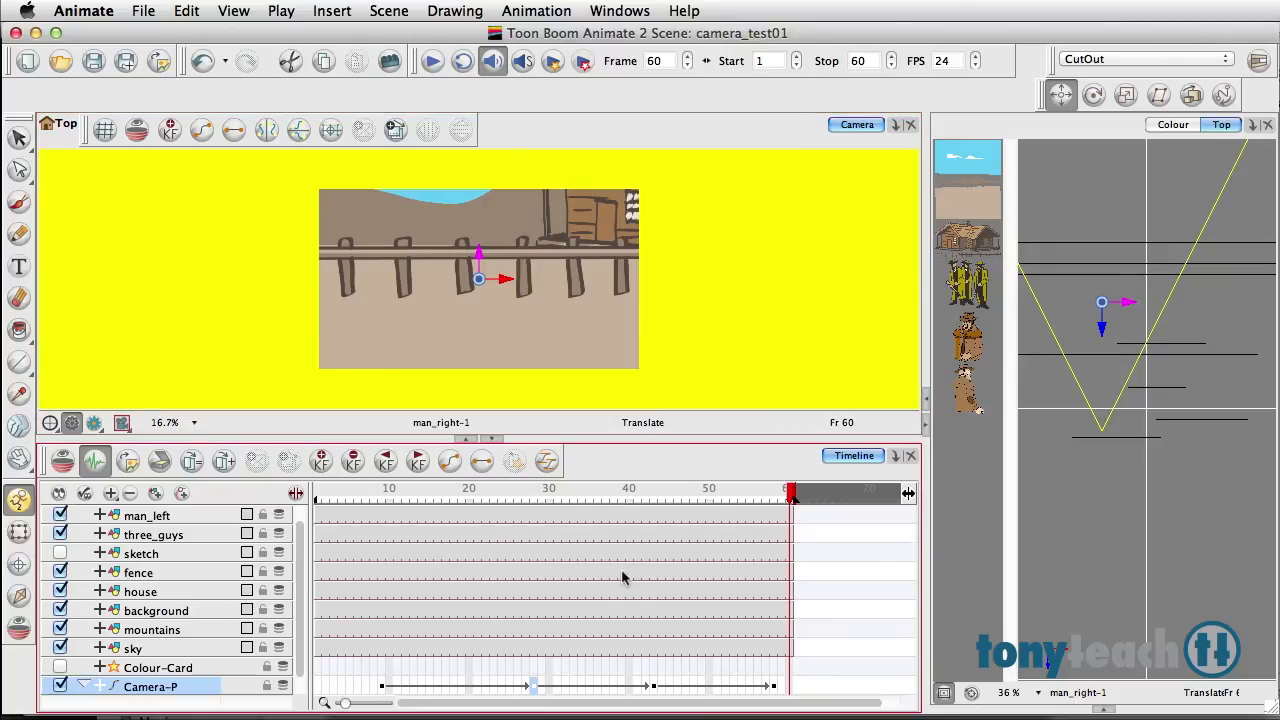
click(652, 496)
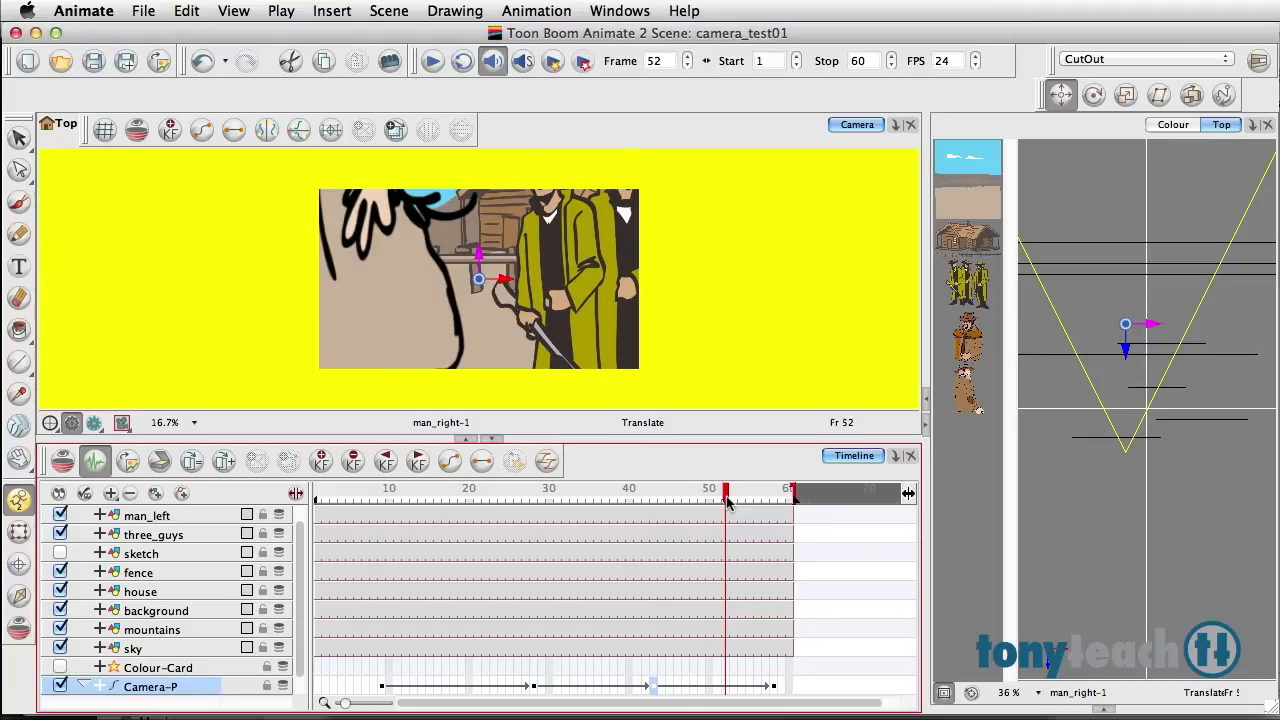
mouse_move(726, 500)
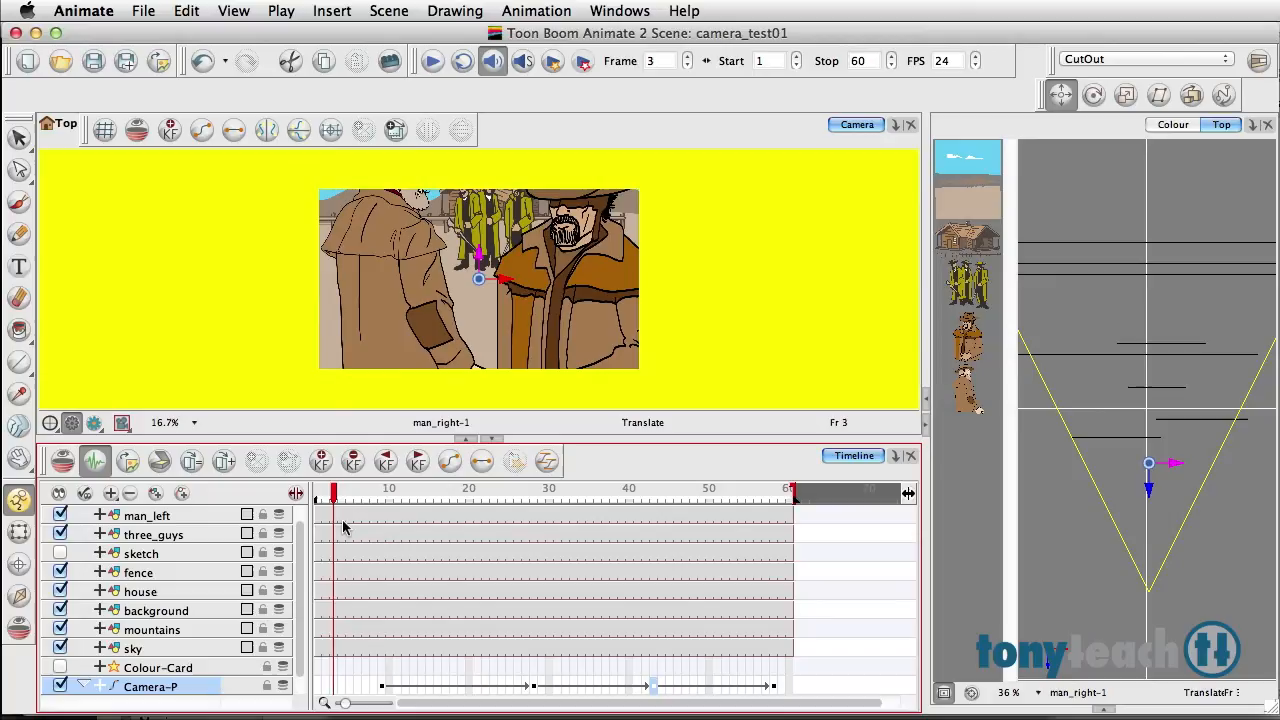
click(446, 492)
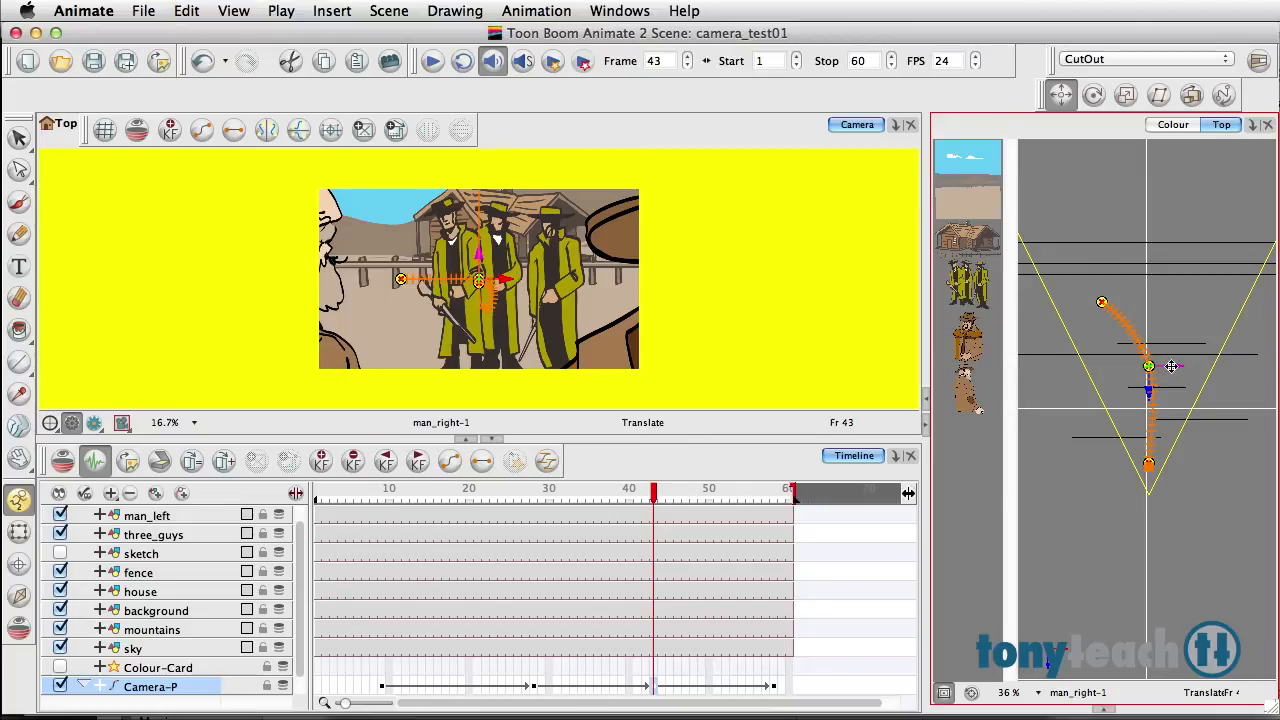
- Curve the camera's motion path and frame a fence close-up at frame 58
drag(1148, 366, 1164, 366)
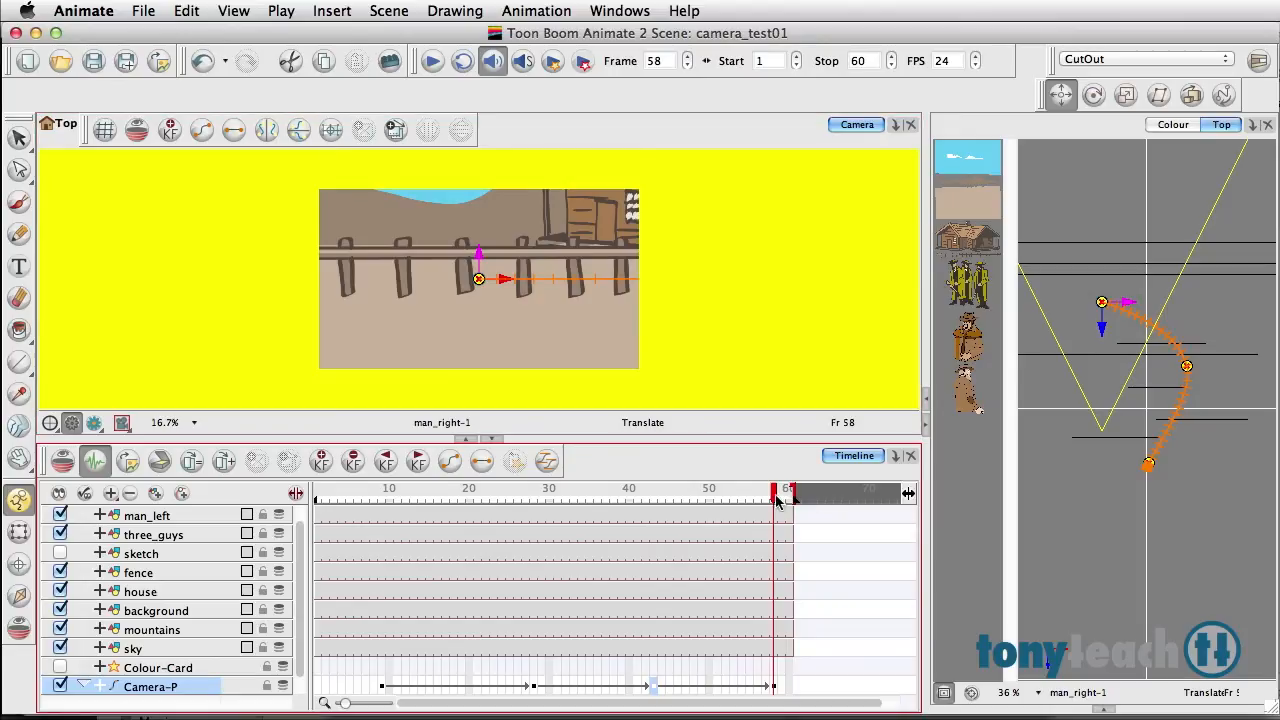
drag(478, 256, 476, 250)
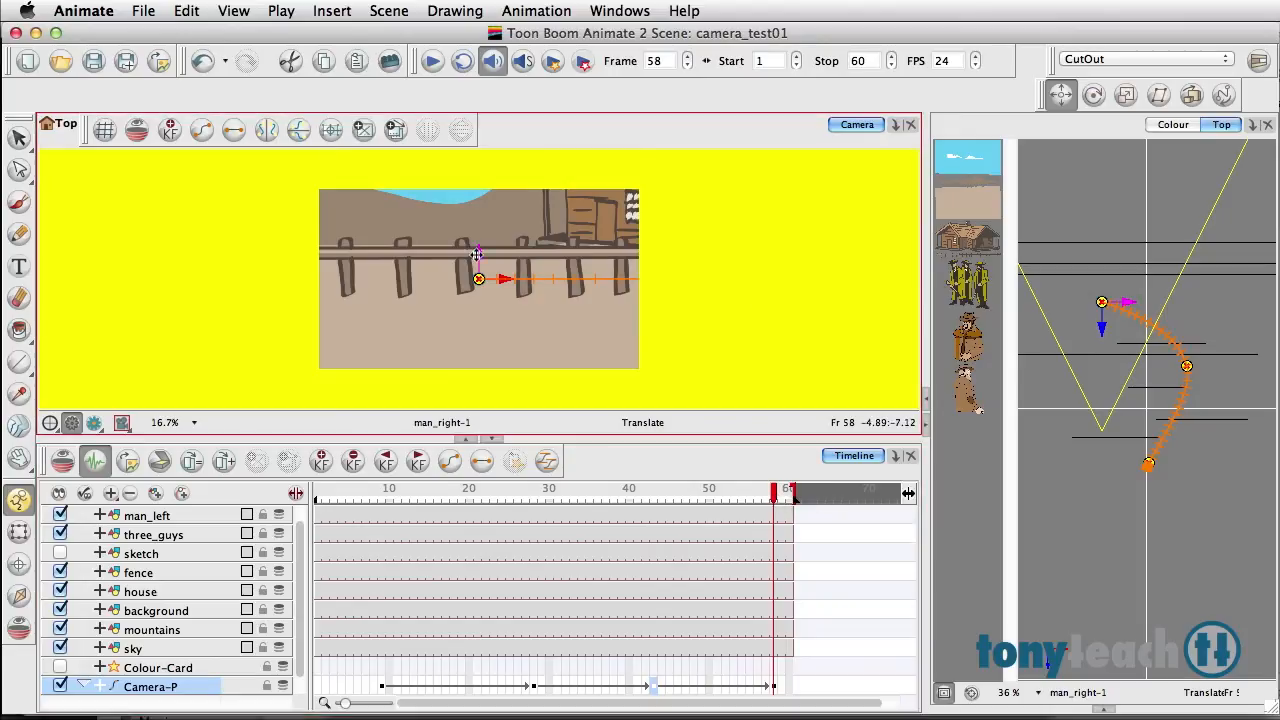